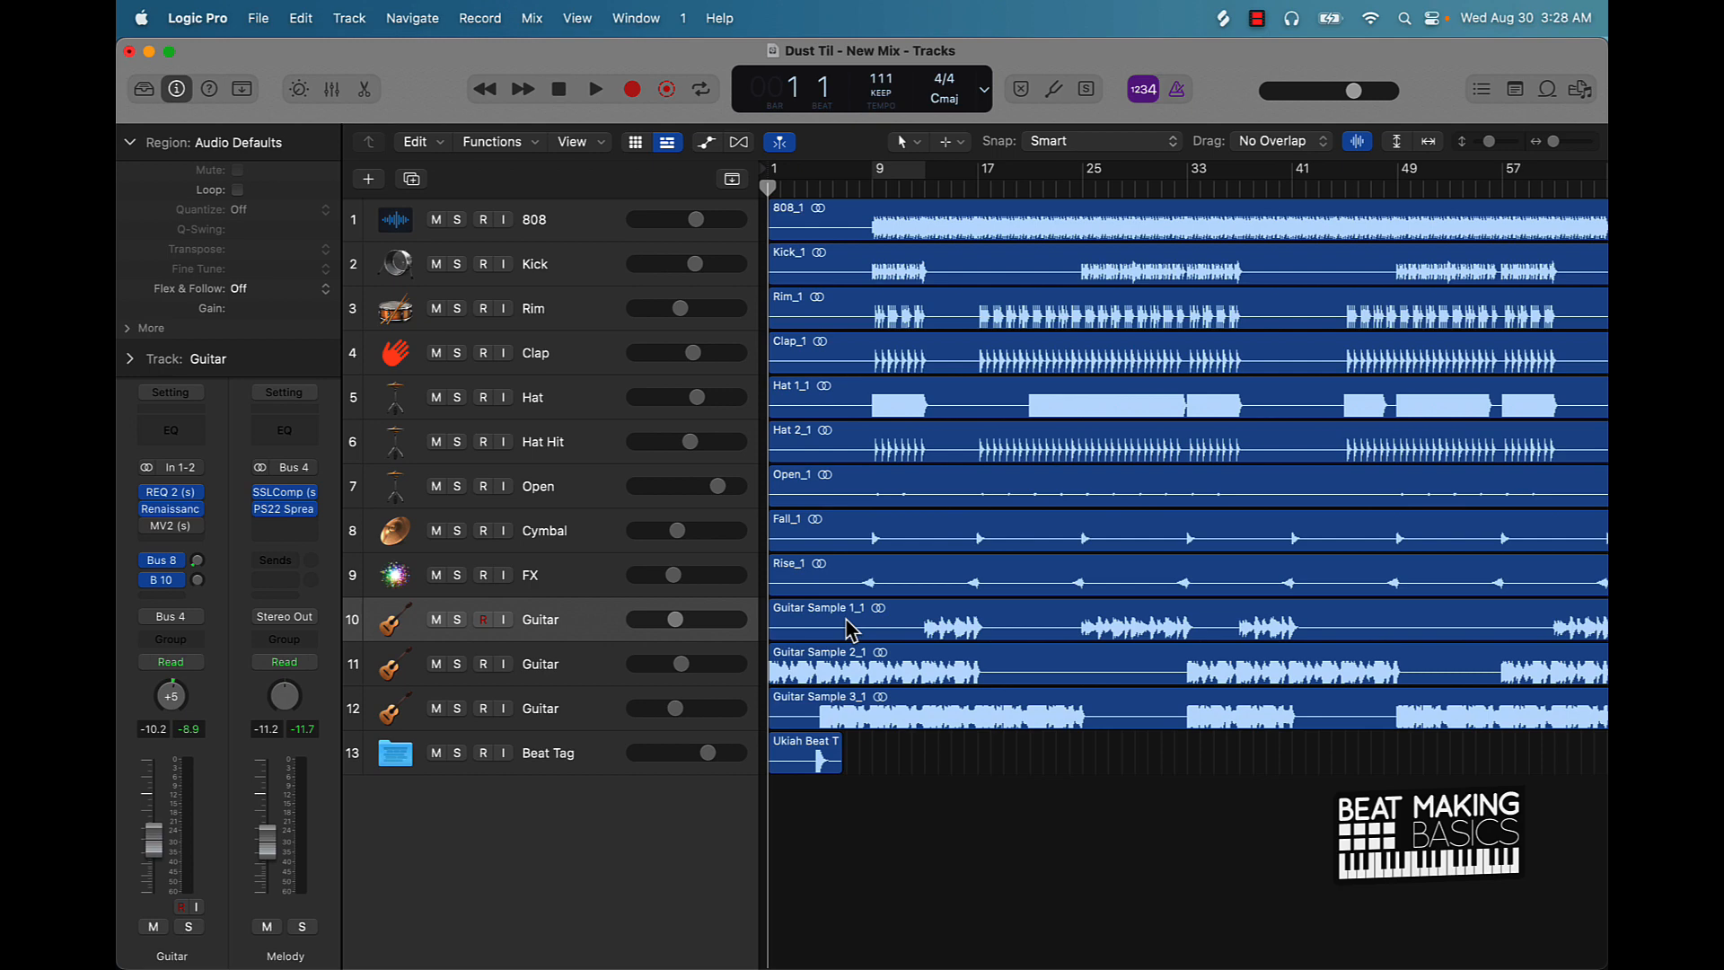
pyautogui.moveTo(901, 597)
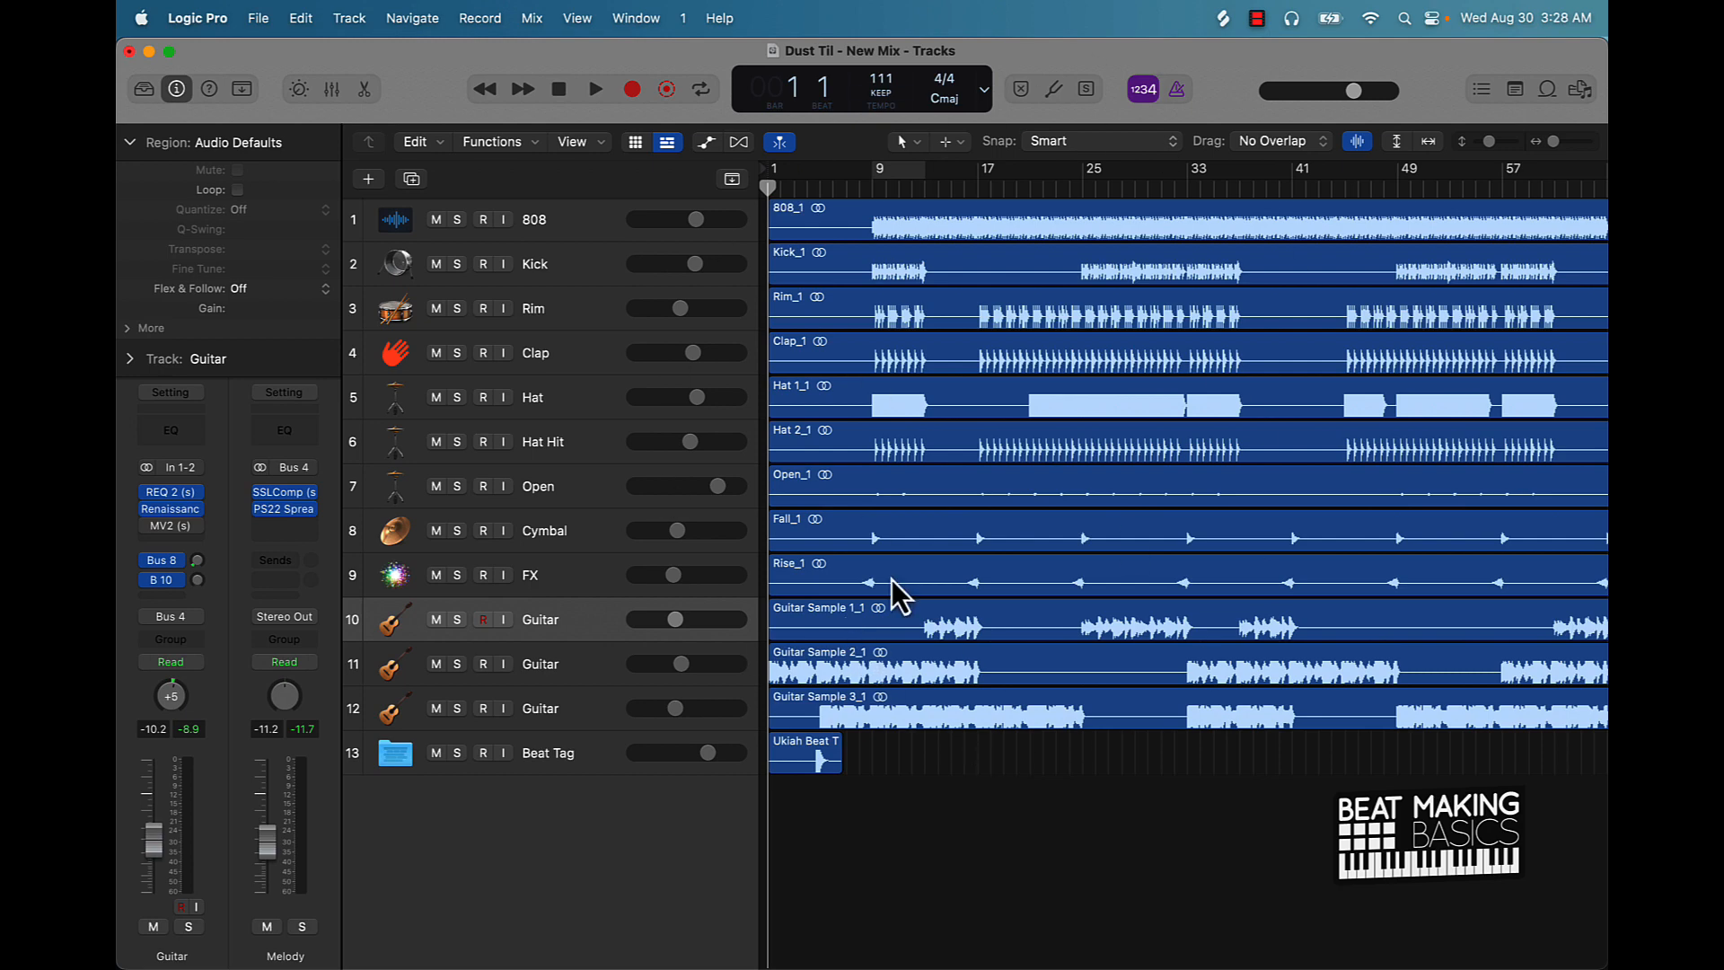
pyautogui.moveTo(862, 588)
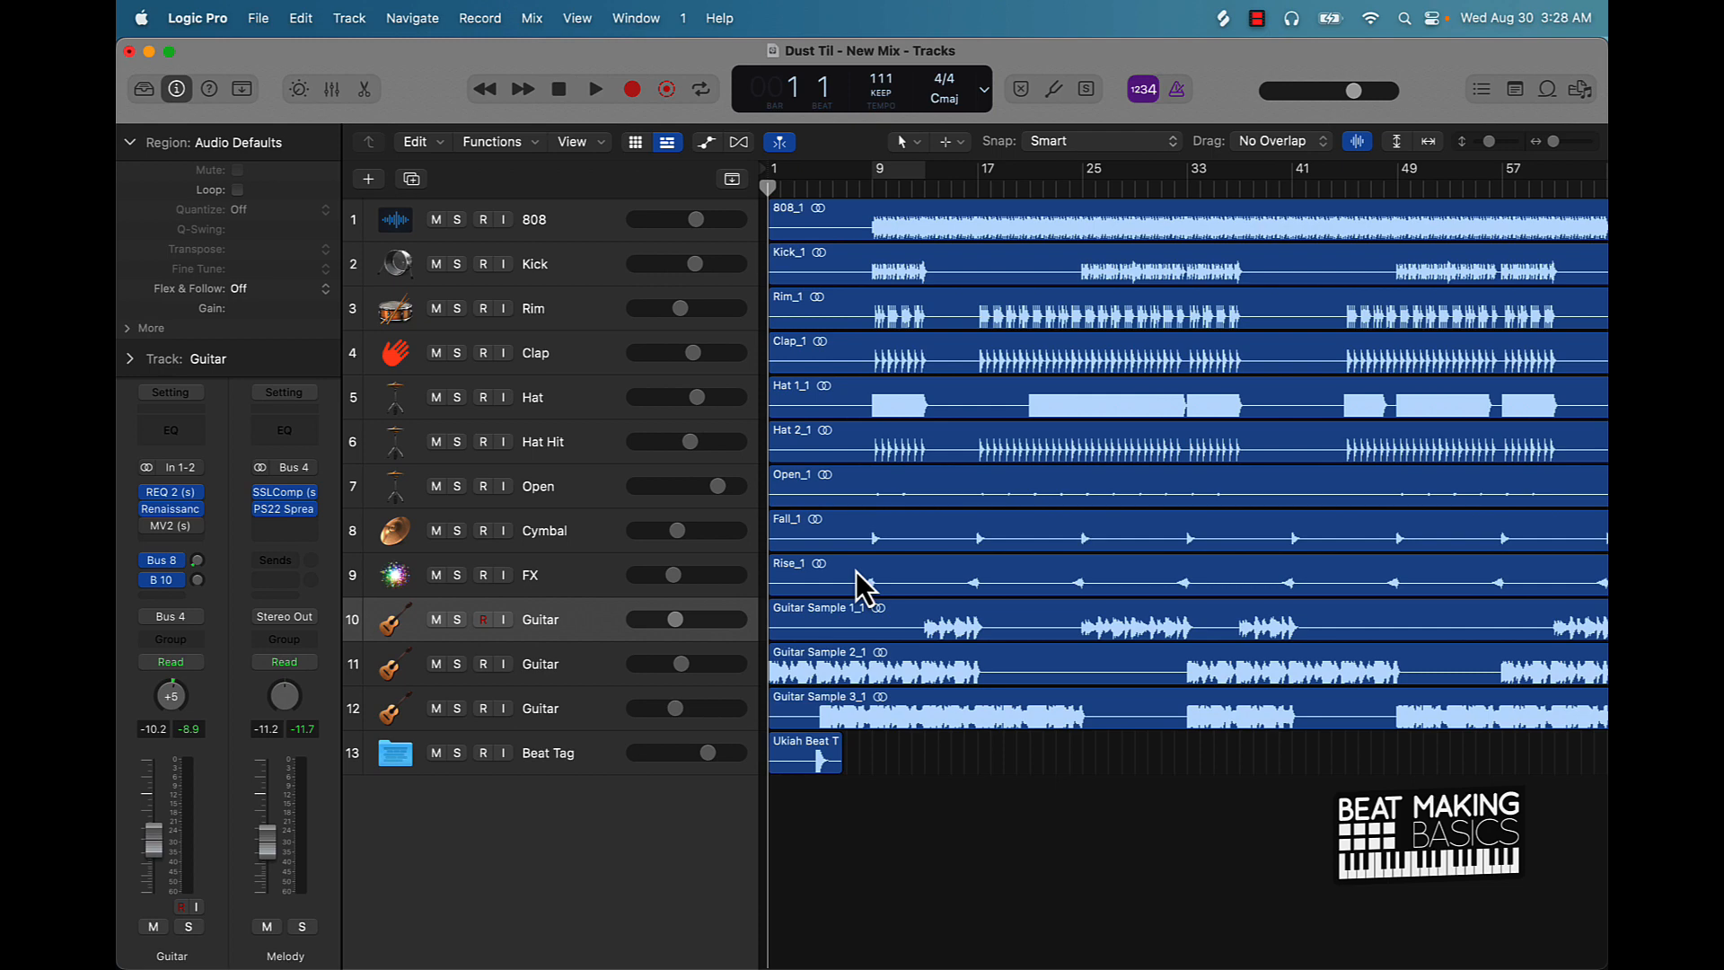
pyautogui.moveTo(911, 280)
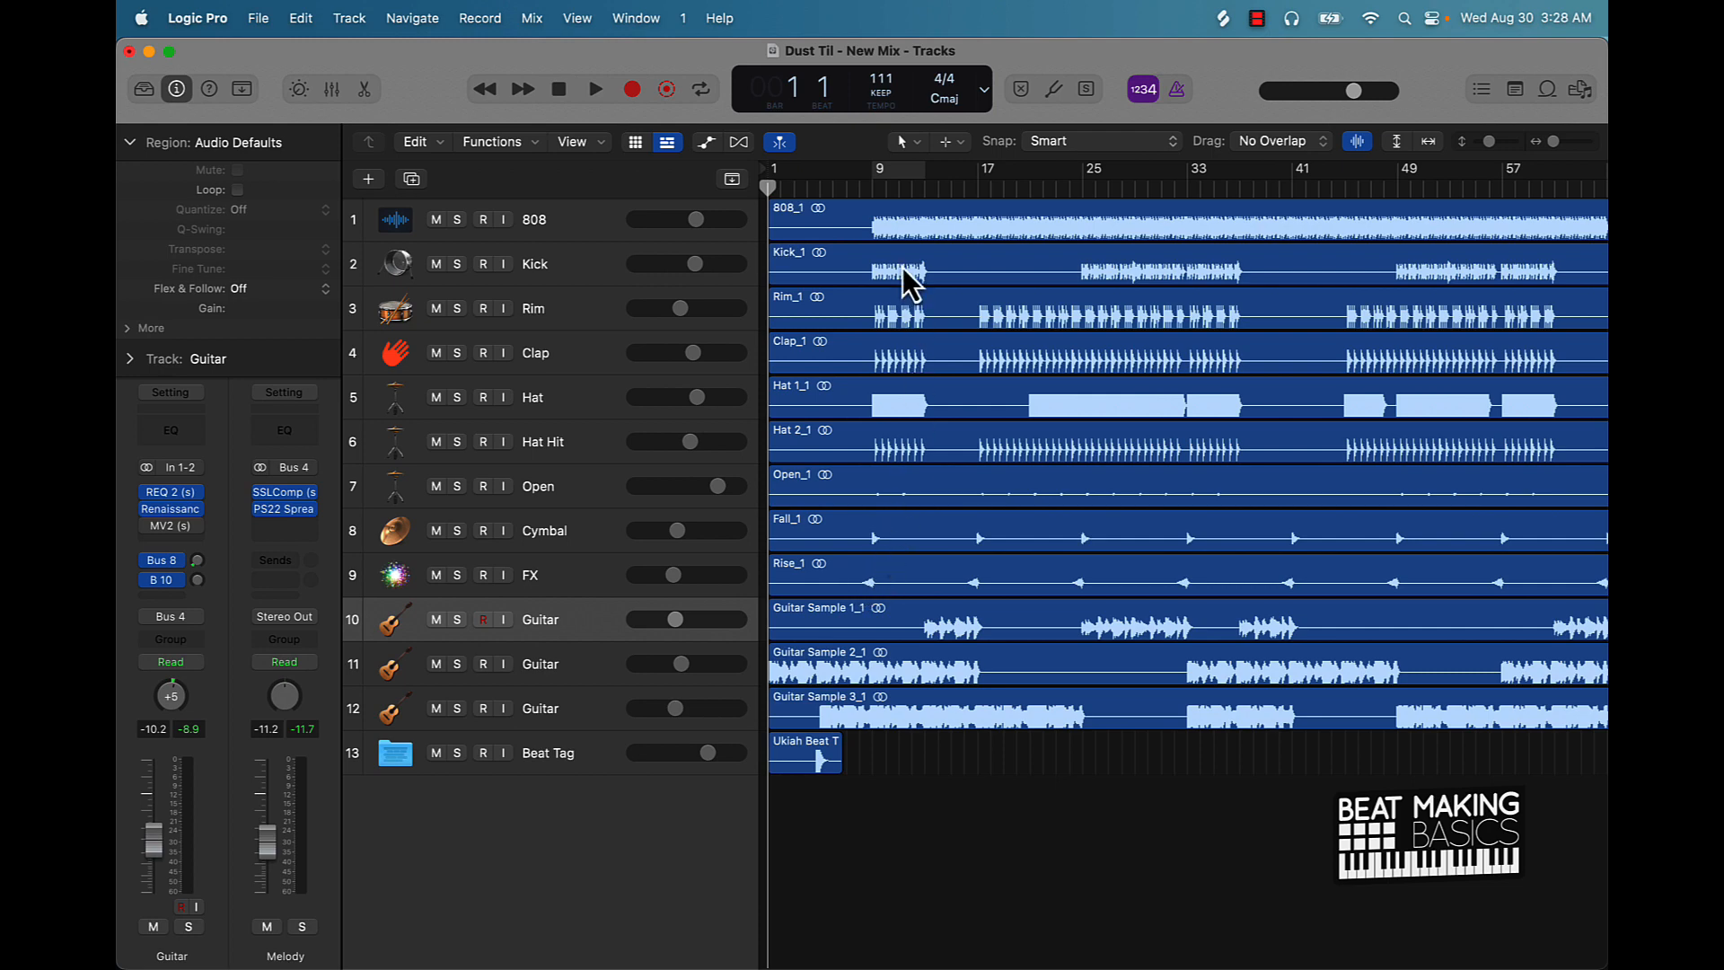
pyautogui.moveTo(787, 398)
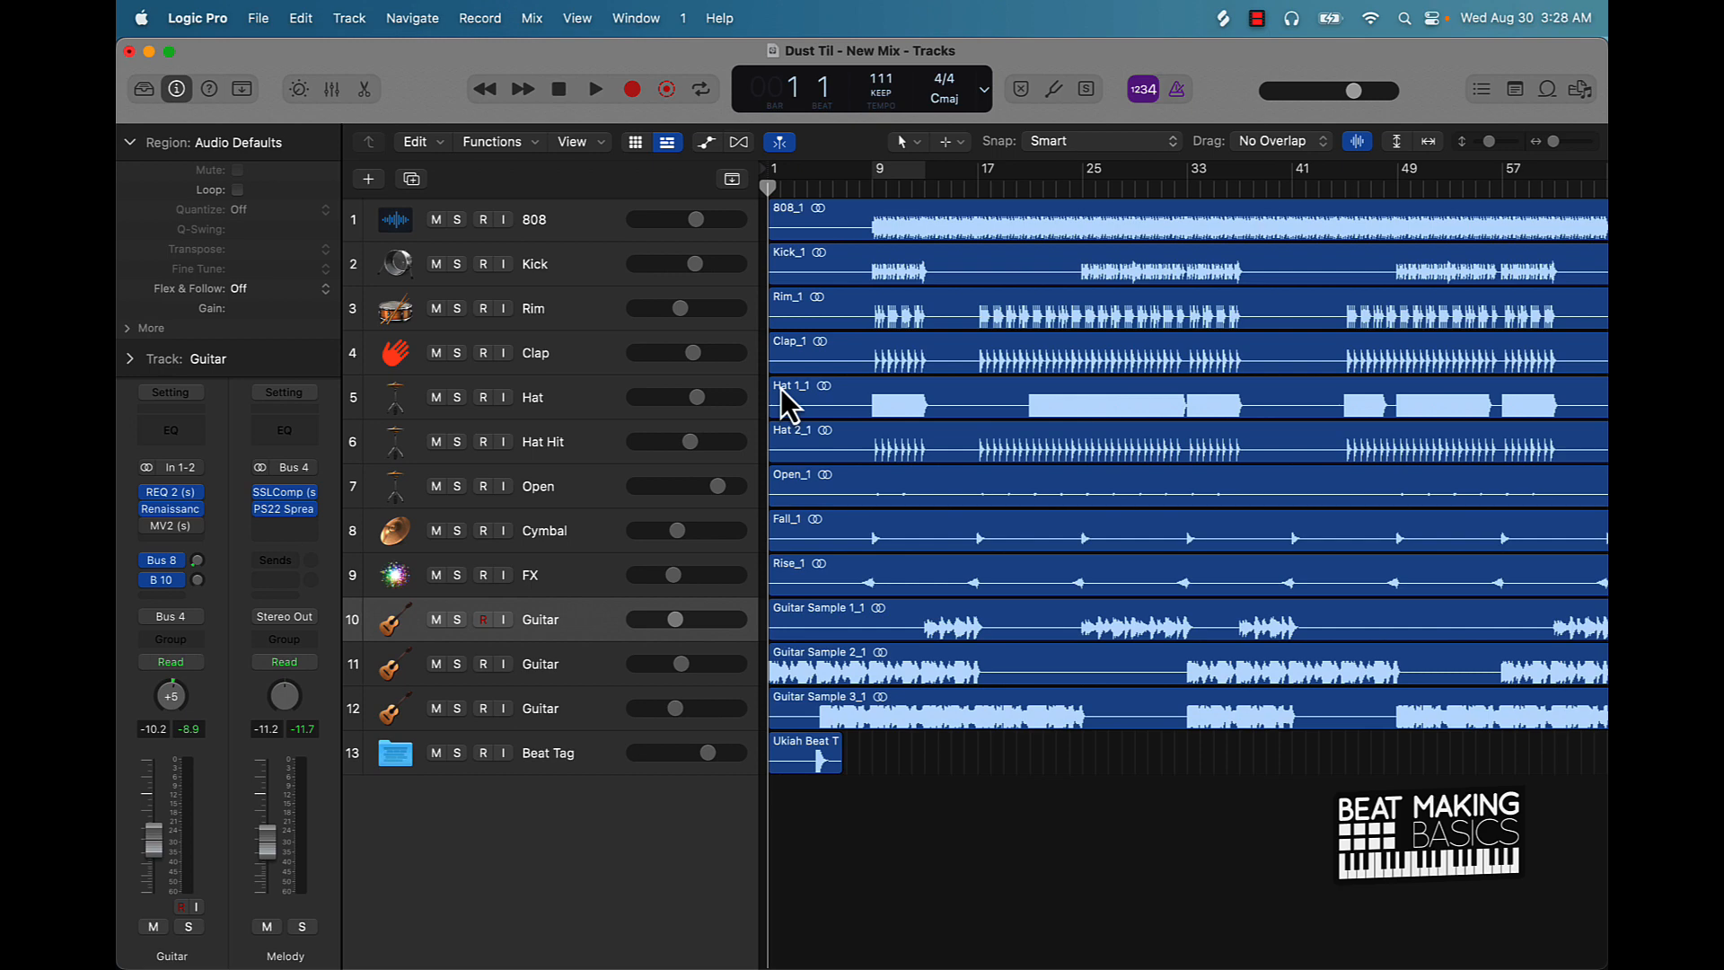
pyautogui.moveTo(803, 391)
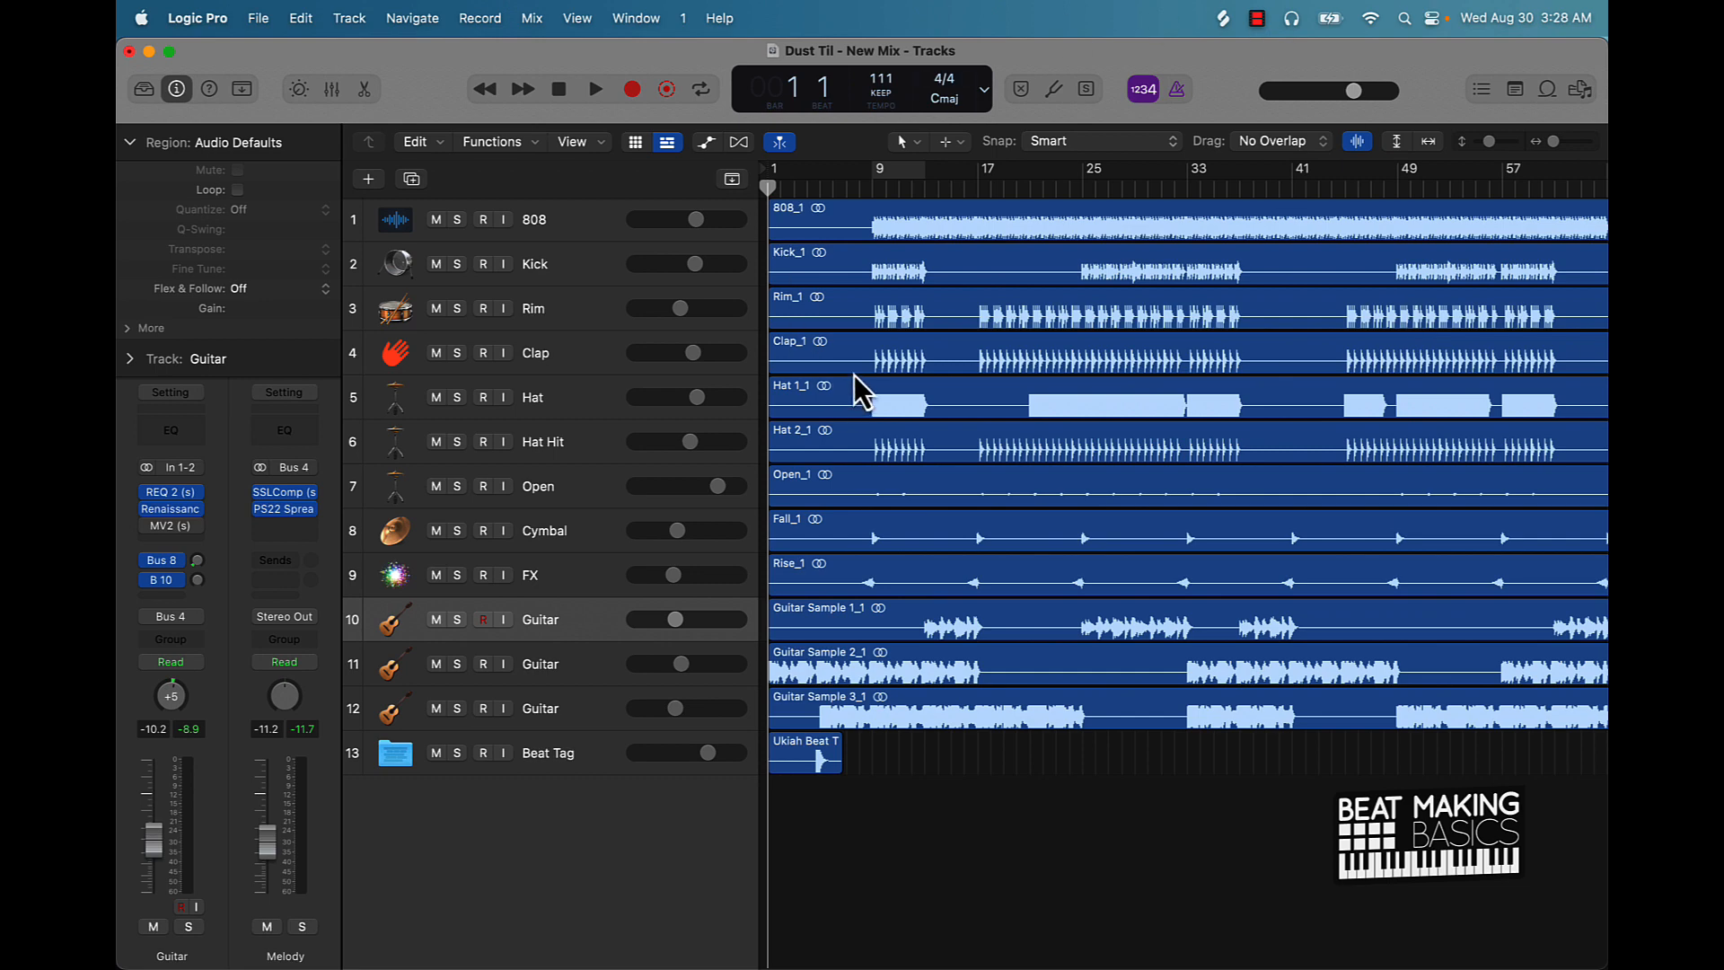
pyautogui.moveTo(1091, 246)
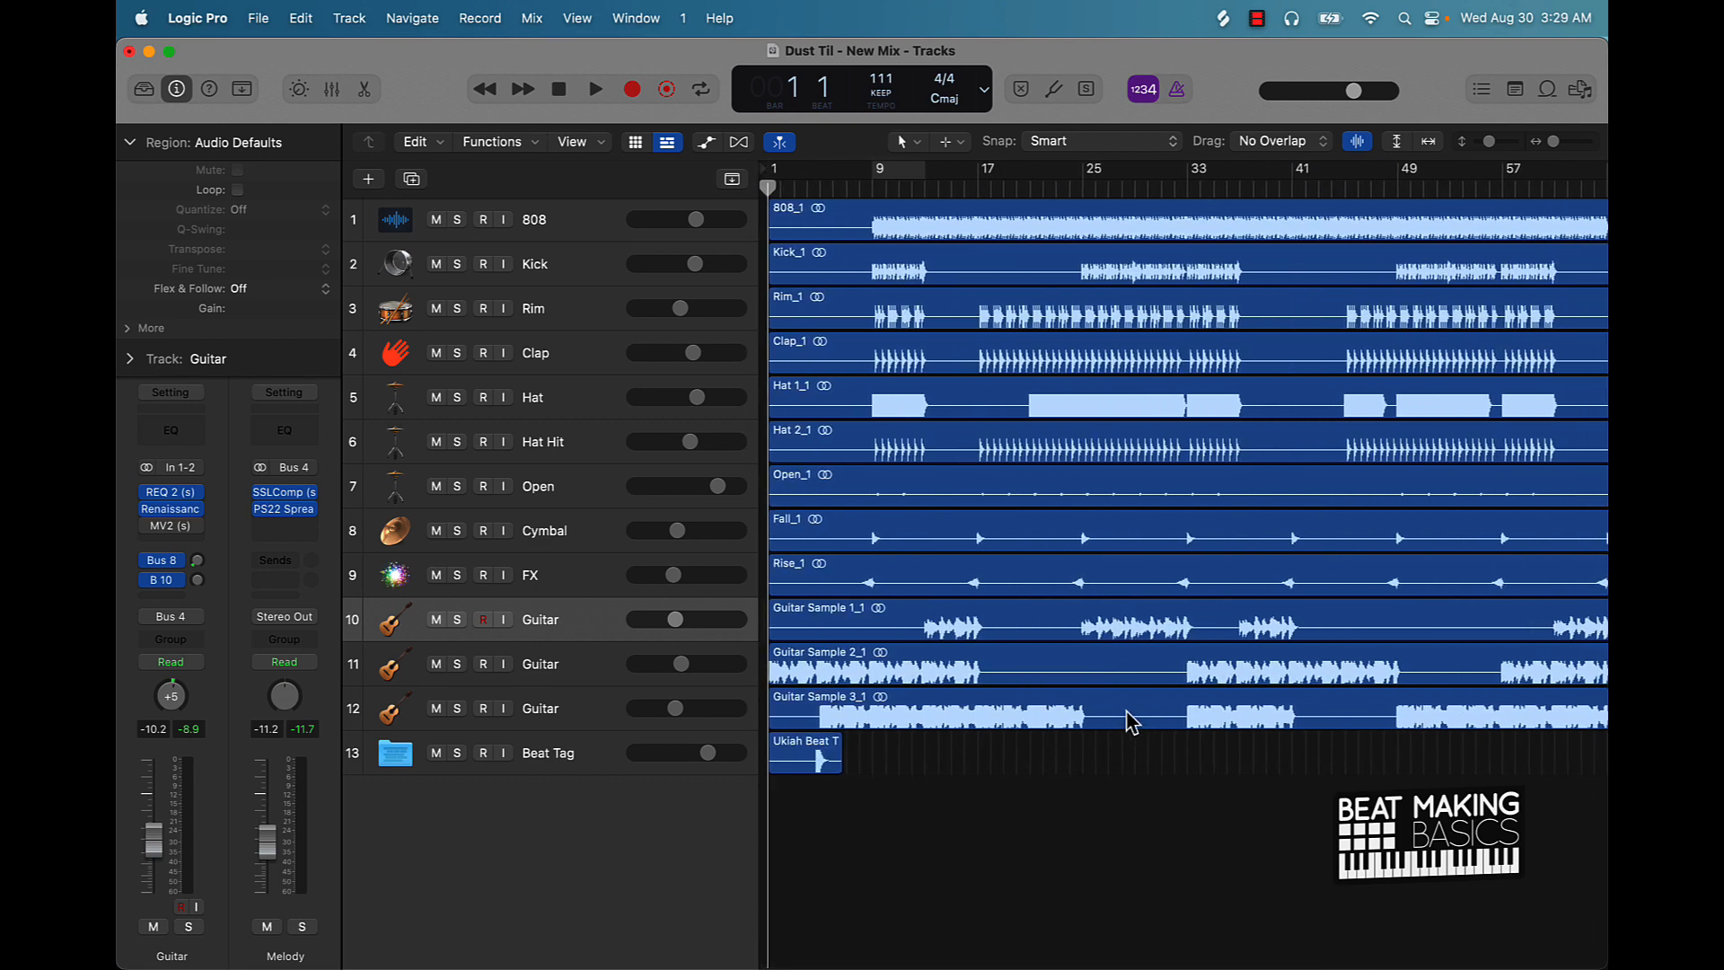
pyautogui.moveTo(1088, 720)
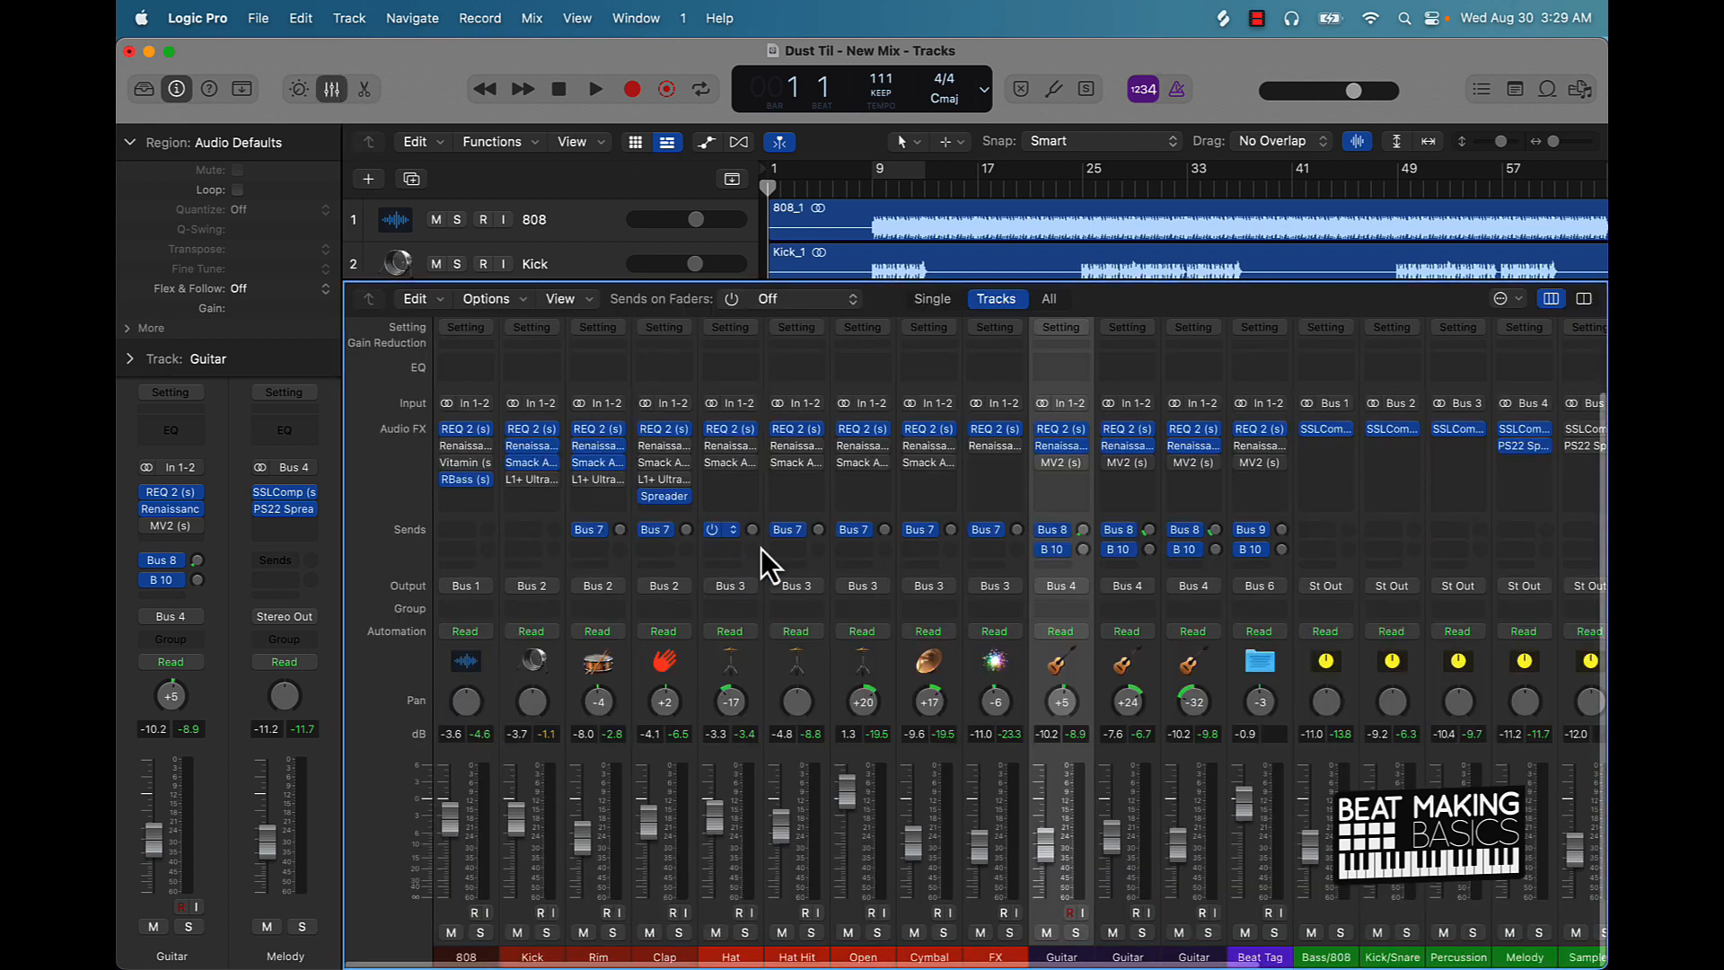
pyautogui.hscroll(3)
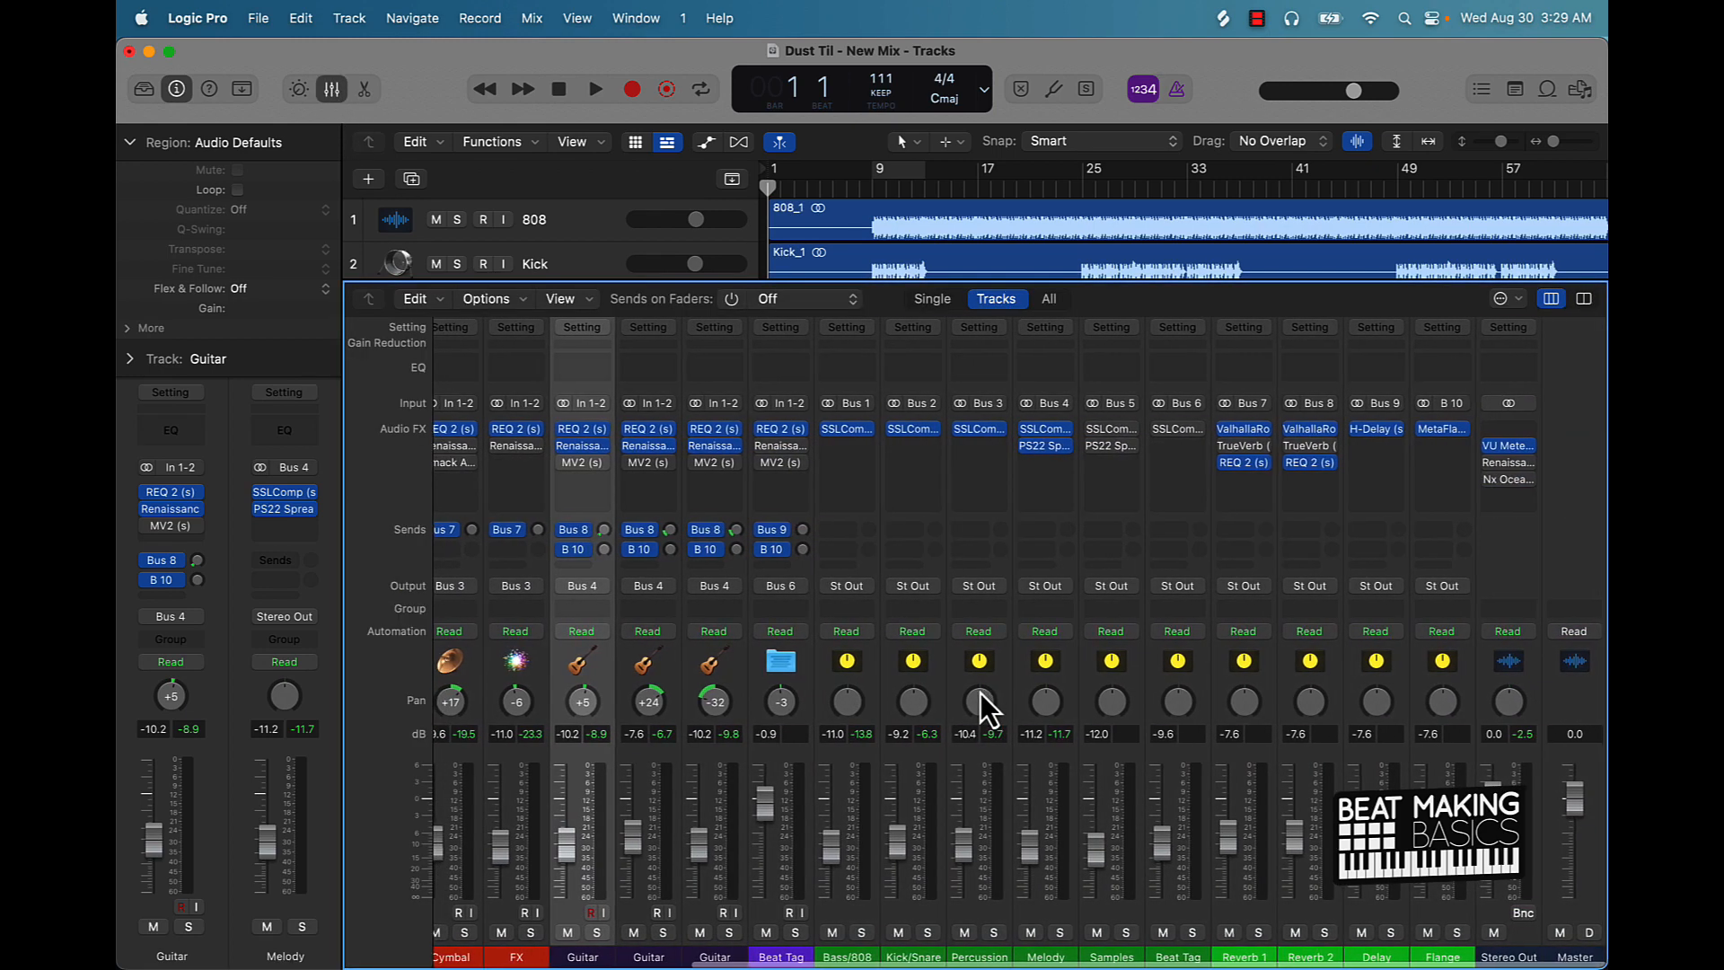
pyautogui.hscroll(-3)
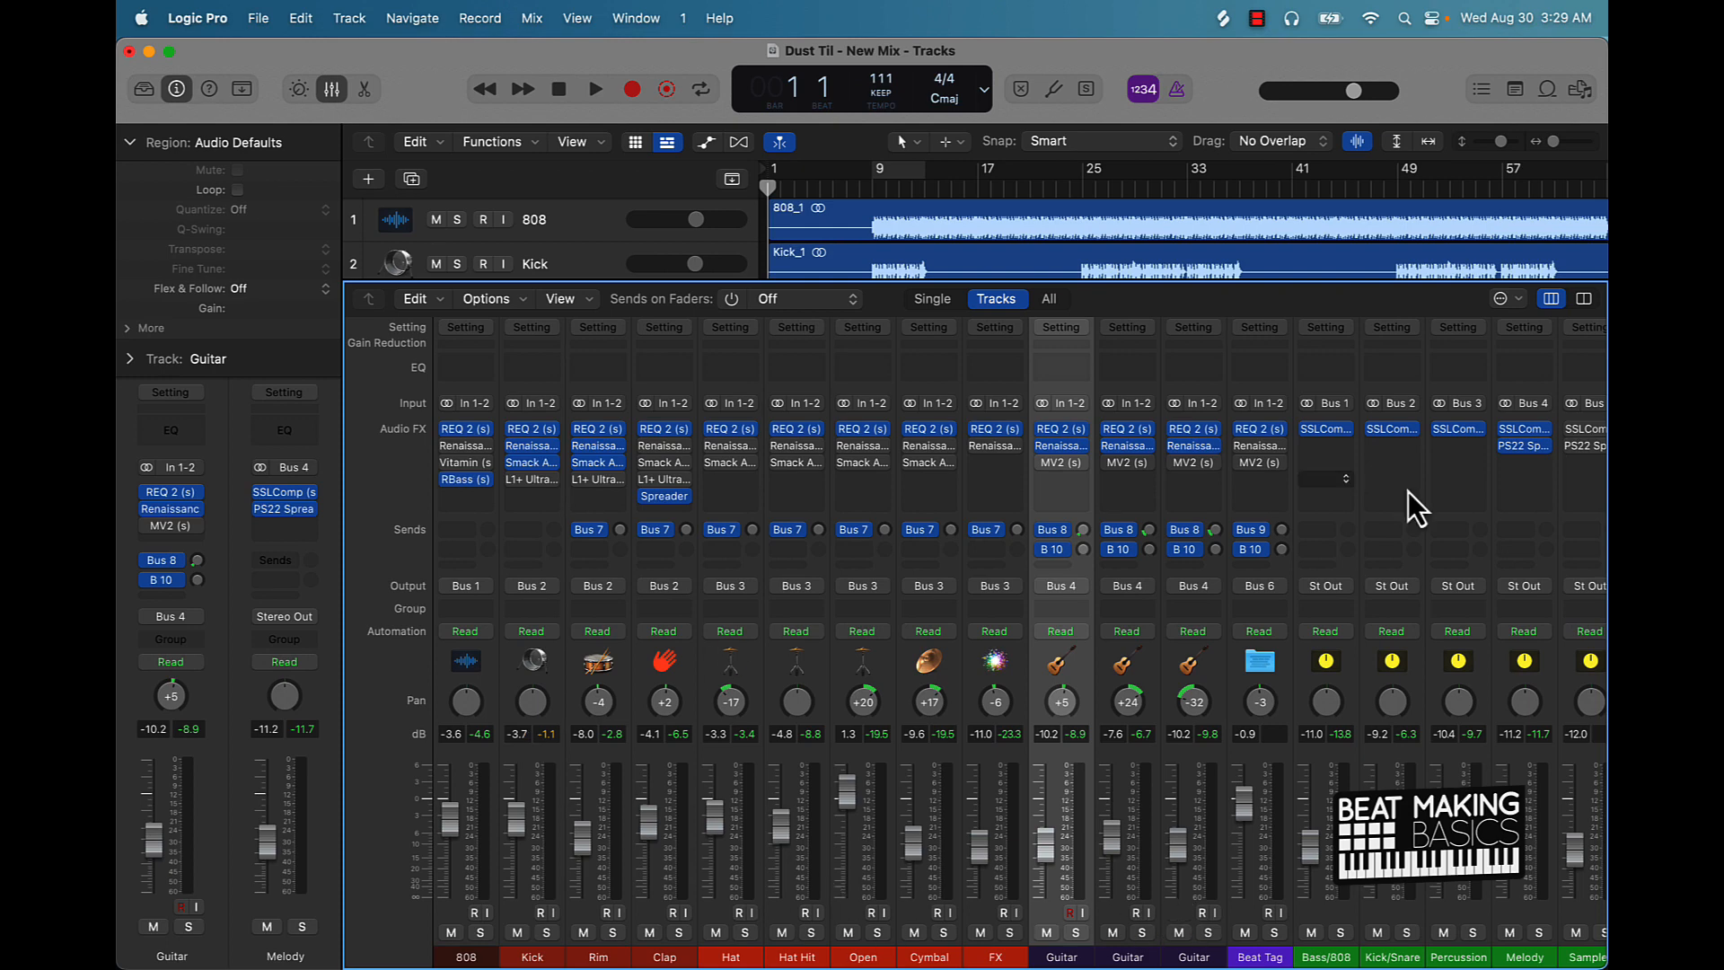
pyautogui.hscroll(3)
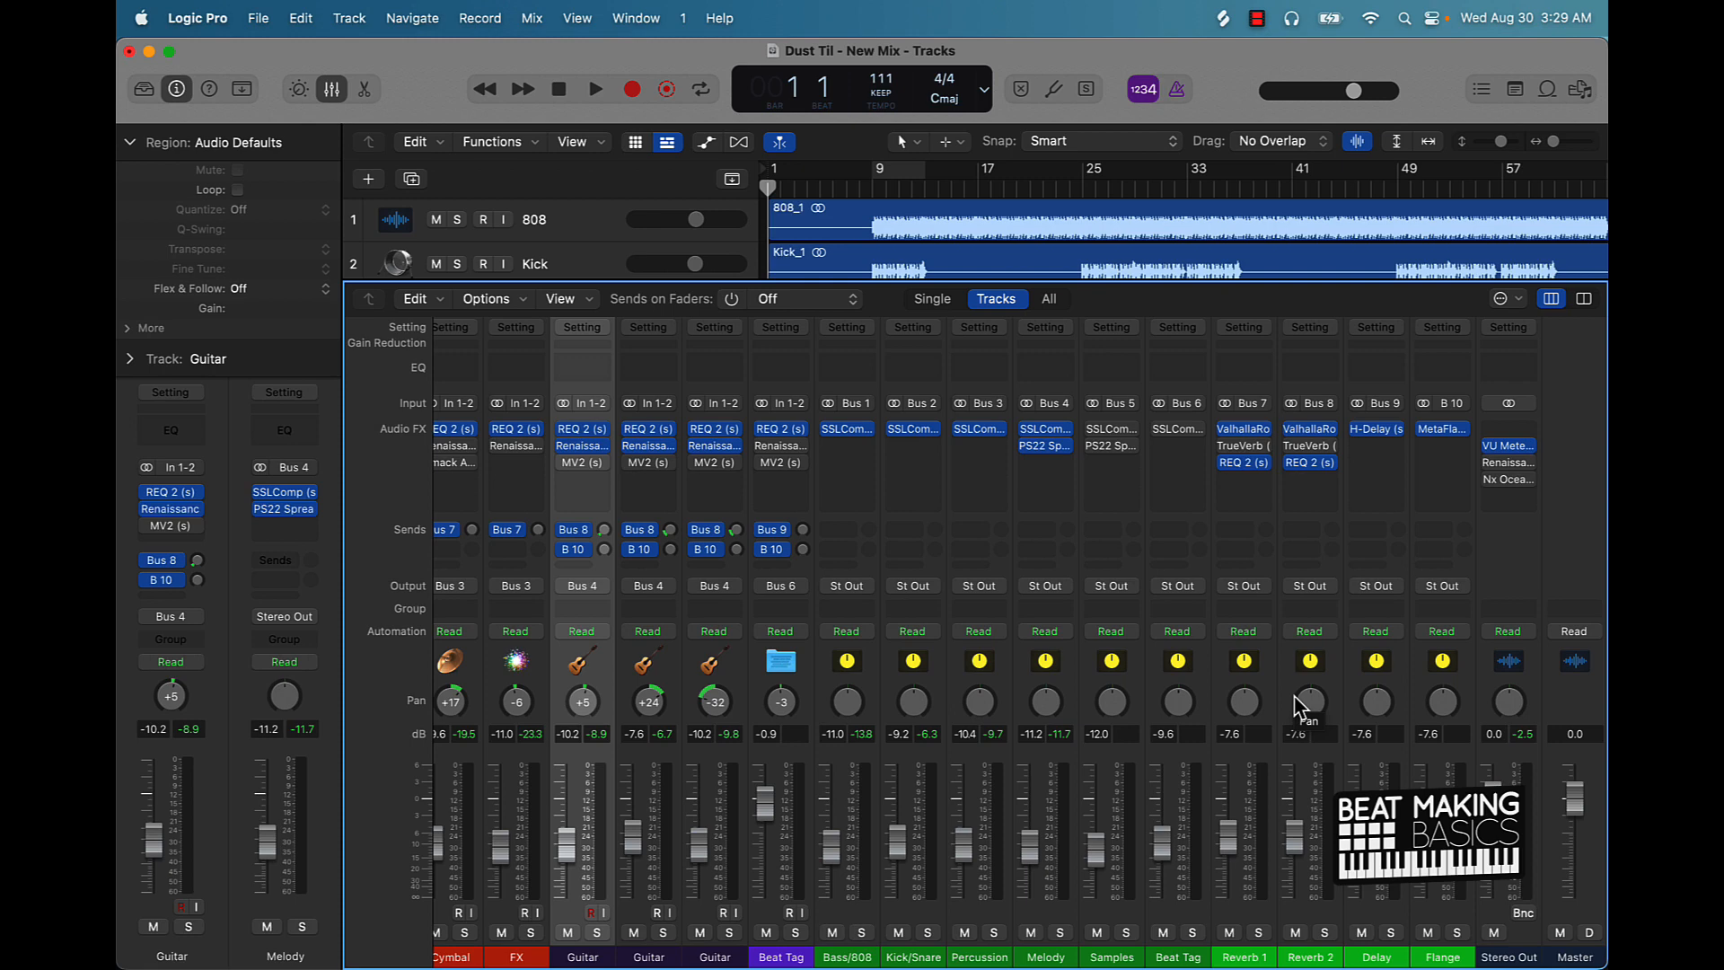
pyautogui.moveTo(1301, 709)
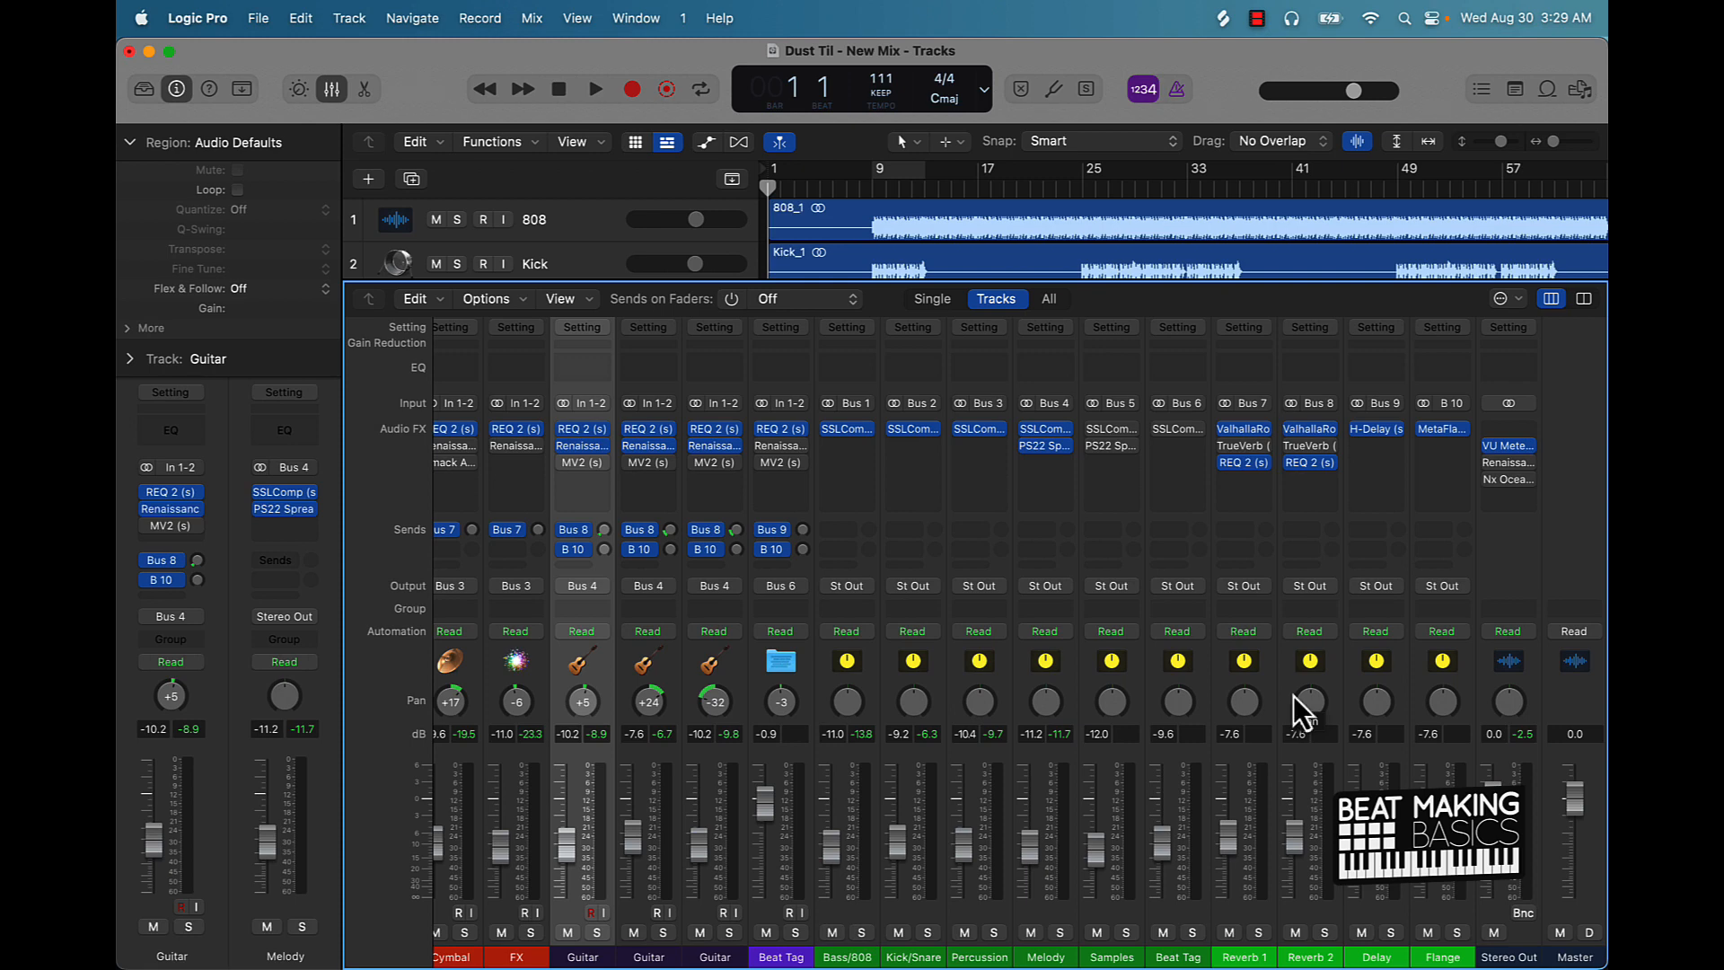
pyautogui.hscroll(-3)
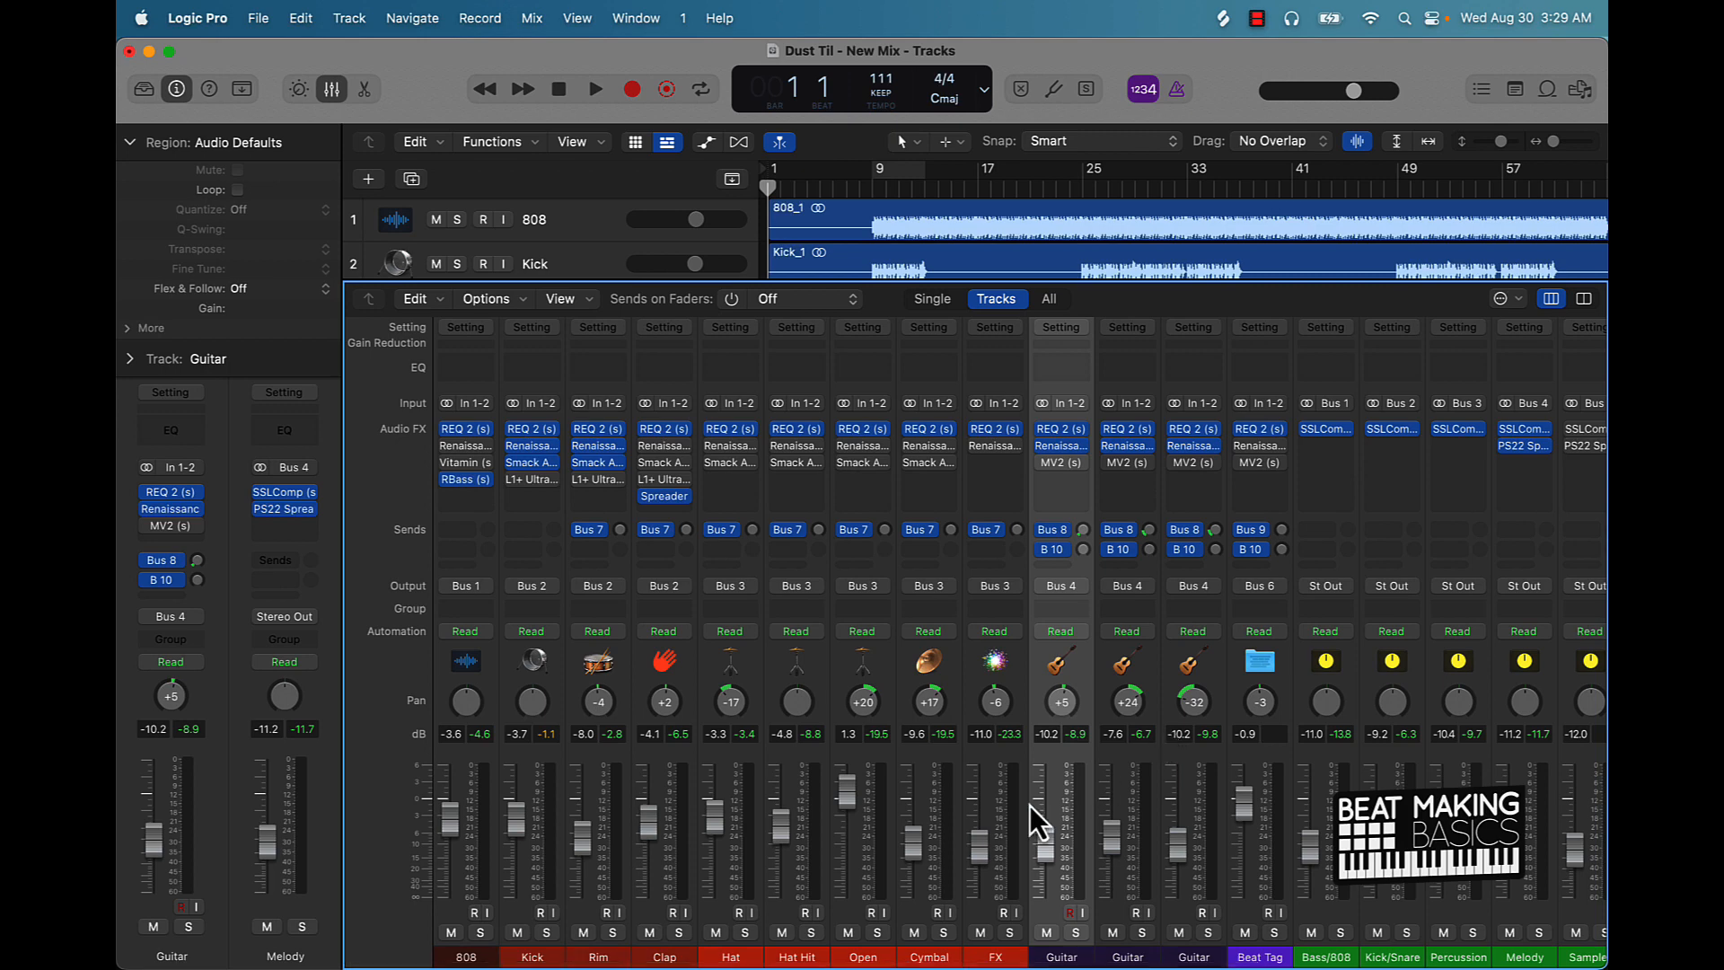
pyautogui.moveTo(636, 948)
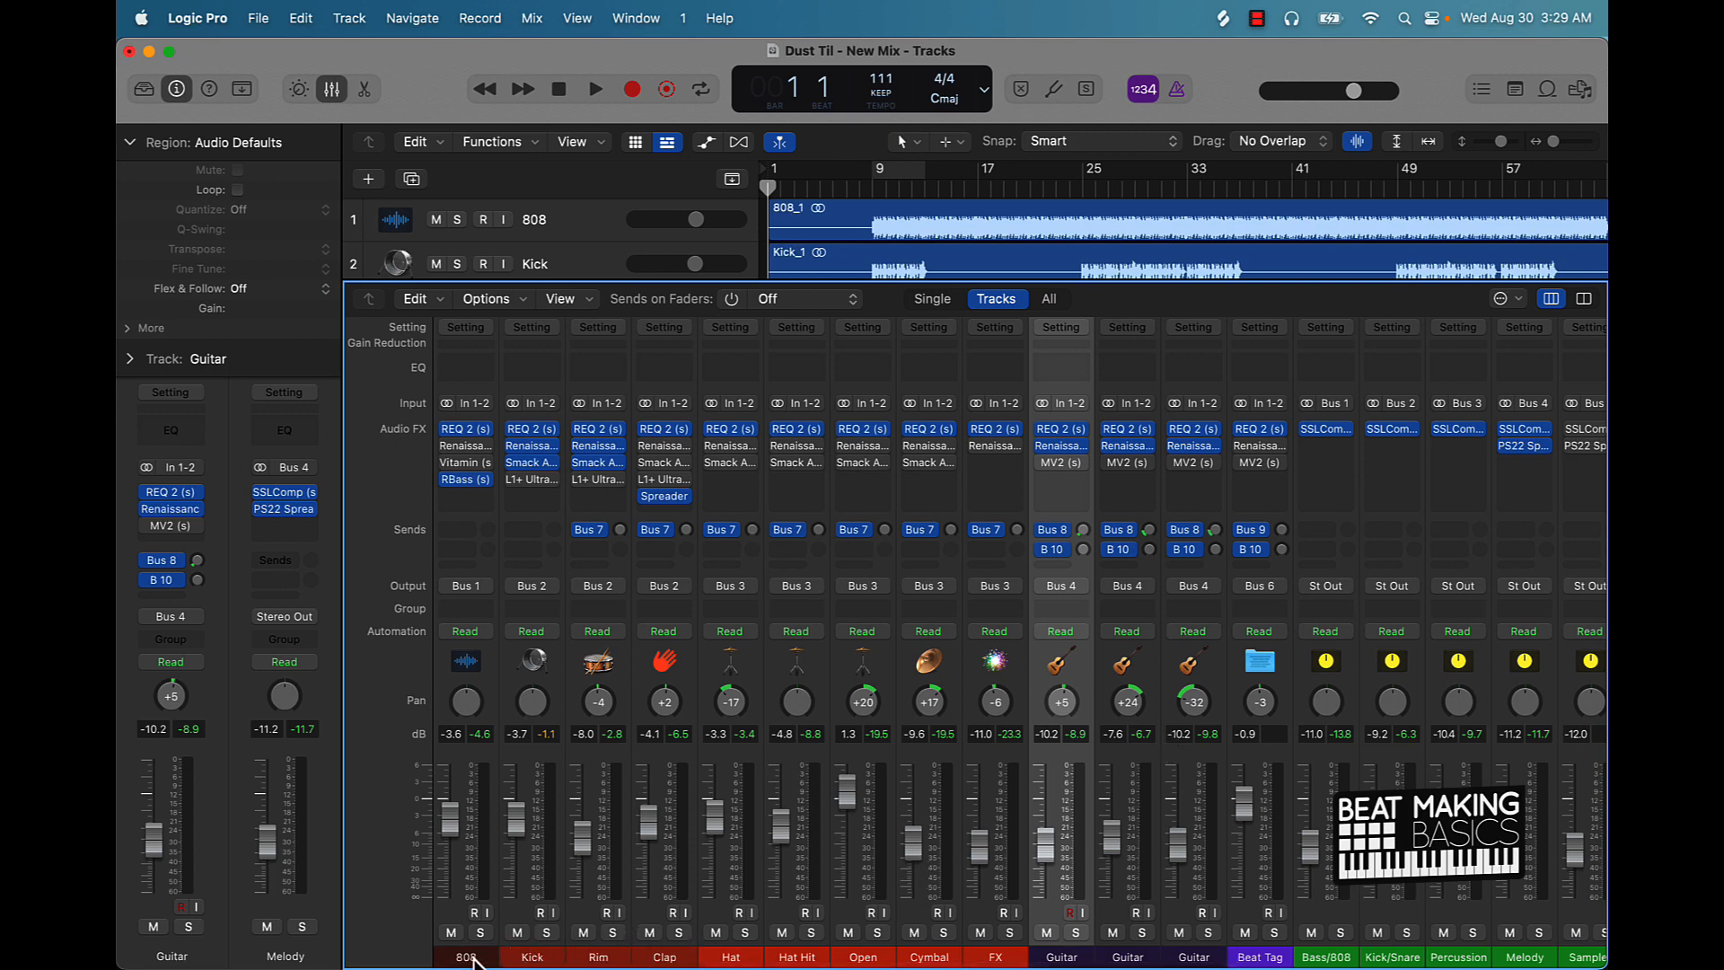
pyautogui.moveTo(847, 961)
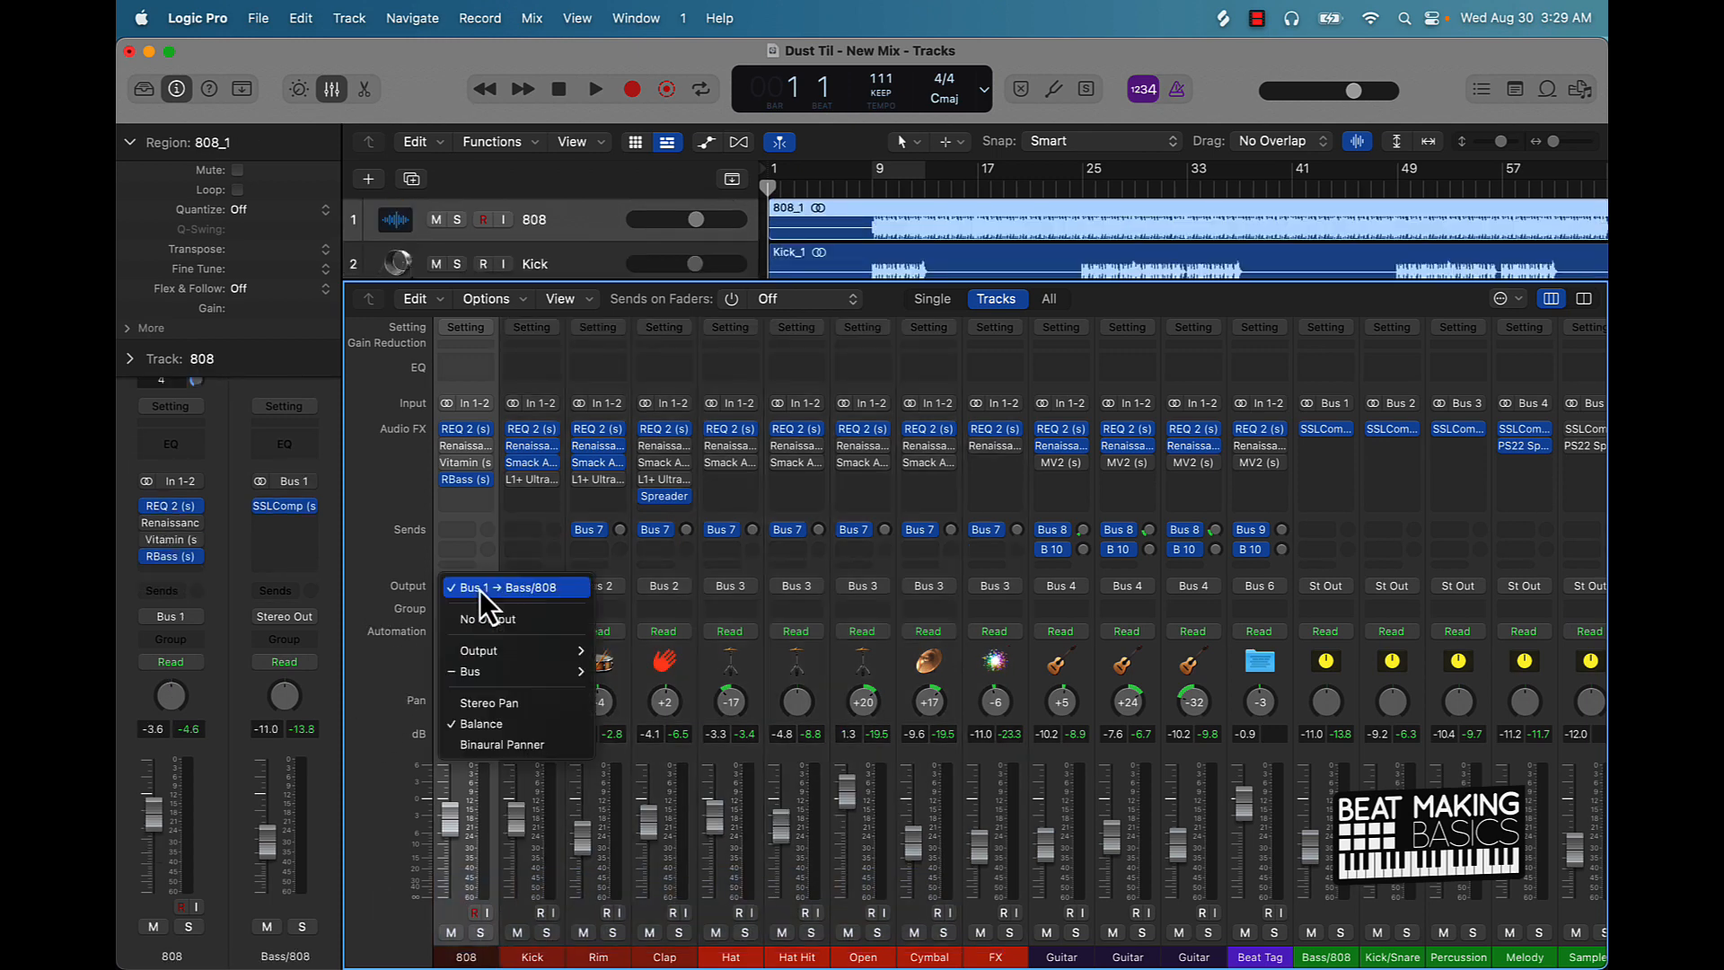
pyautogui.moveTo(500, 618)
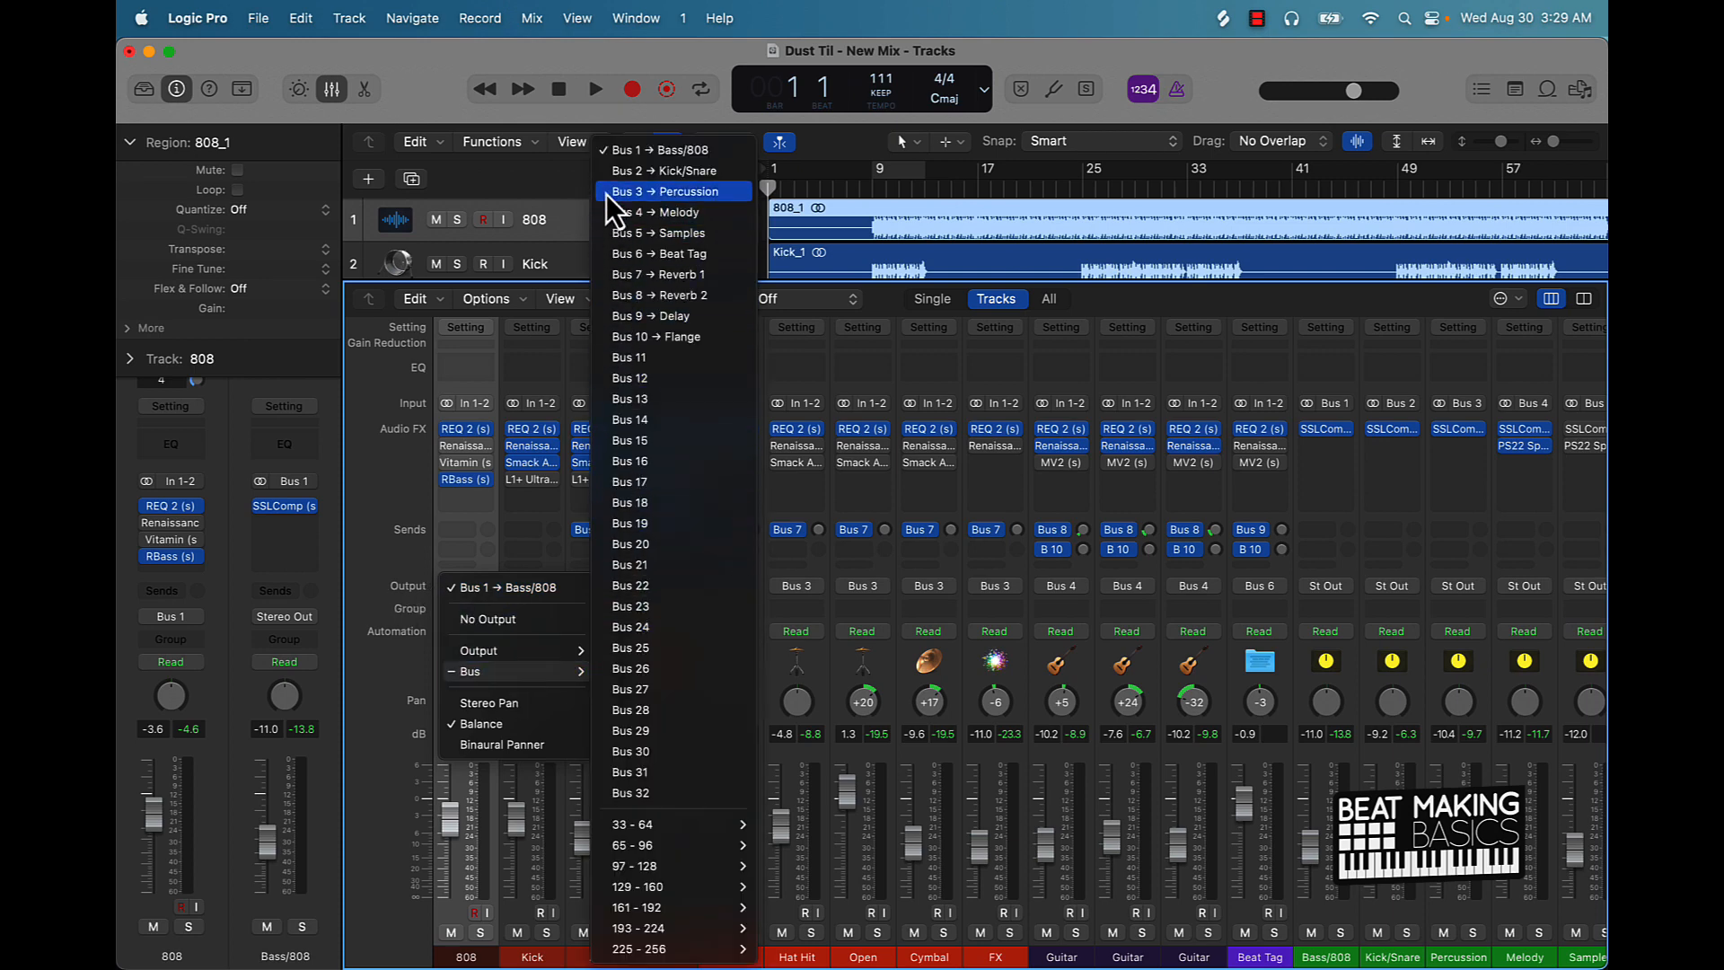
pyautogui.moveTo(456, 446)
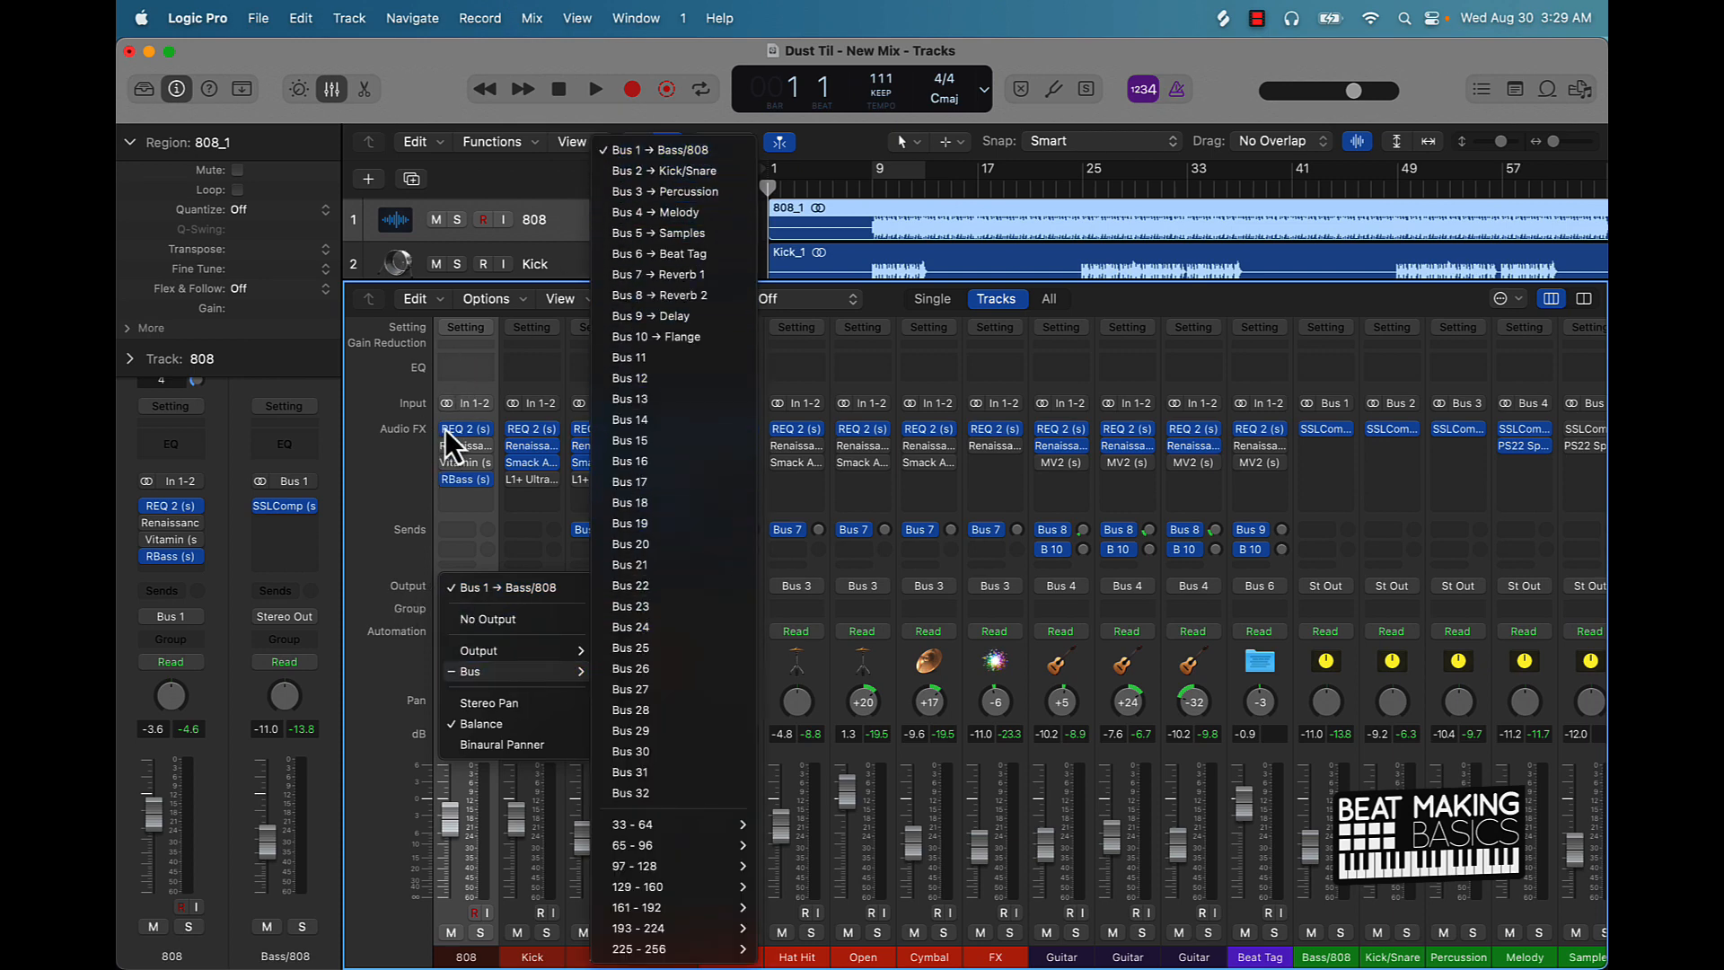
pyautogui.moveTo(665, 150)
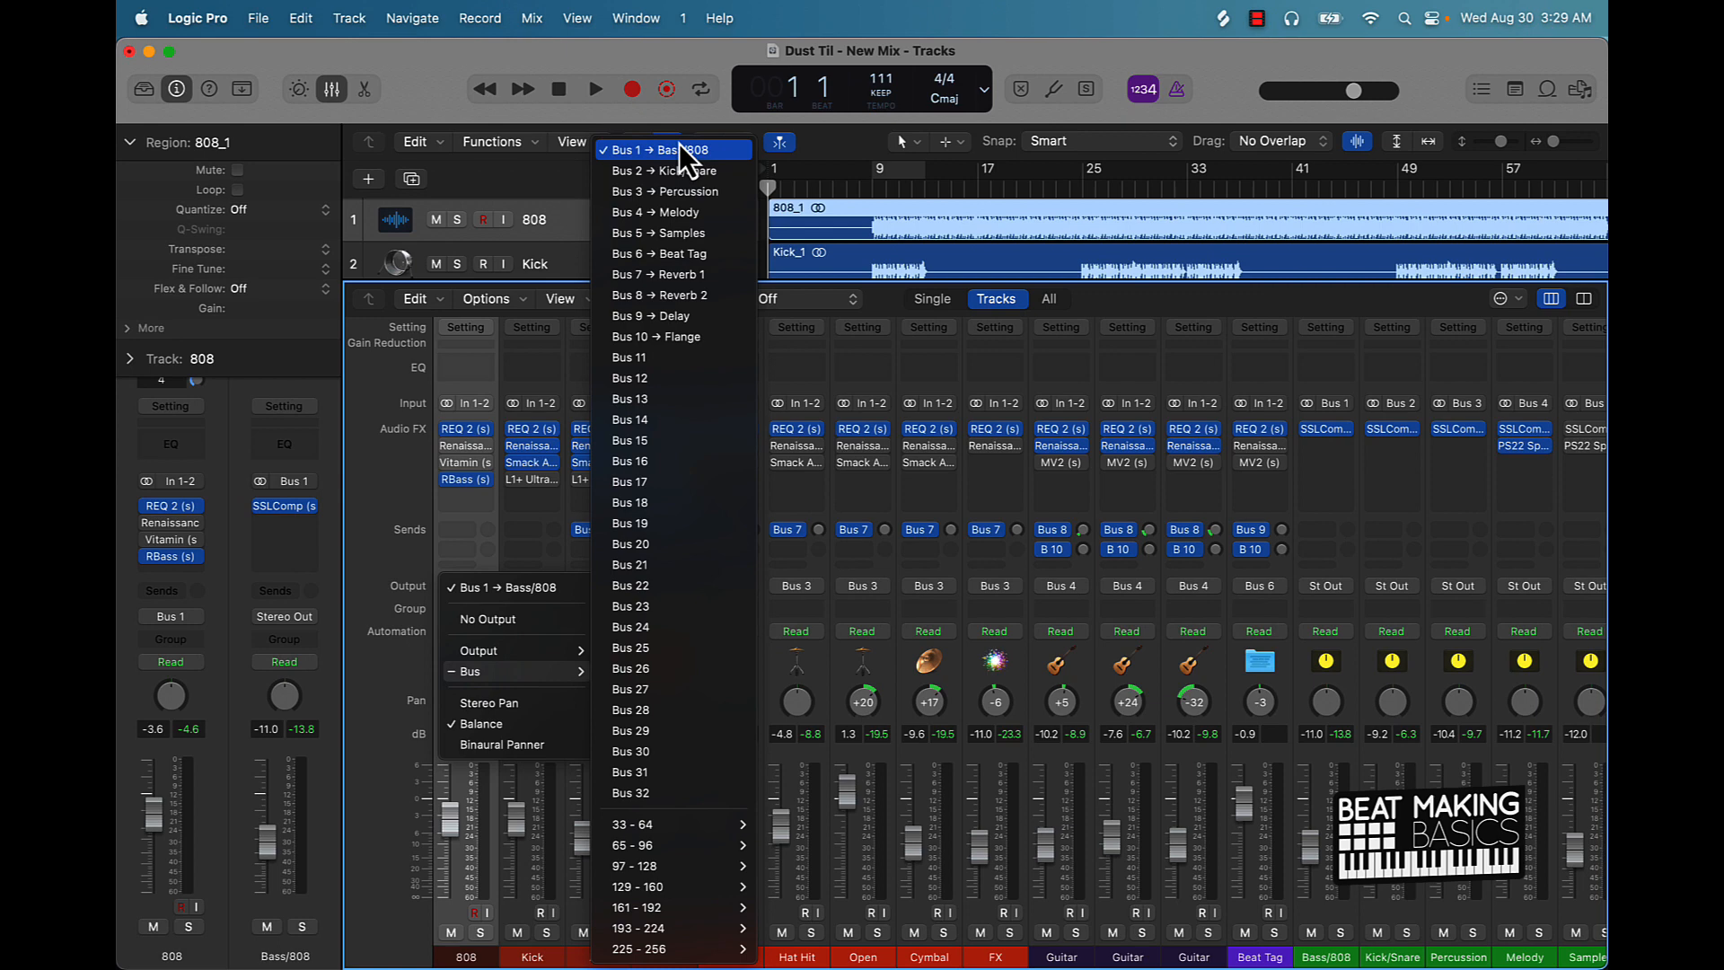
pyautogui.moveTo(455, 333)
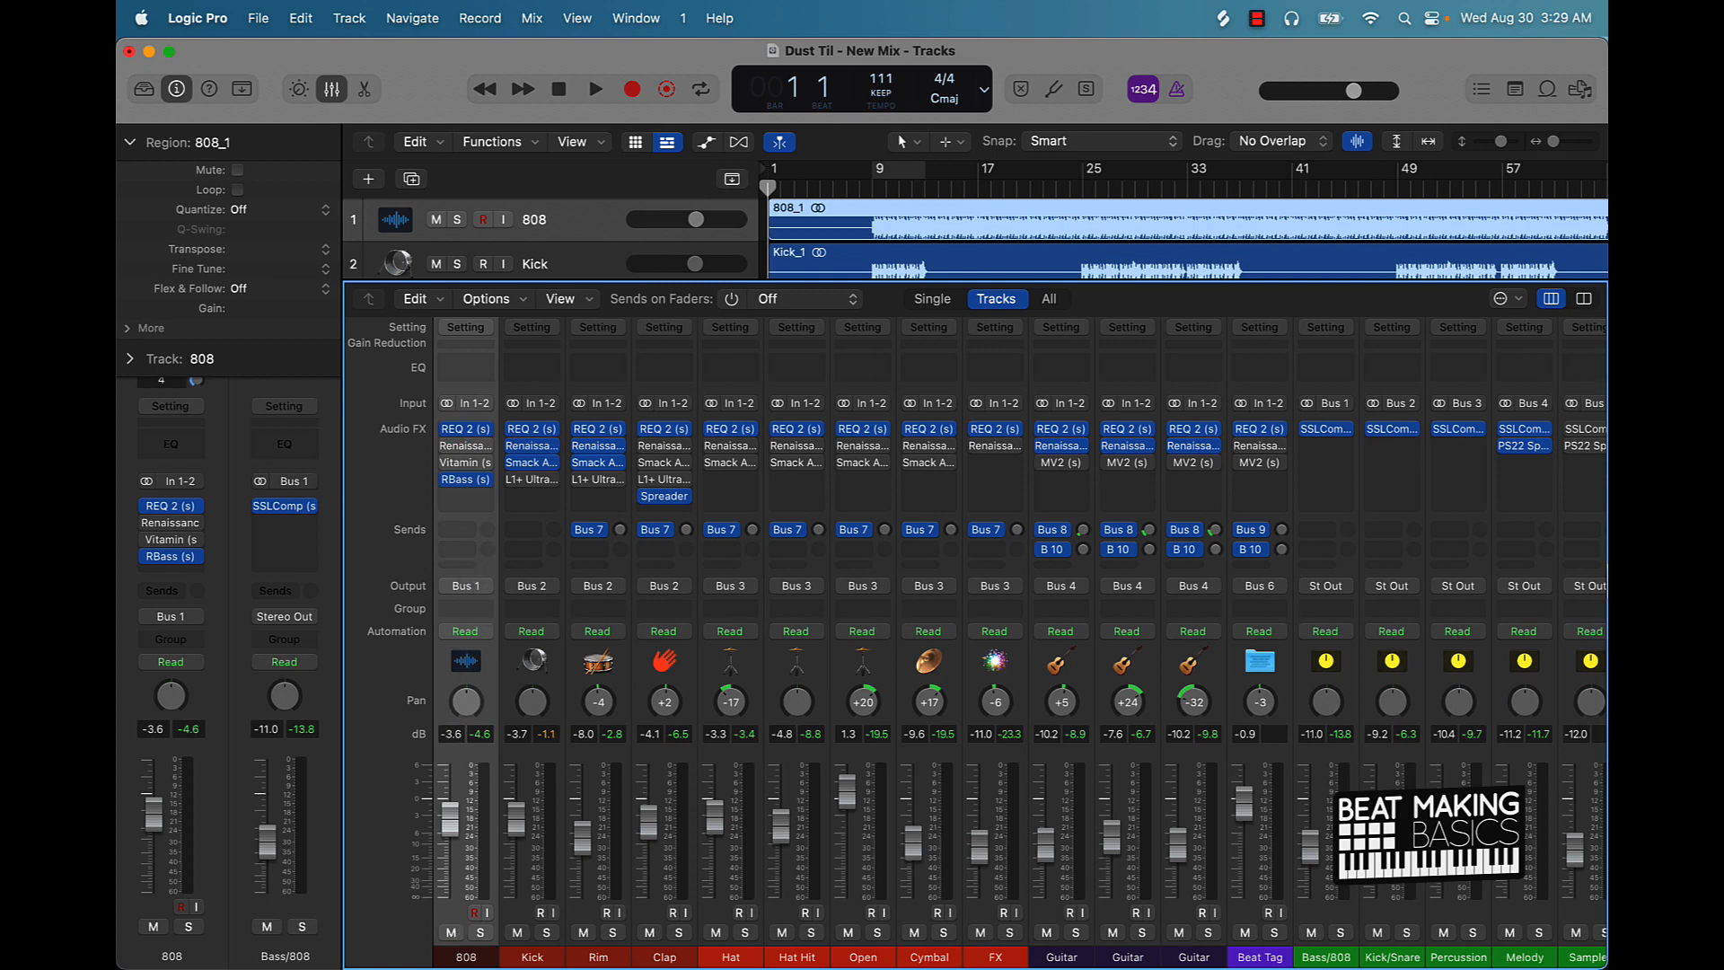
pyautogui.moveTo(533, 915)
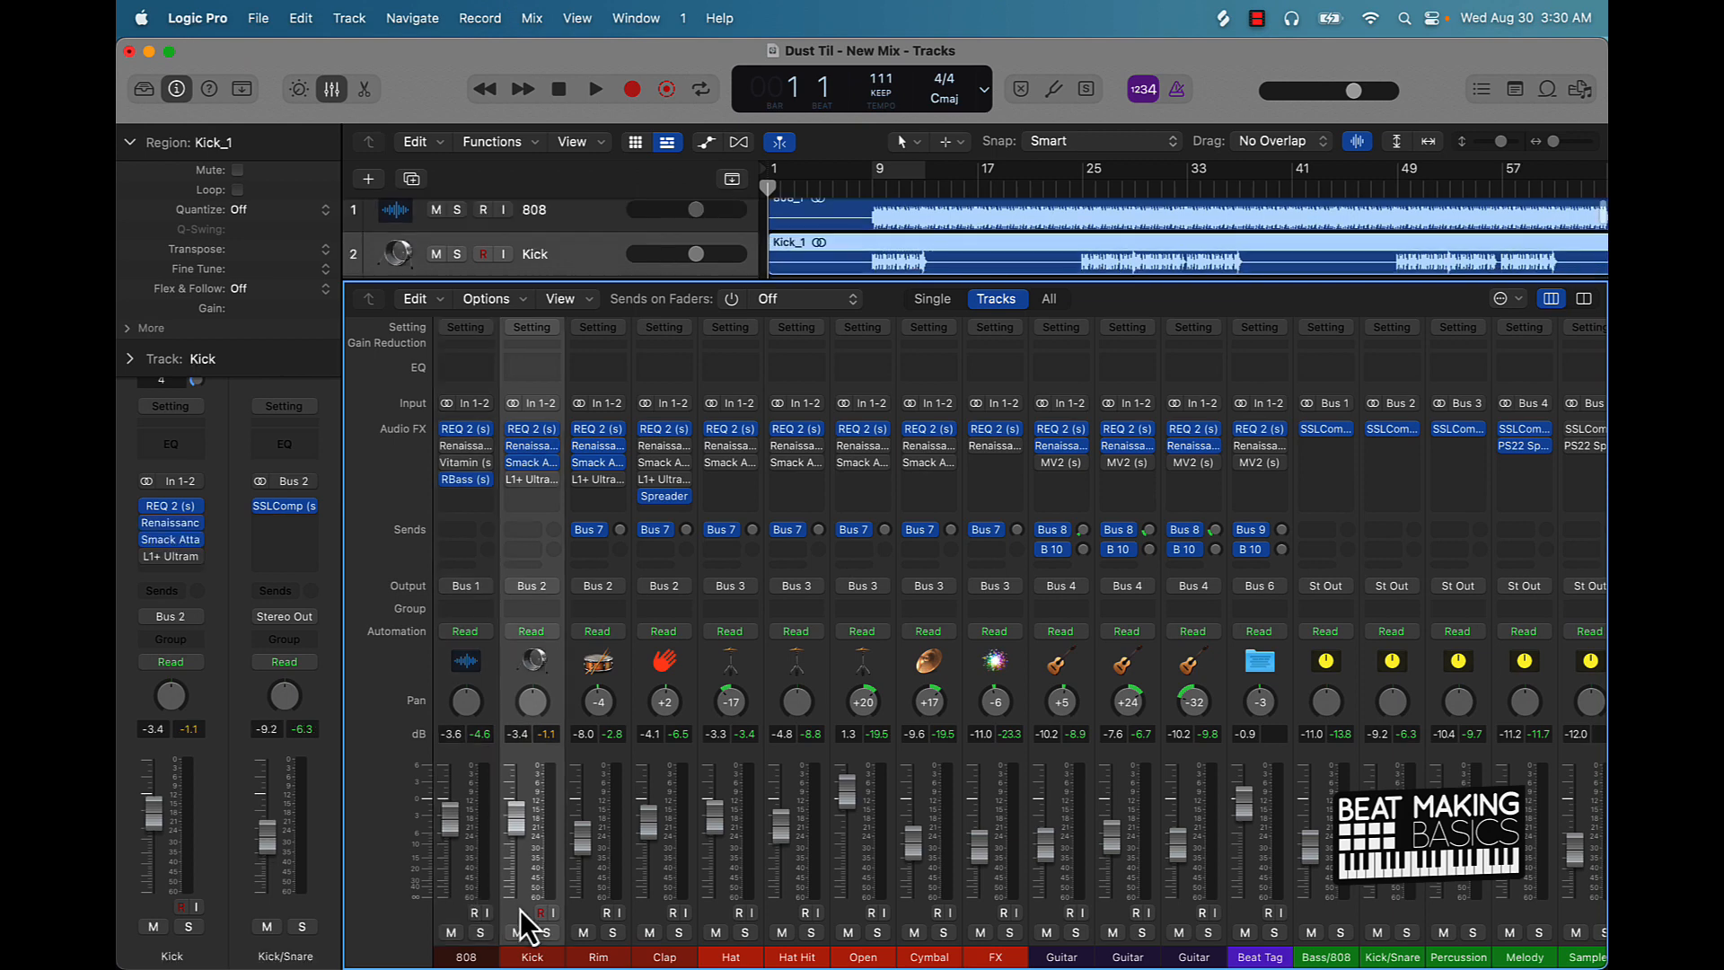
pyautogui.moveTo(671, 907)
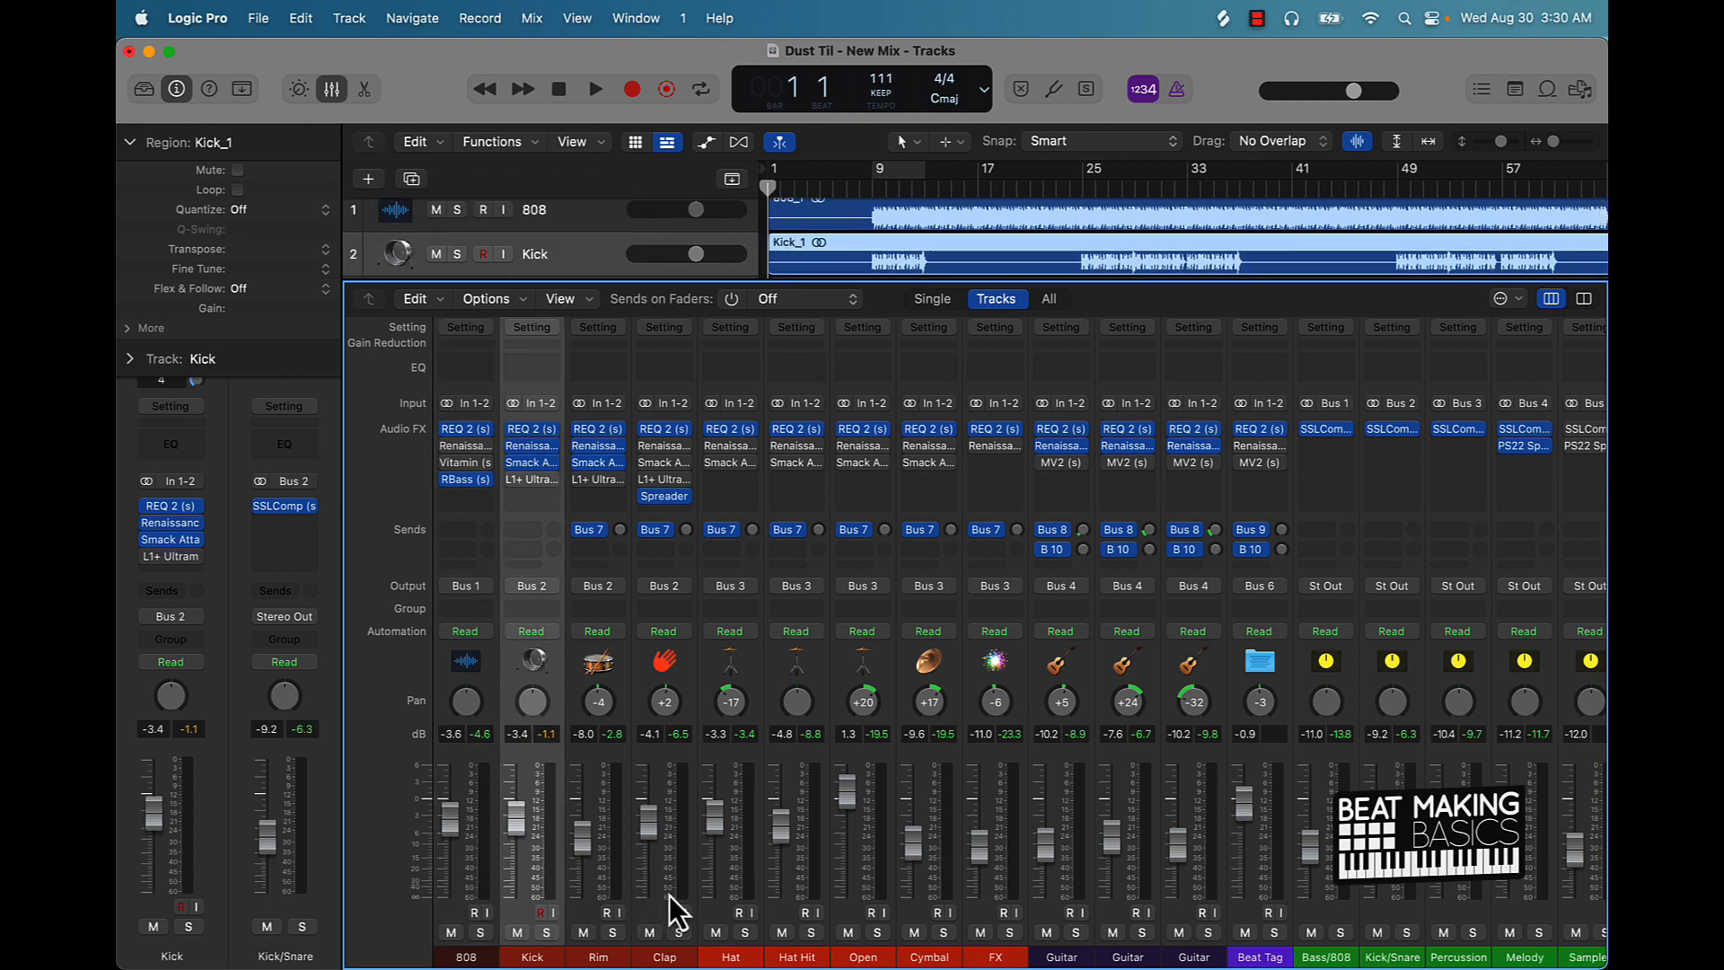
pyautogui.moveTo(965, 916)
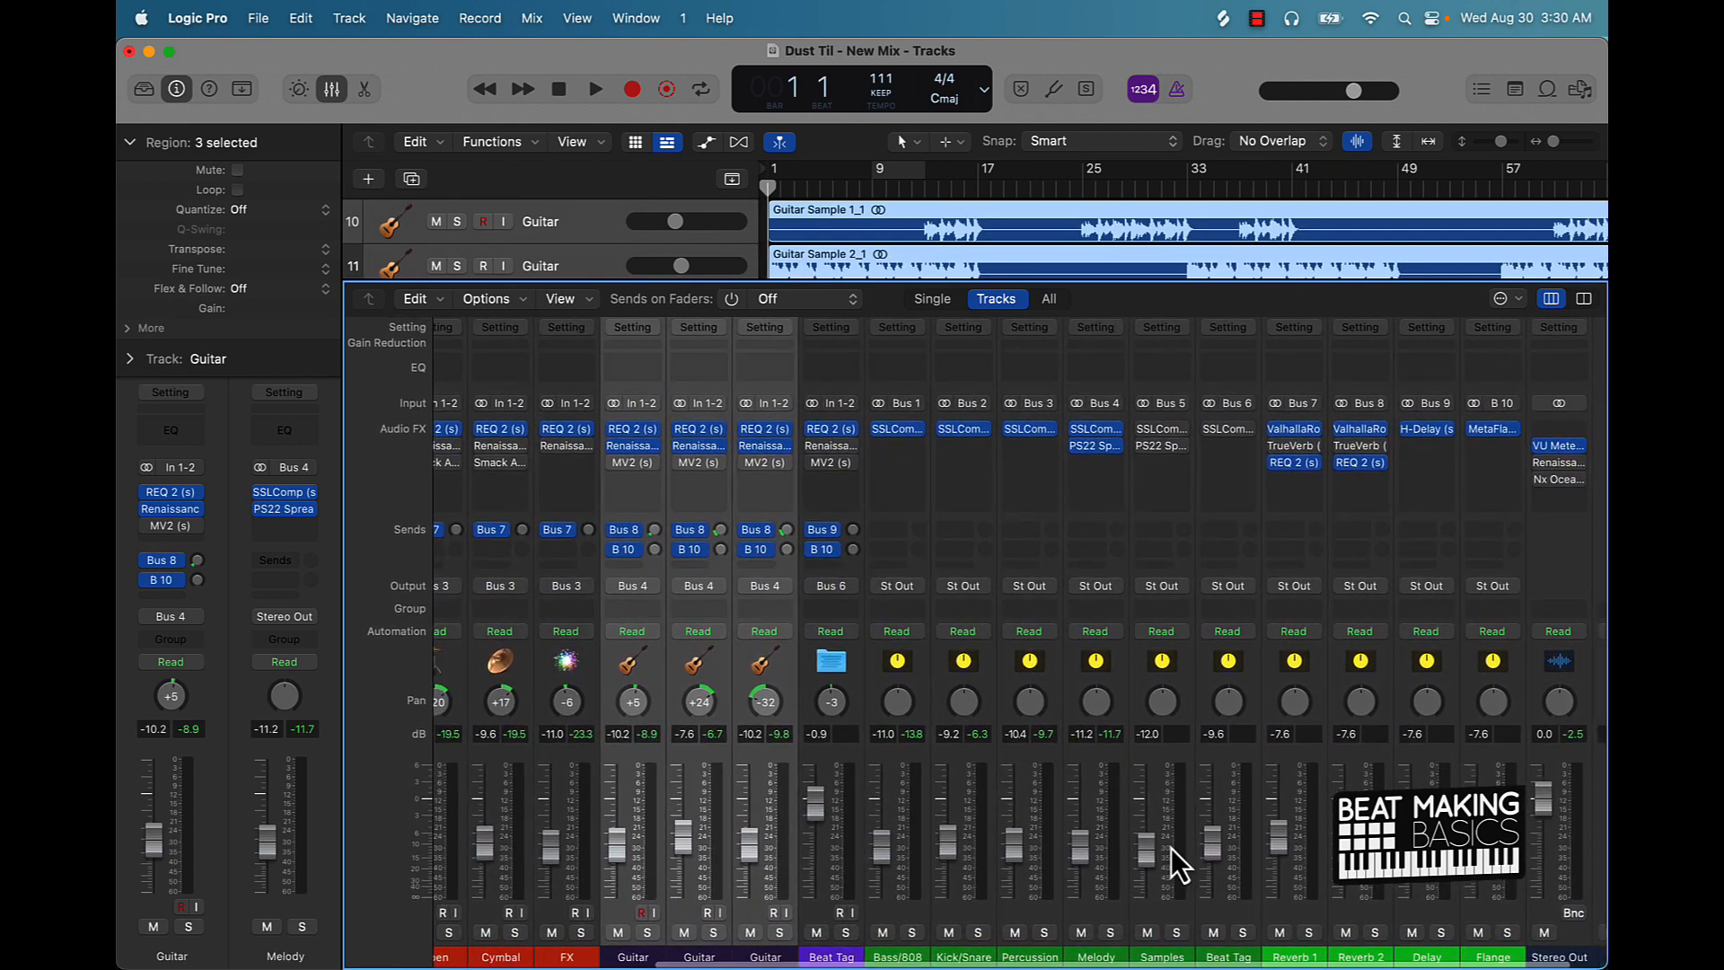
pyautogui.moveTo(1165, 857)
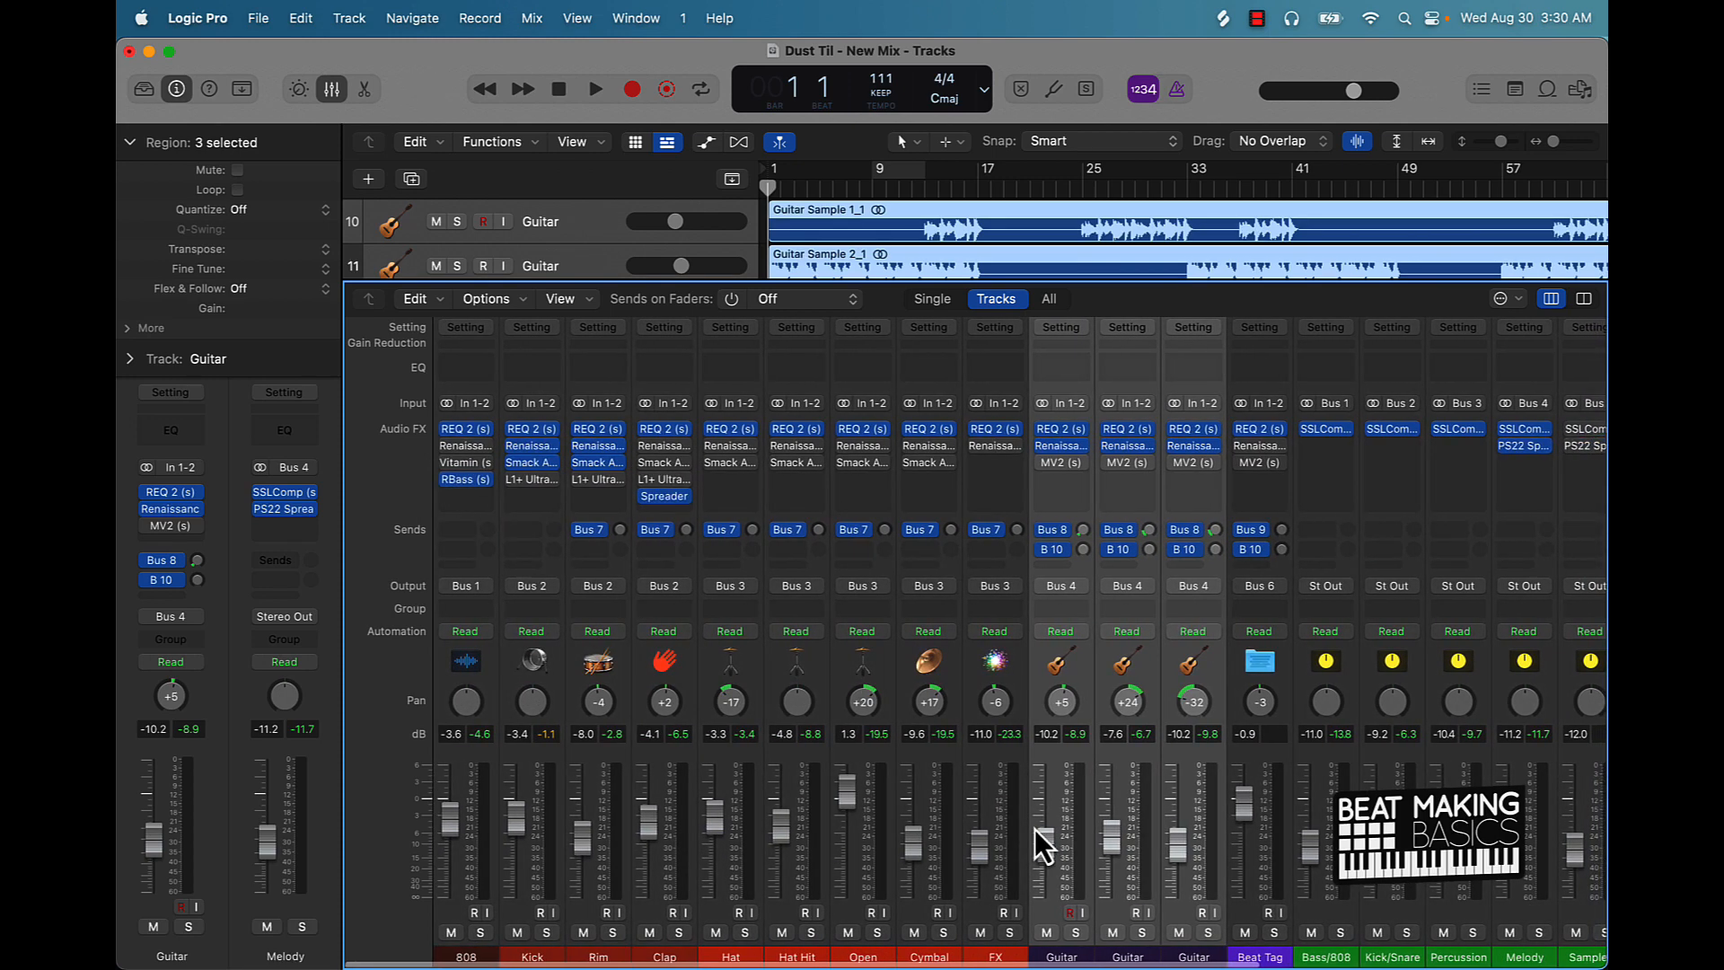
pyautogui.moveTo(1059, 940)
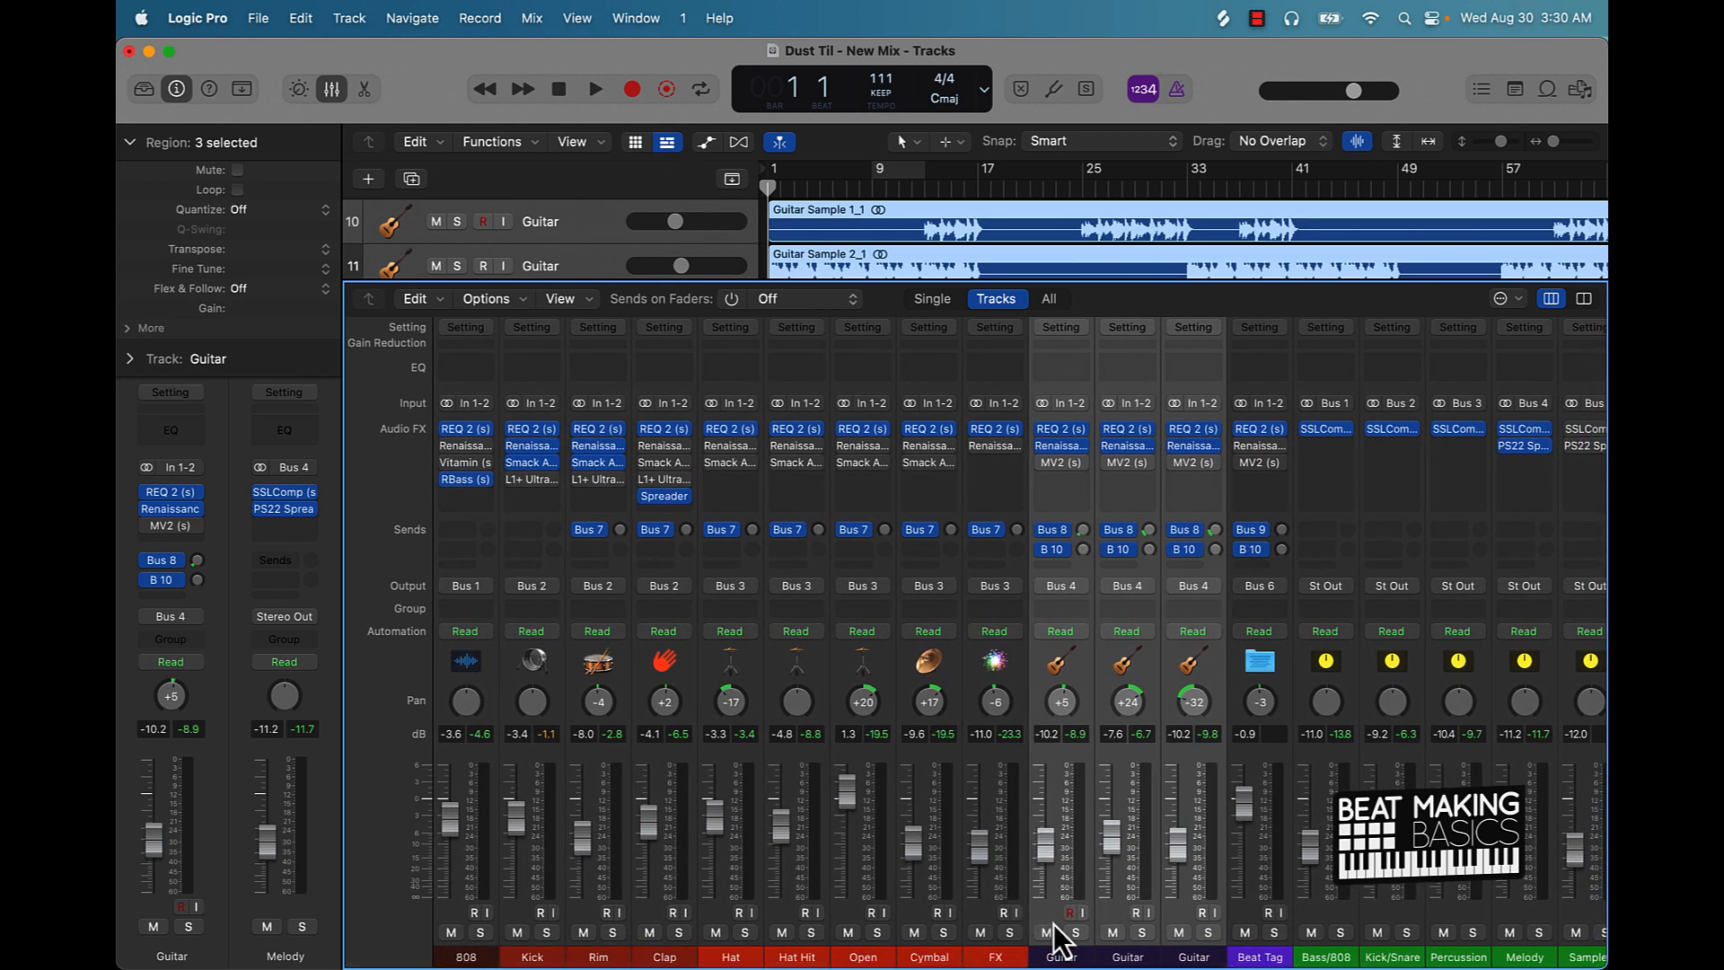
pyautogui.moveTo(1044, 832)
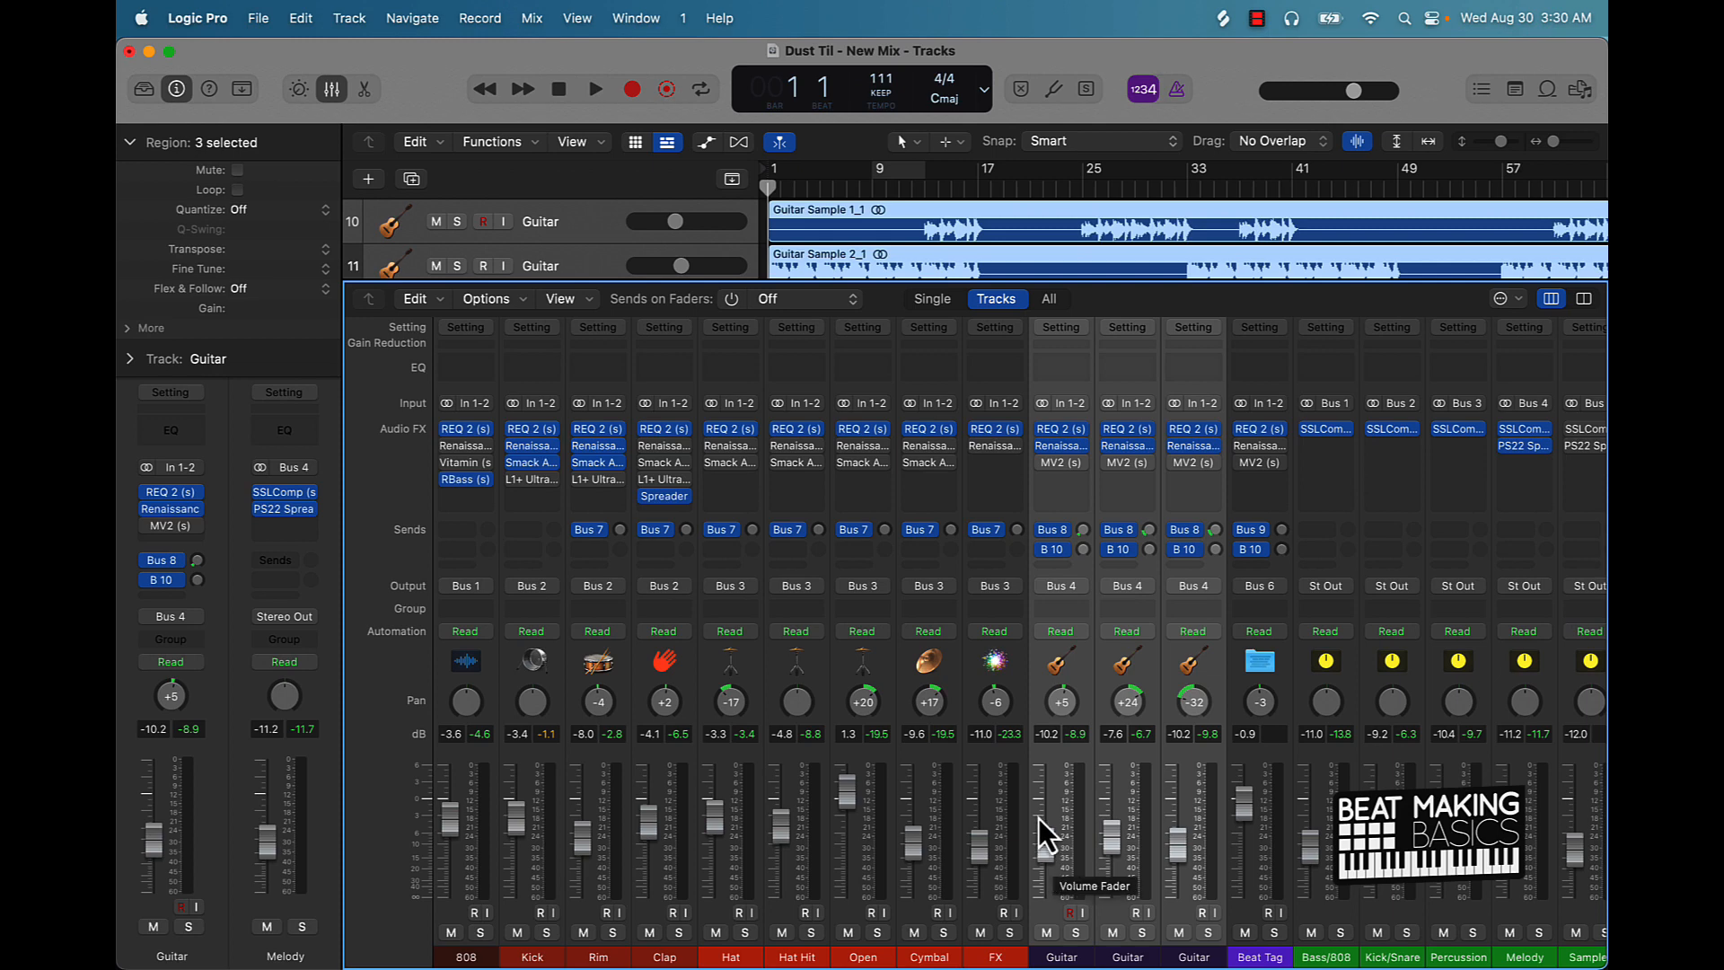
pyautogui.moveTo(1198, 891)
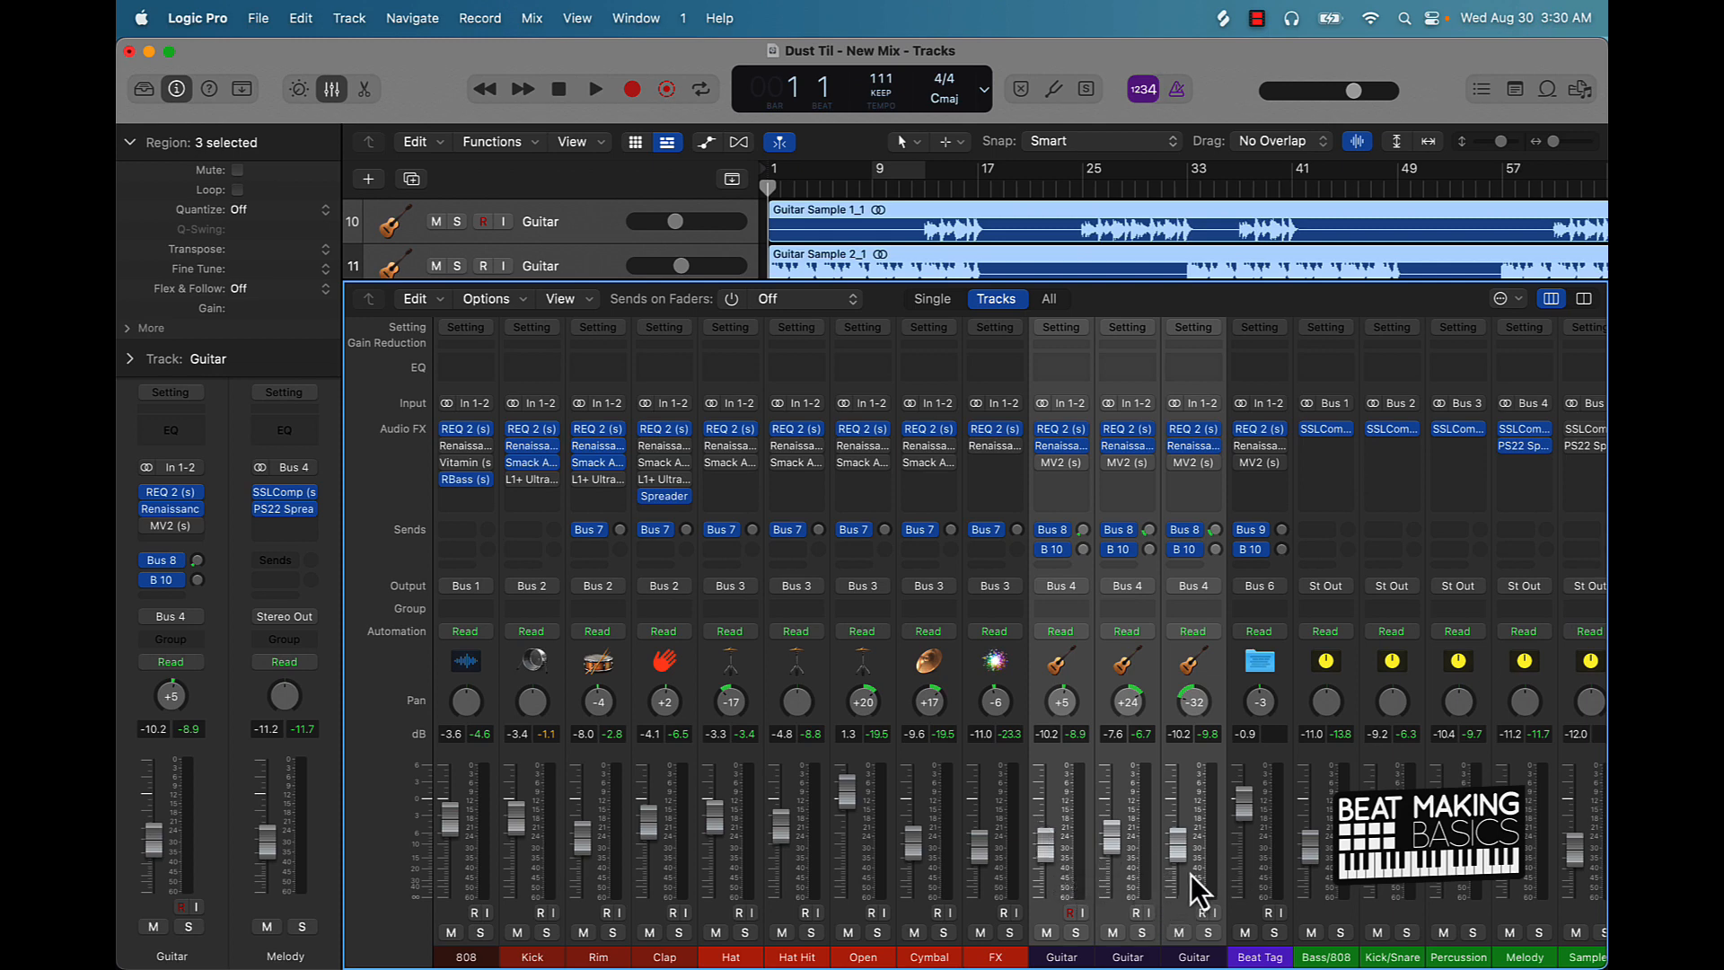
pyautogui.moveTo(1072, 874)
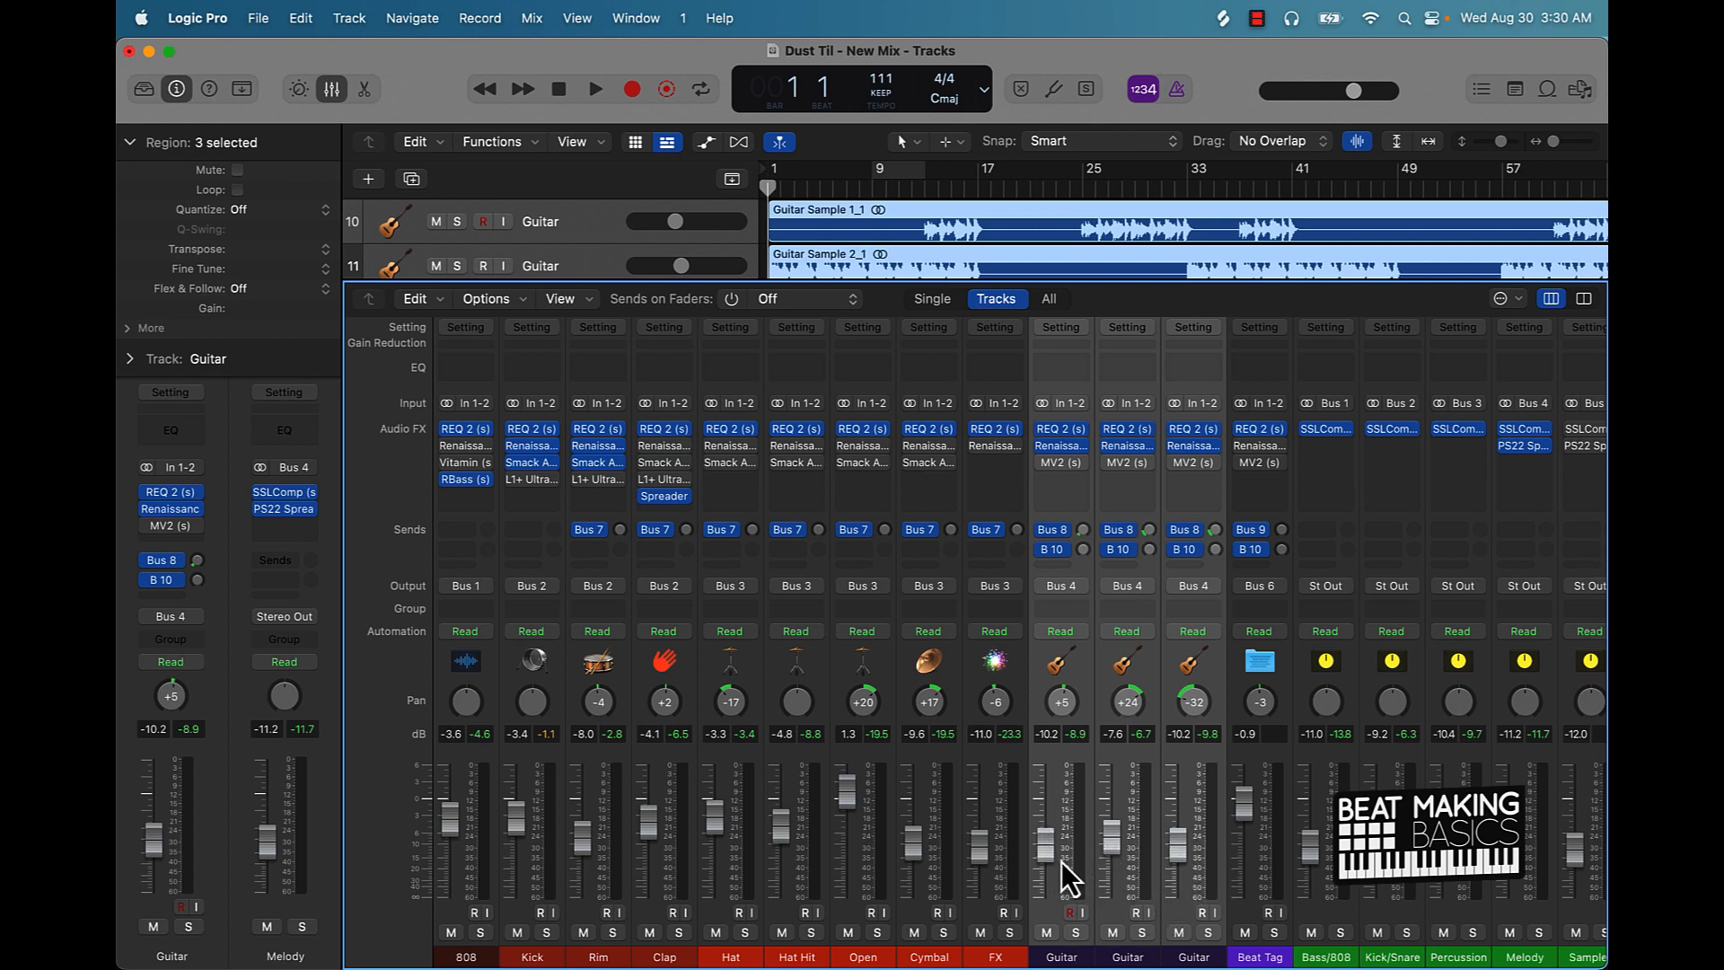
pyautogui.moveTo(1111, 868)
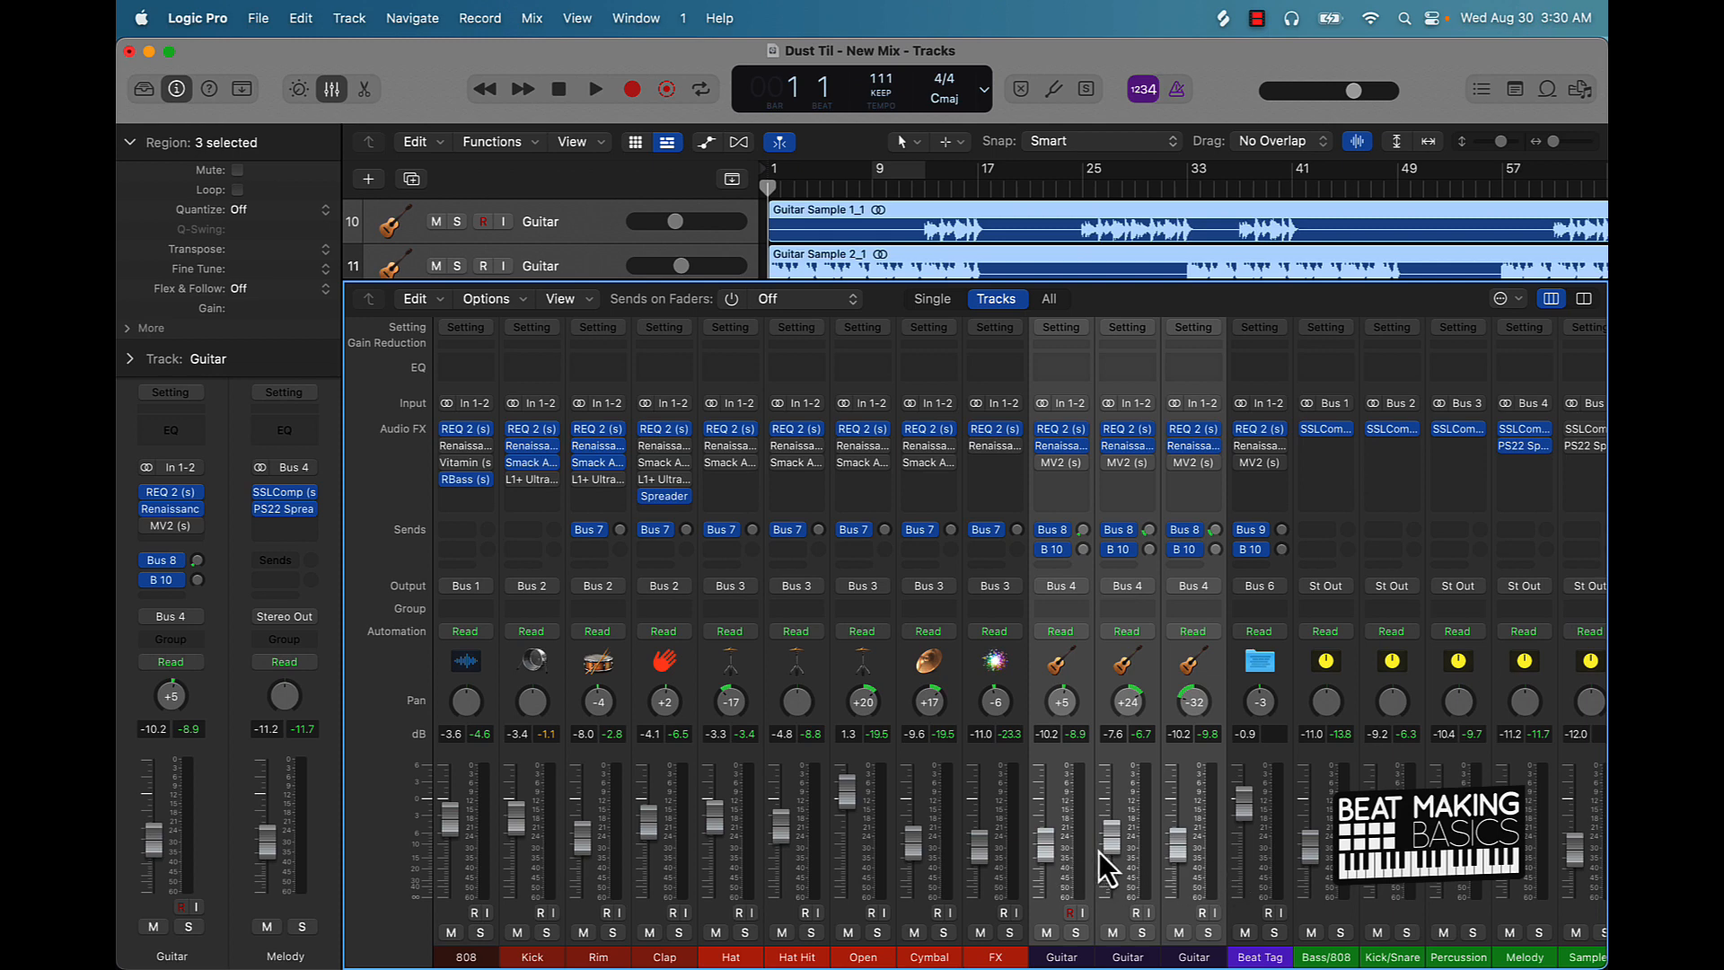
pyautogui.moveTo(1058, 932)
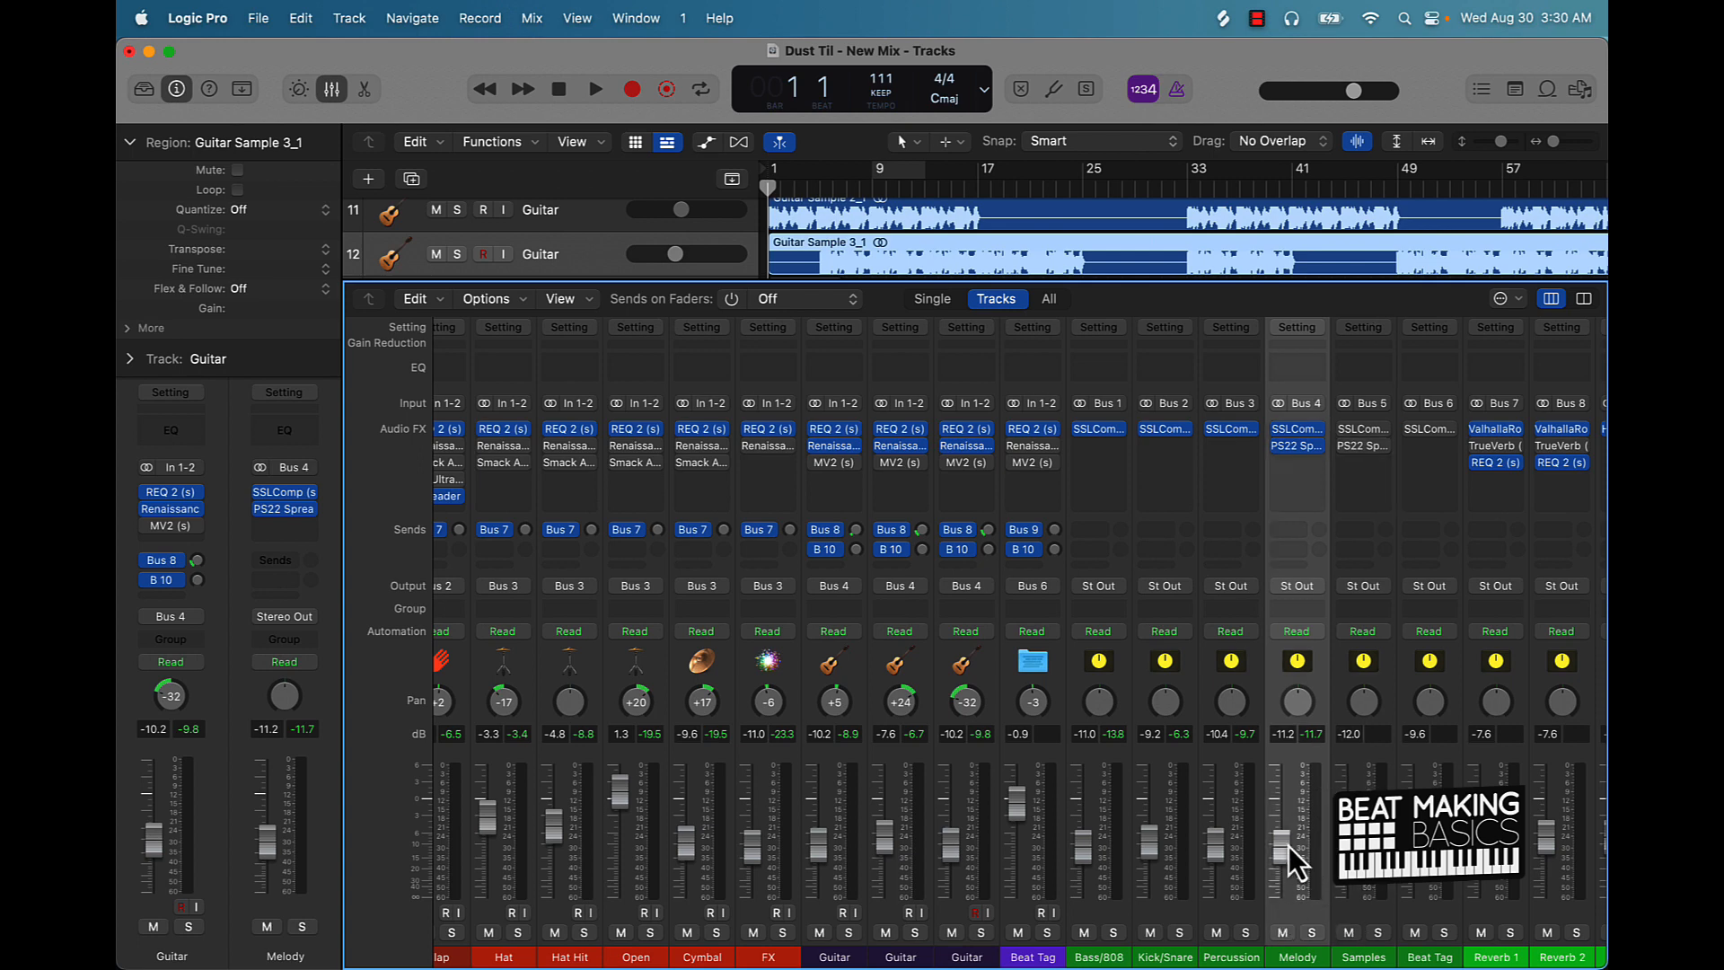
pyautogui.moveTo(916, 916)
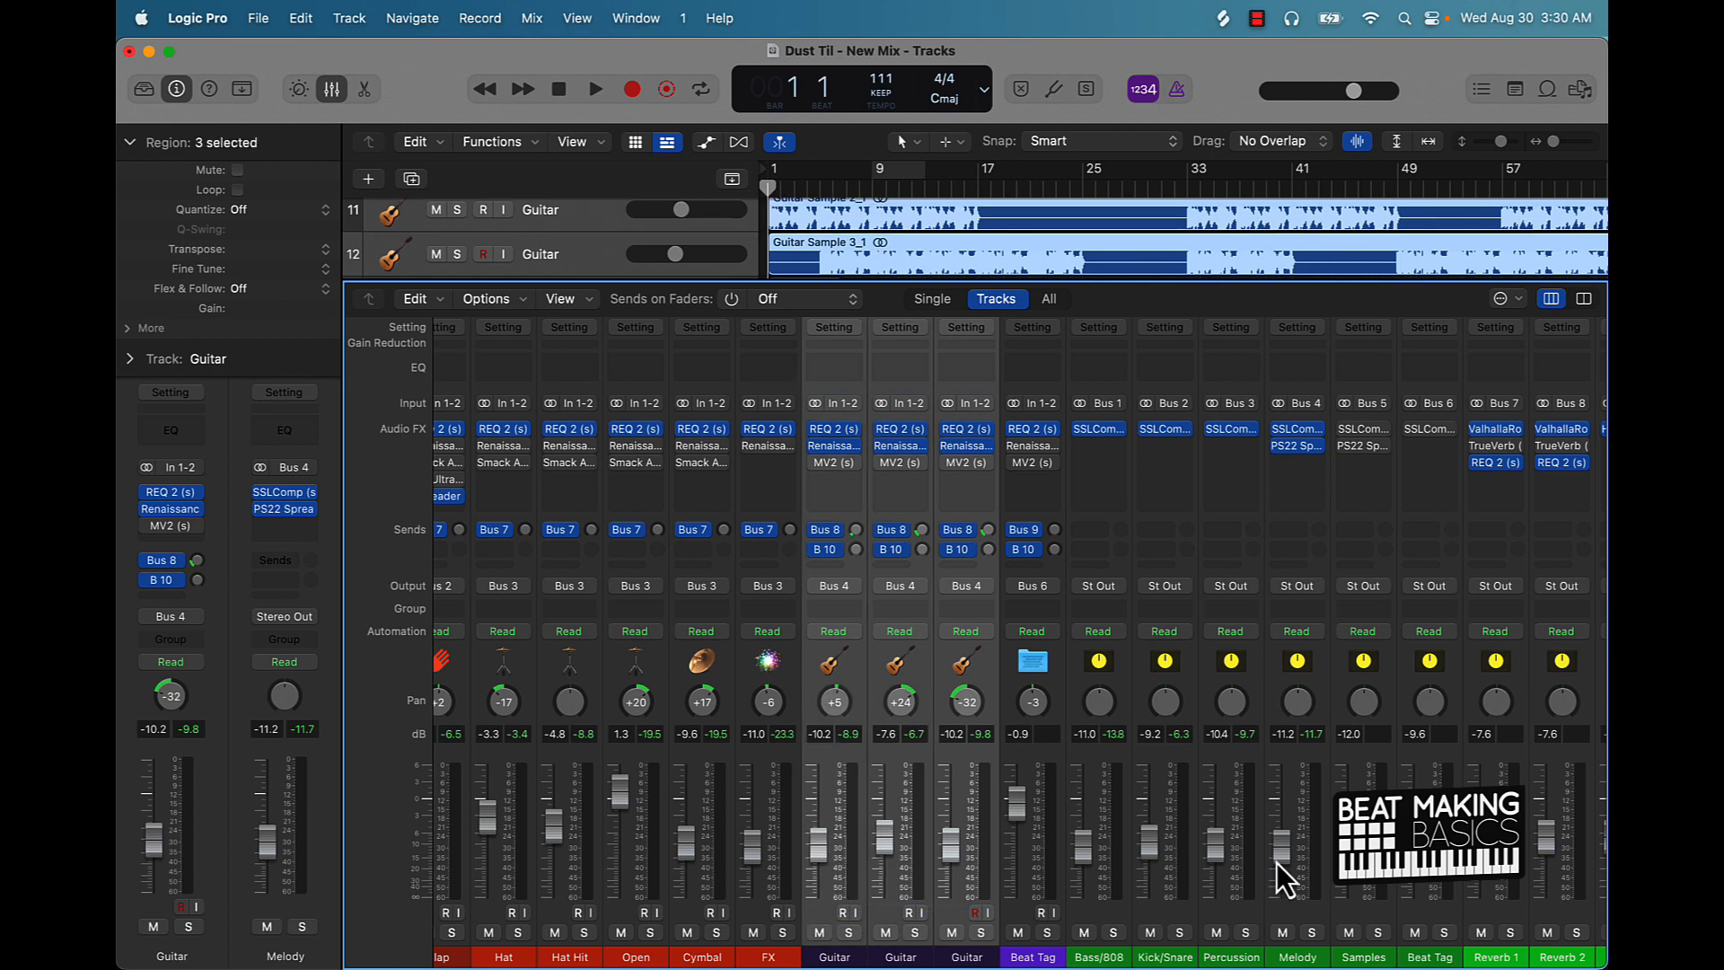
pyautogui.hscroll(-3)
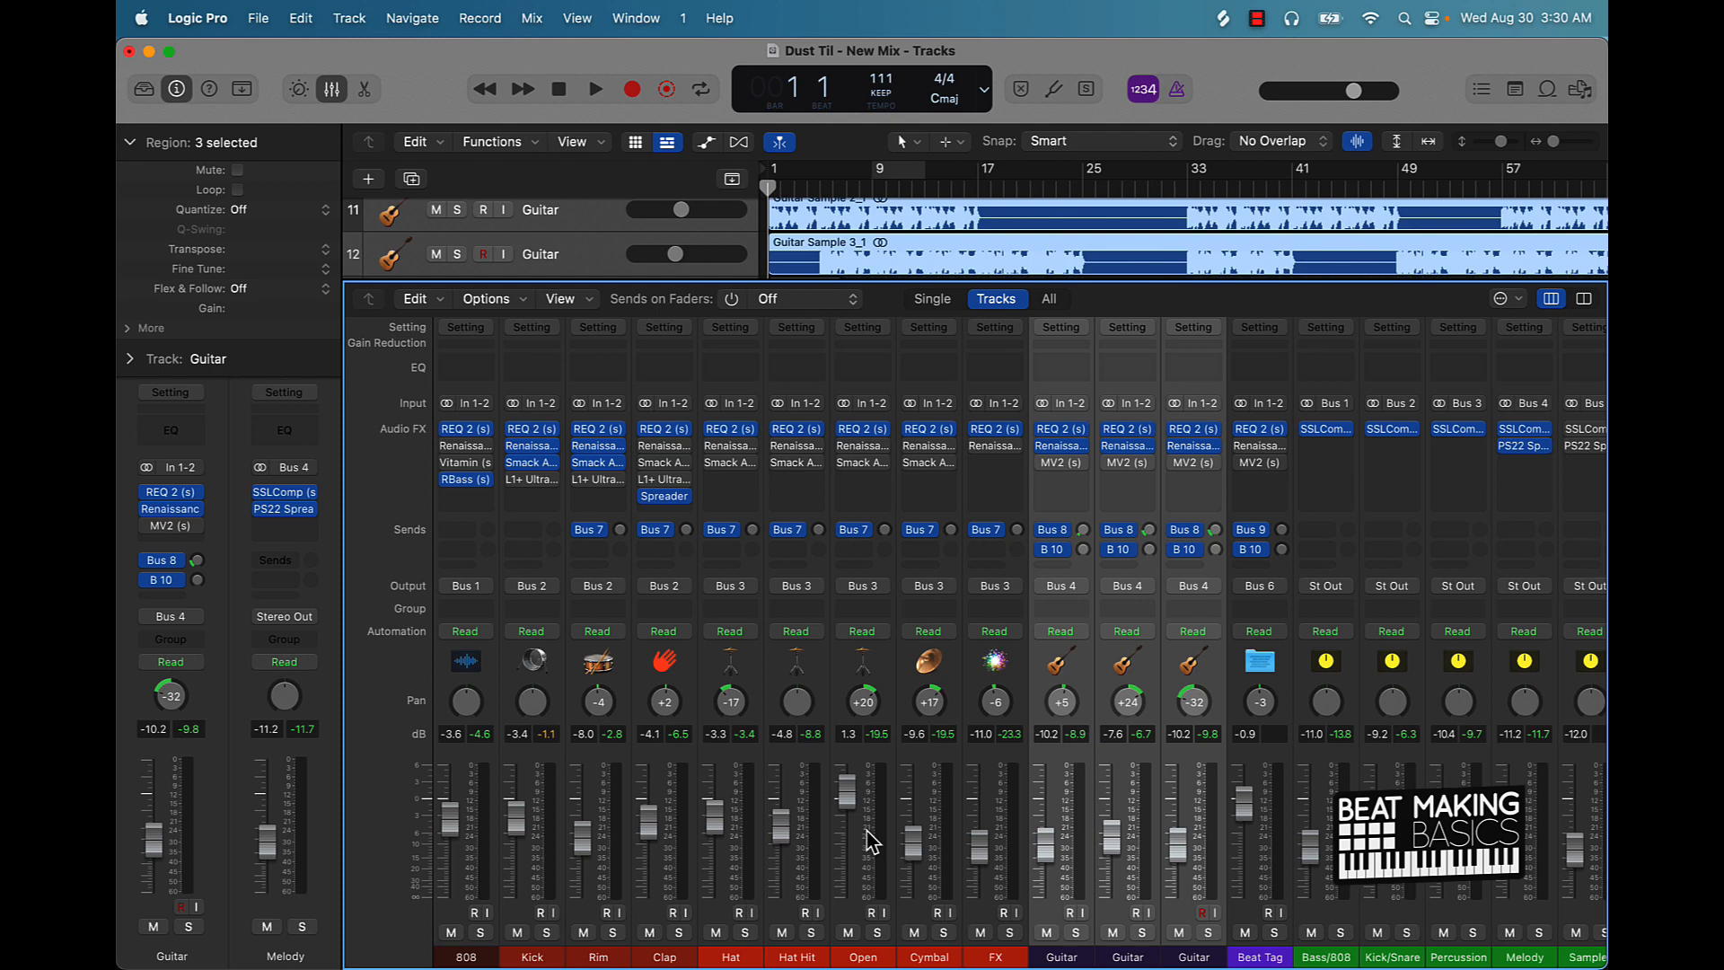
pyautogui.moveTo(868, 841)
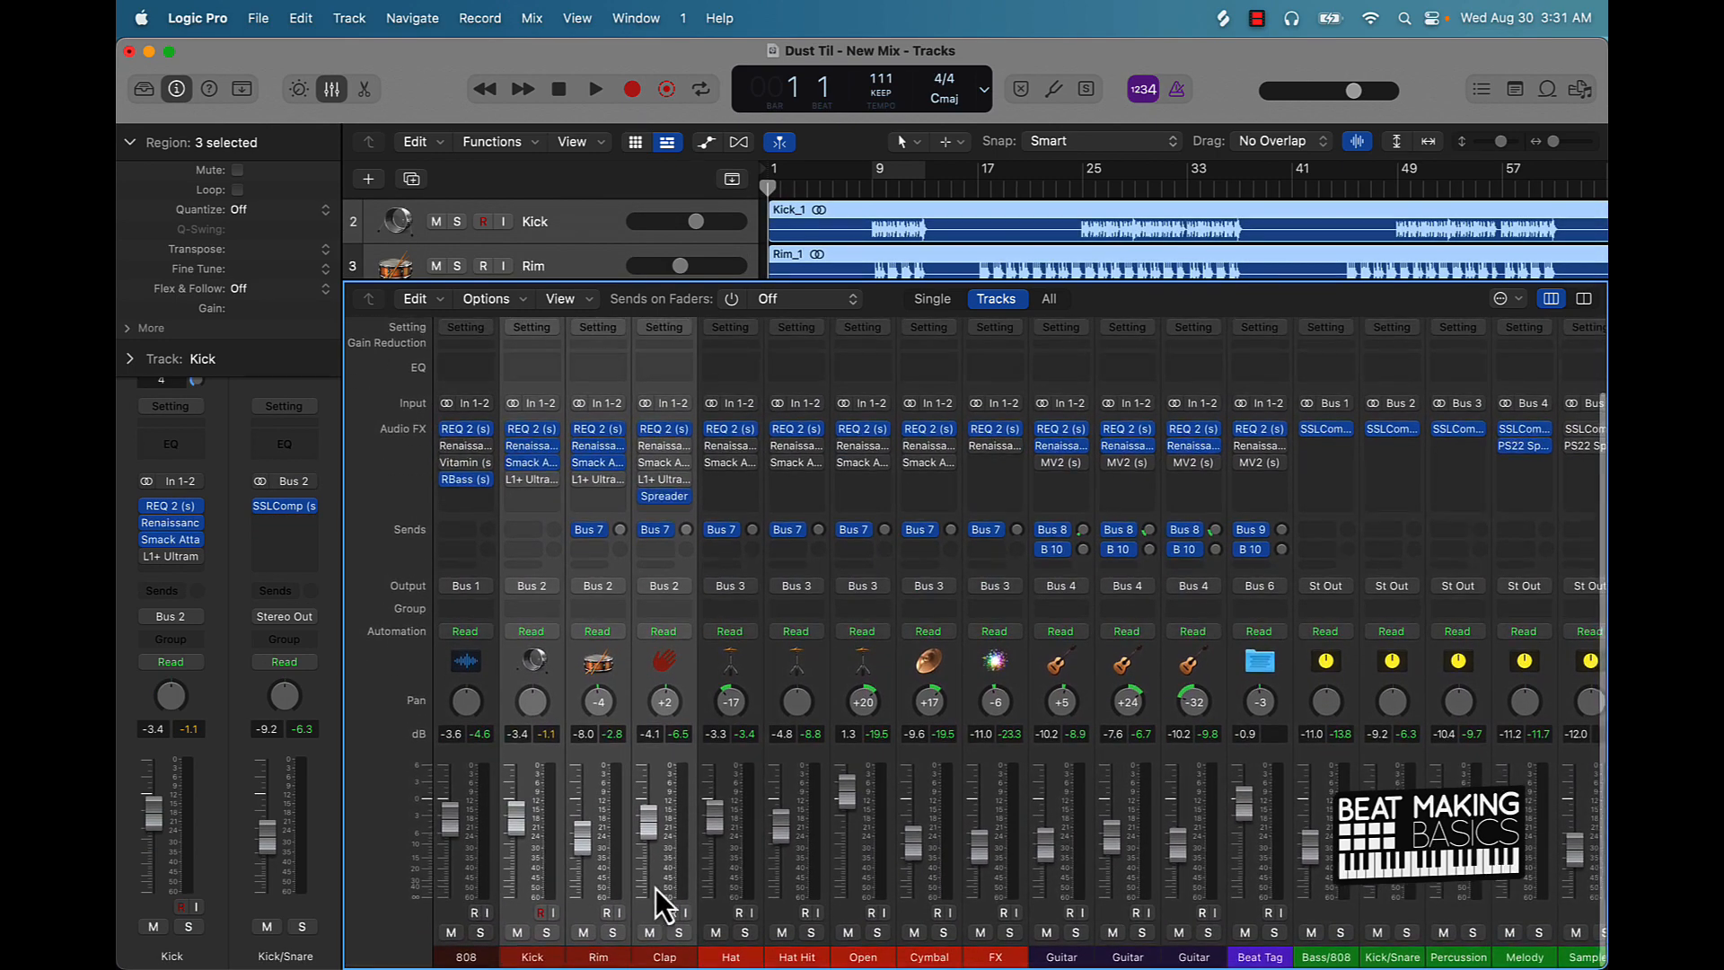
pyautogui.moveTo(583, 873)
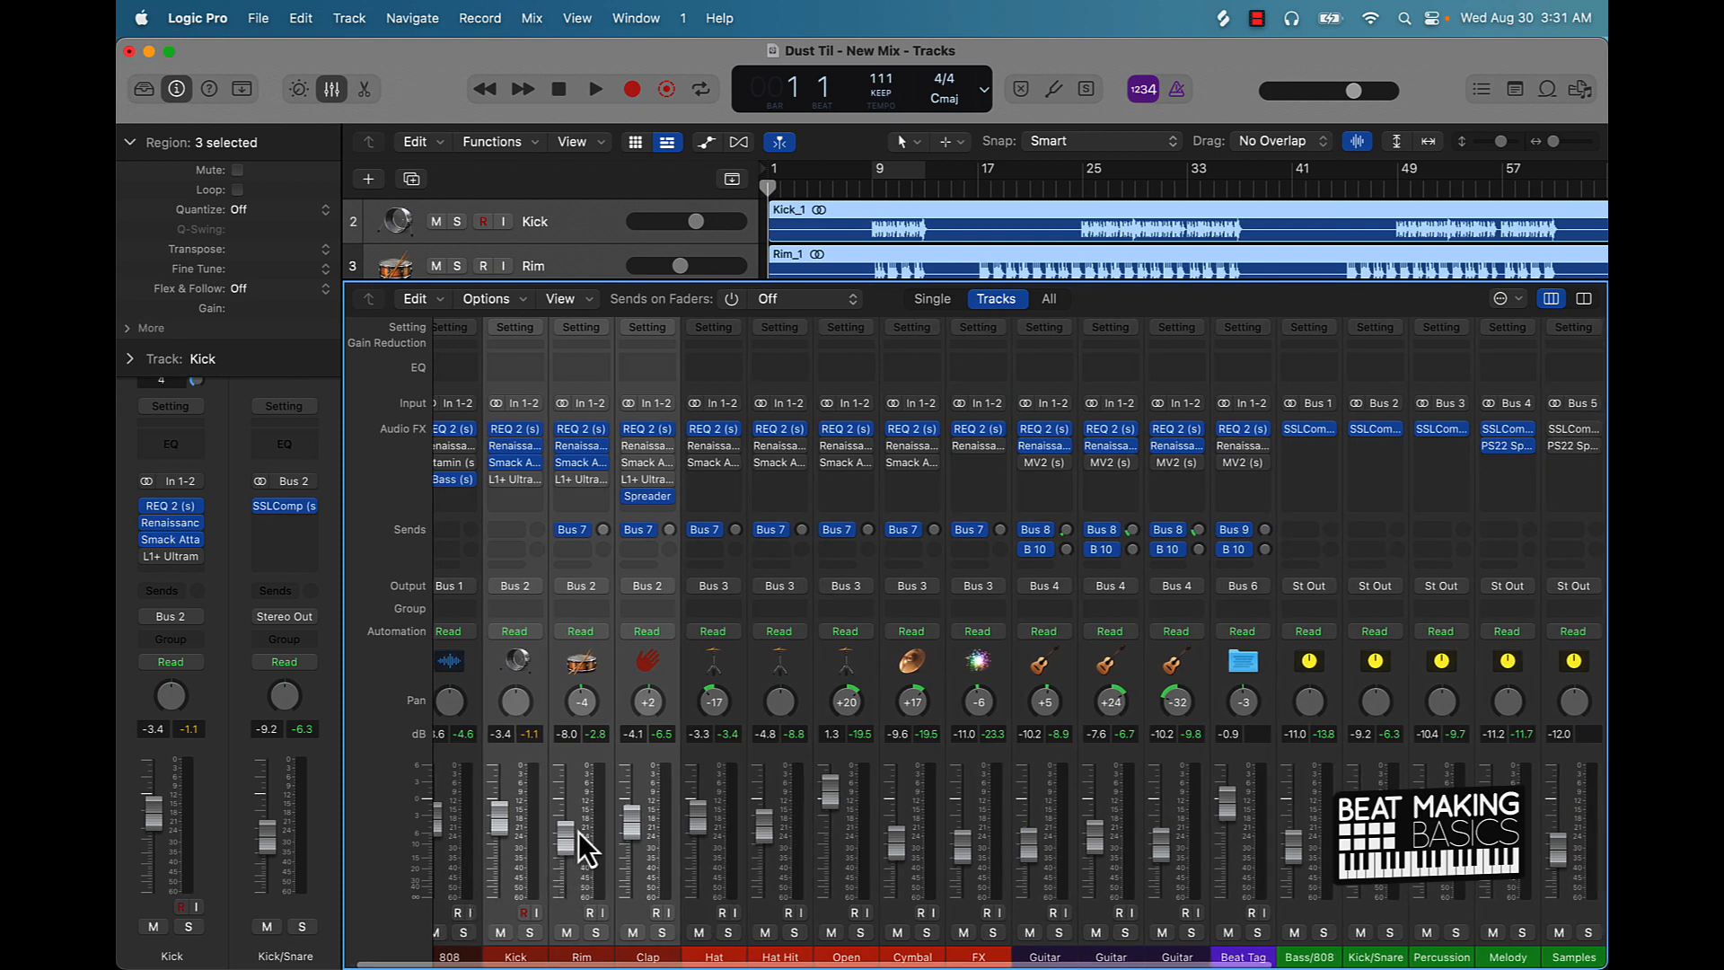
# Step: Open the plug-in menu from the empty Audio FX slot below MV2 on the first Guitar strip
pyautogui.hscroll(3)
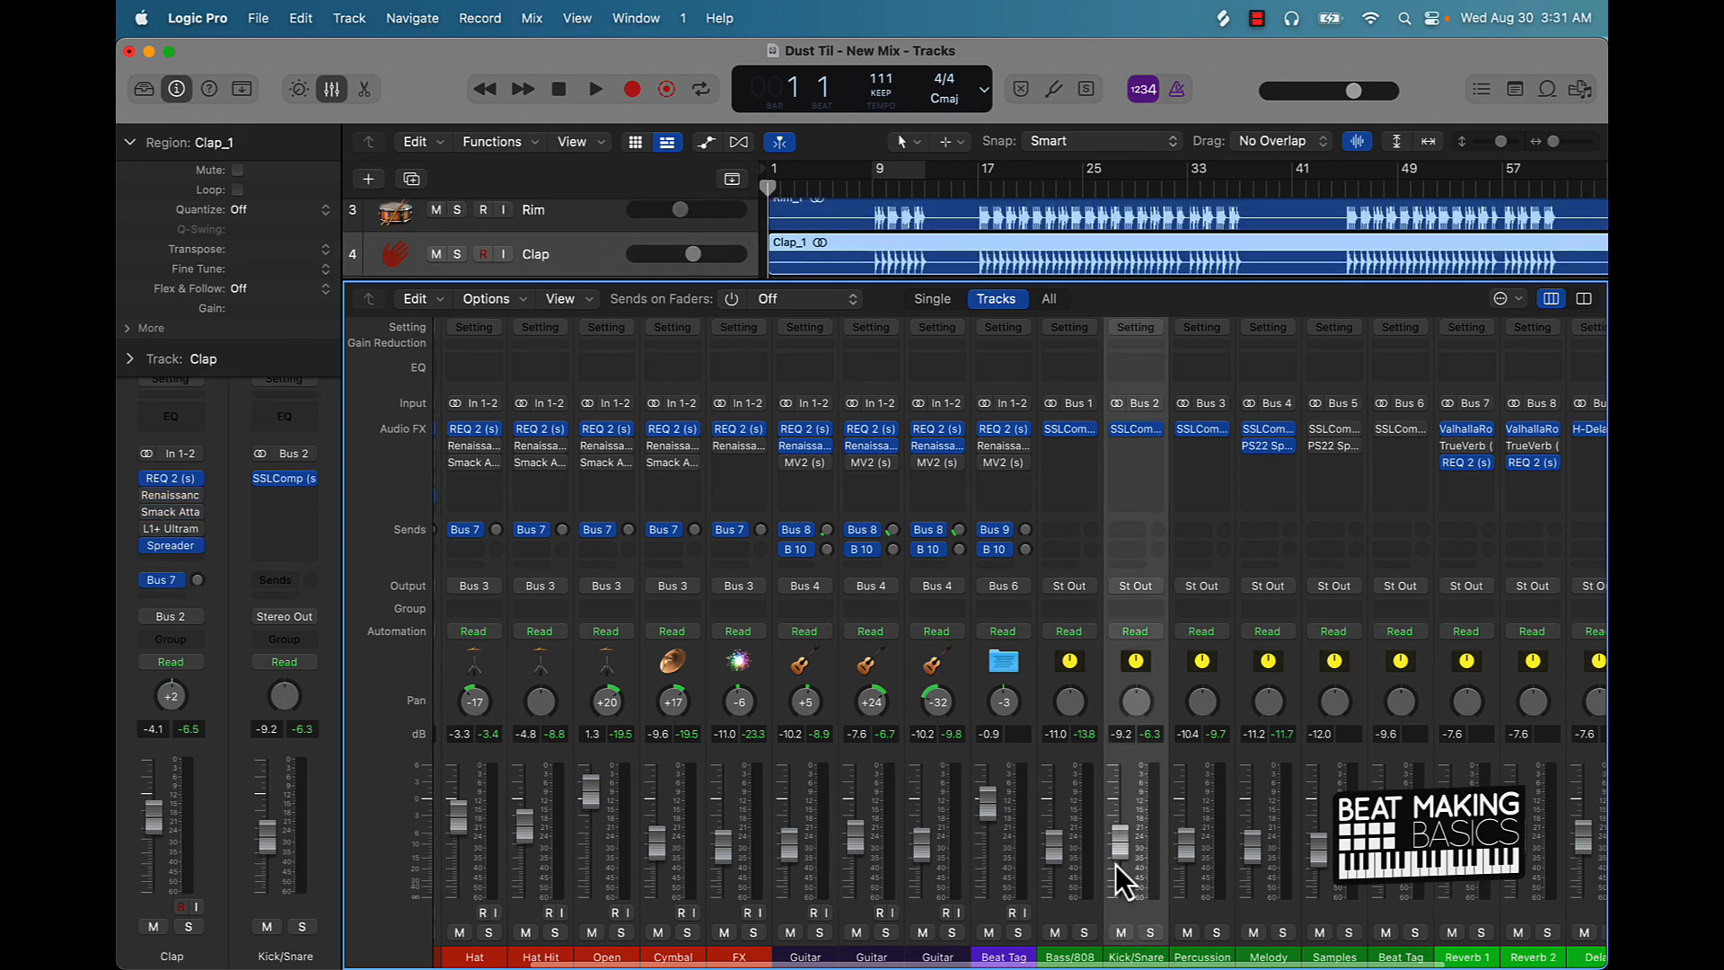
pyautogui.hscroll(-3)
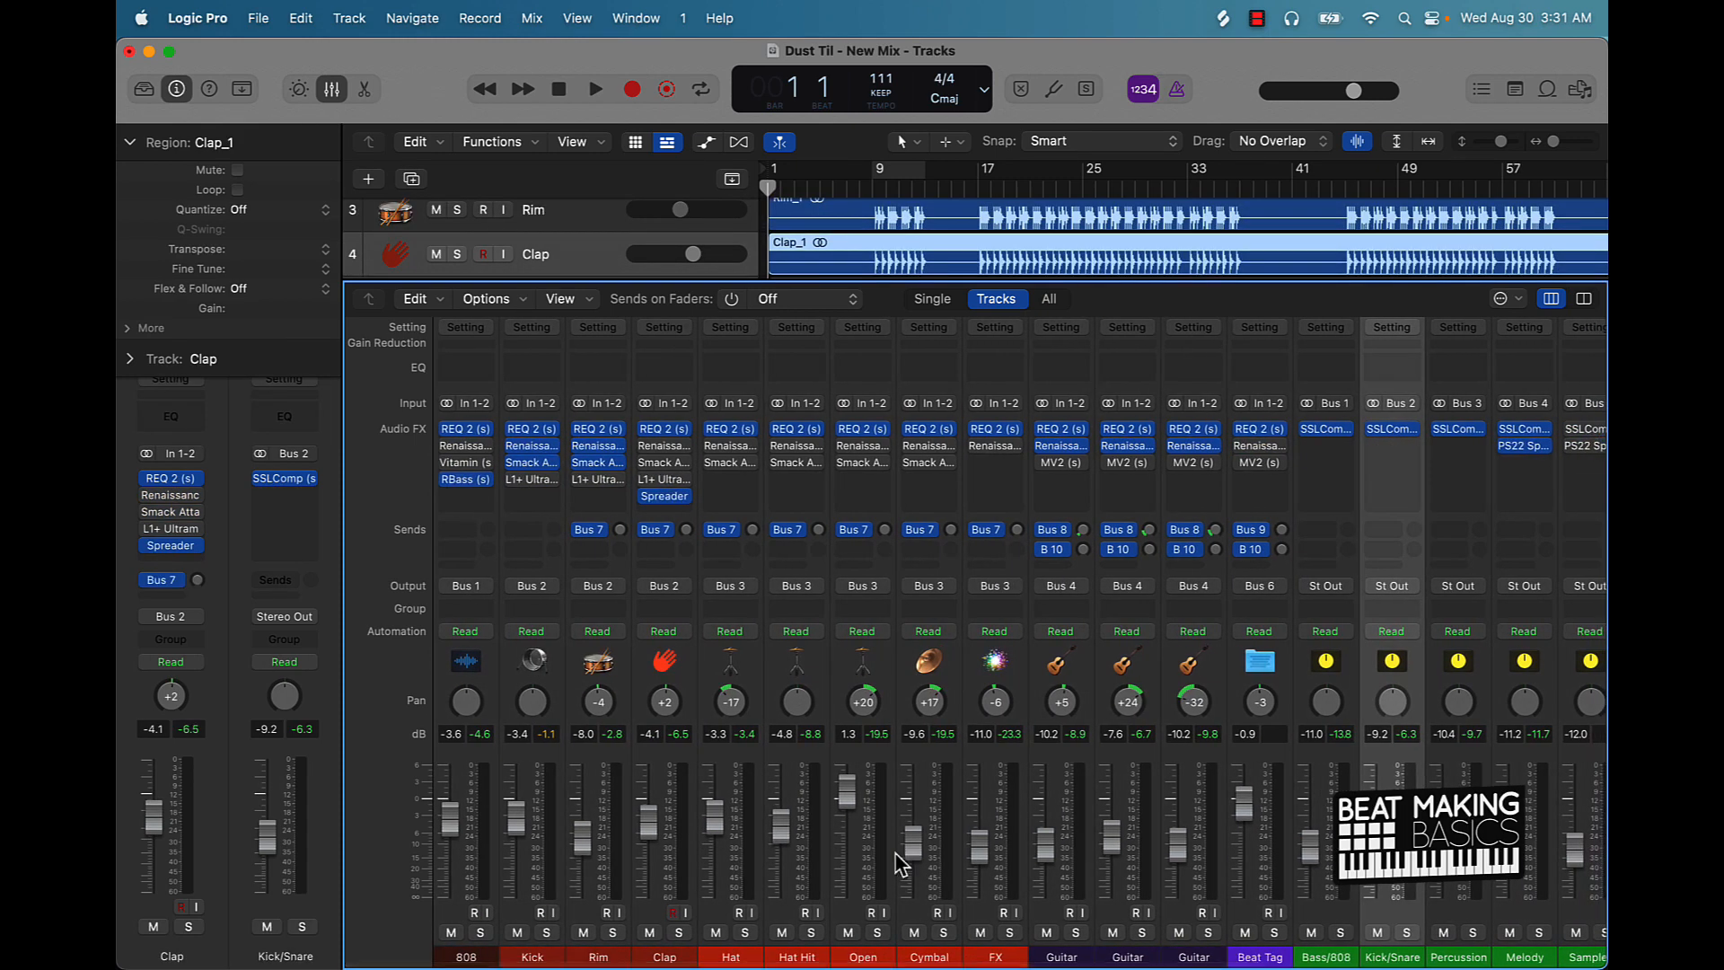
pyautogui.moveTo(407, 566)
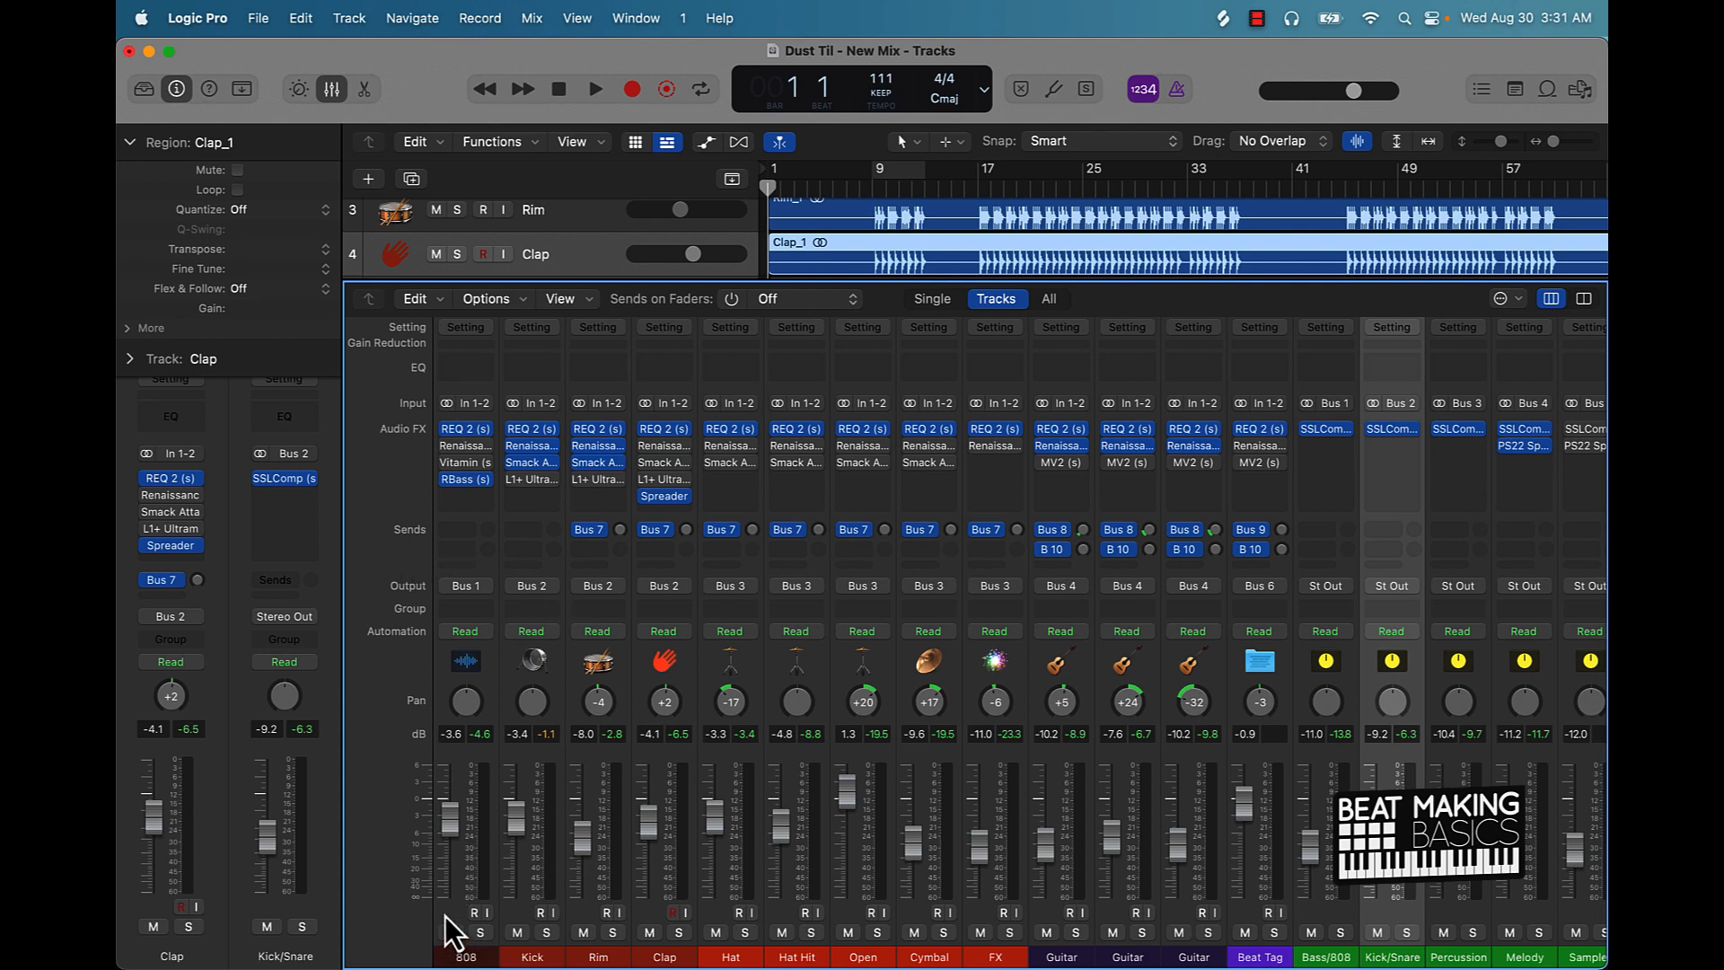
pyautogui.moveTo(449, 930)
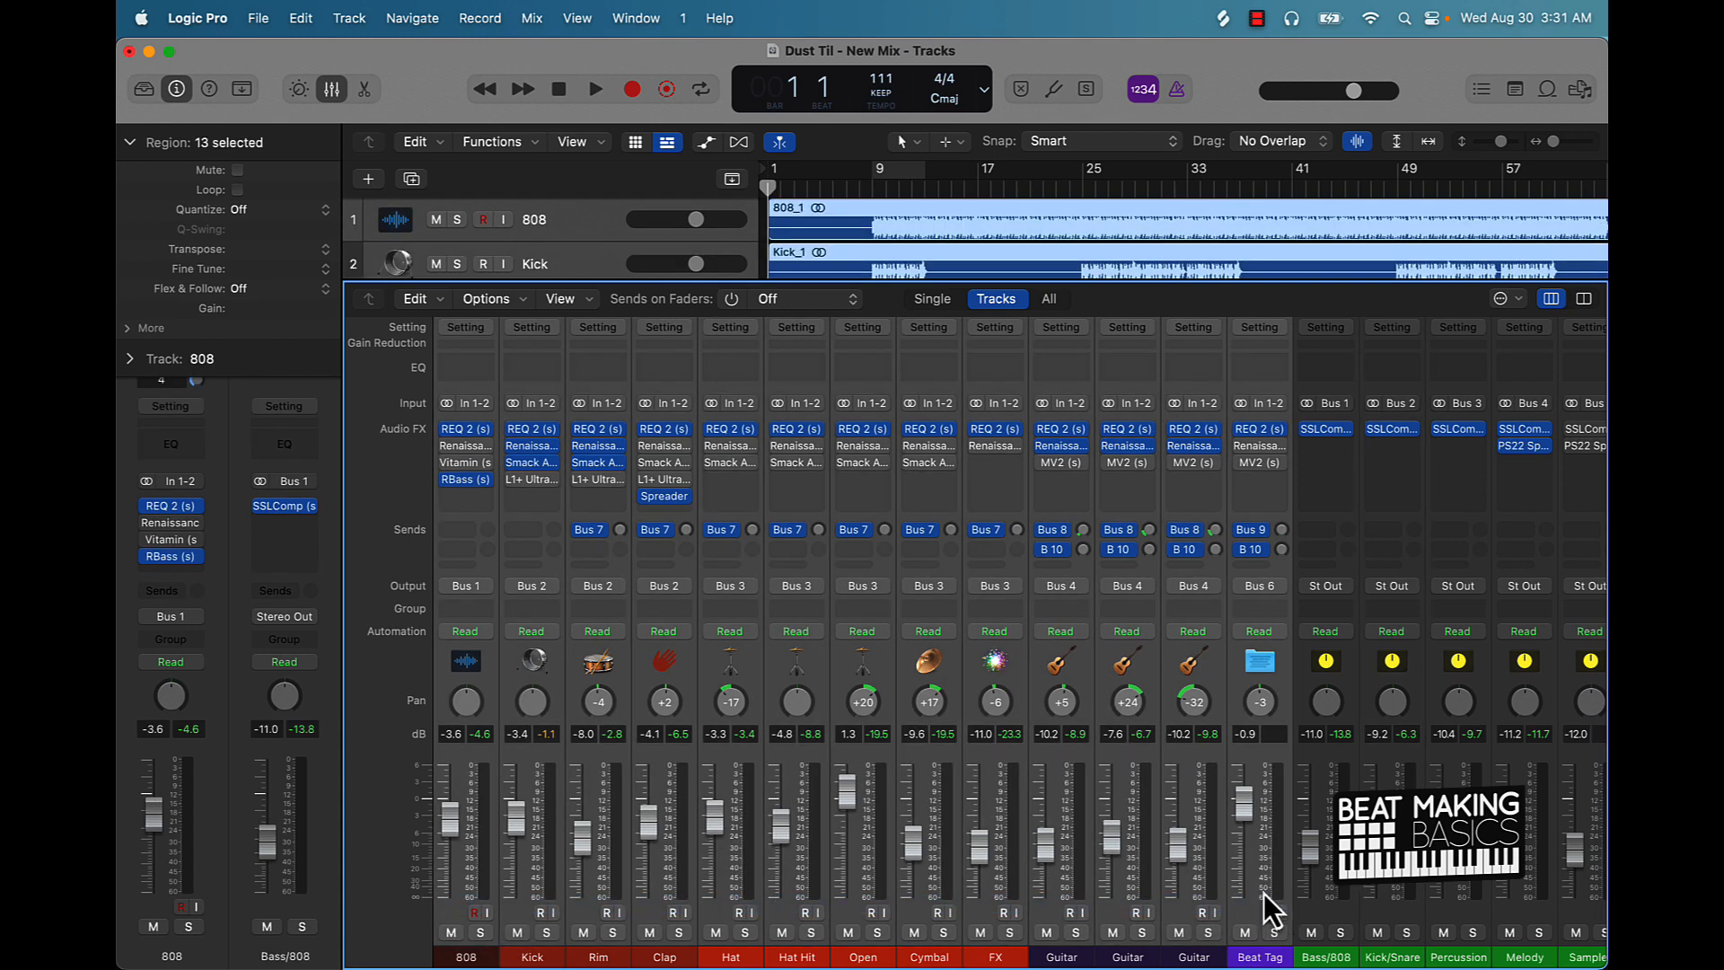
pyautogui.moveTo(1067, 956)
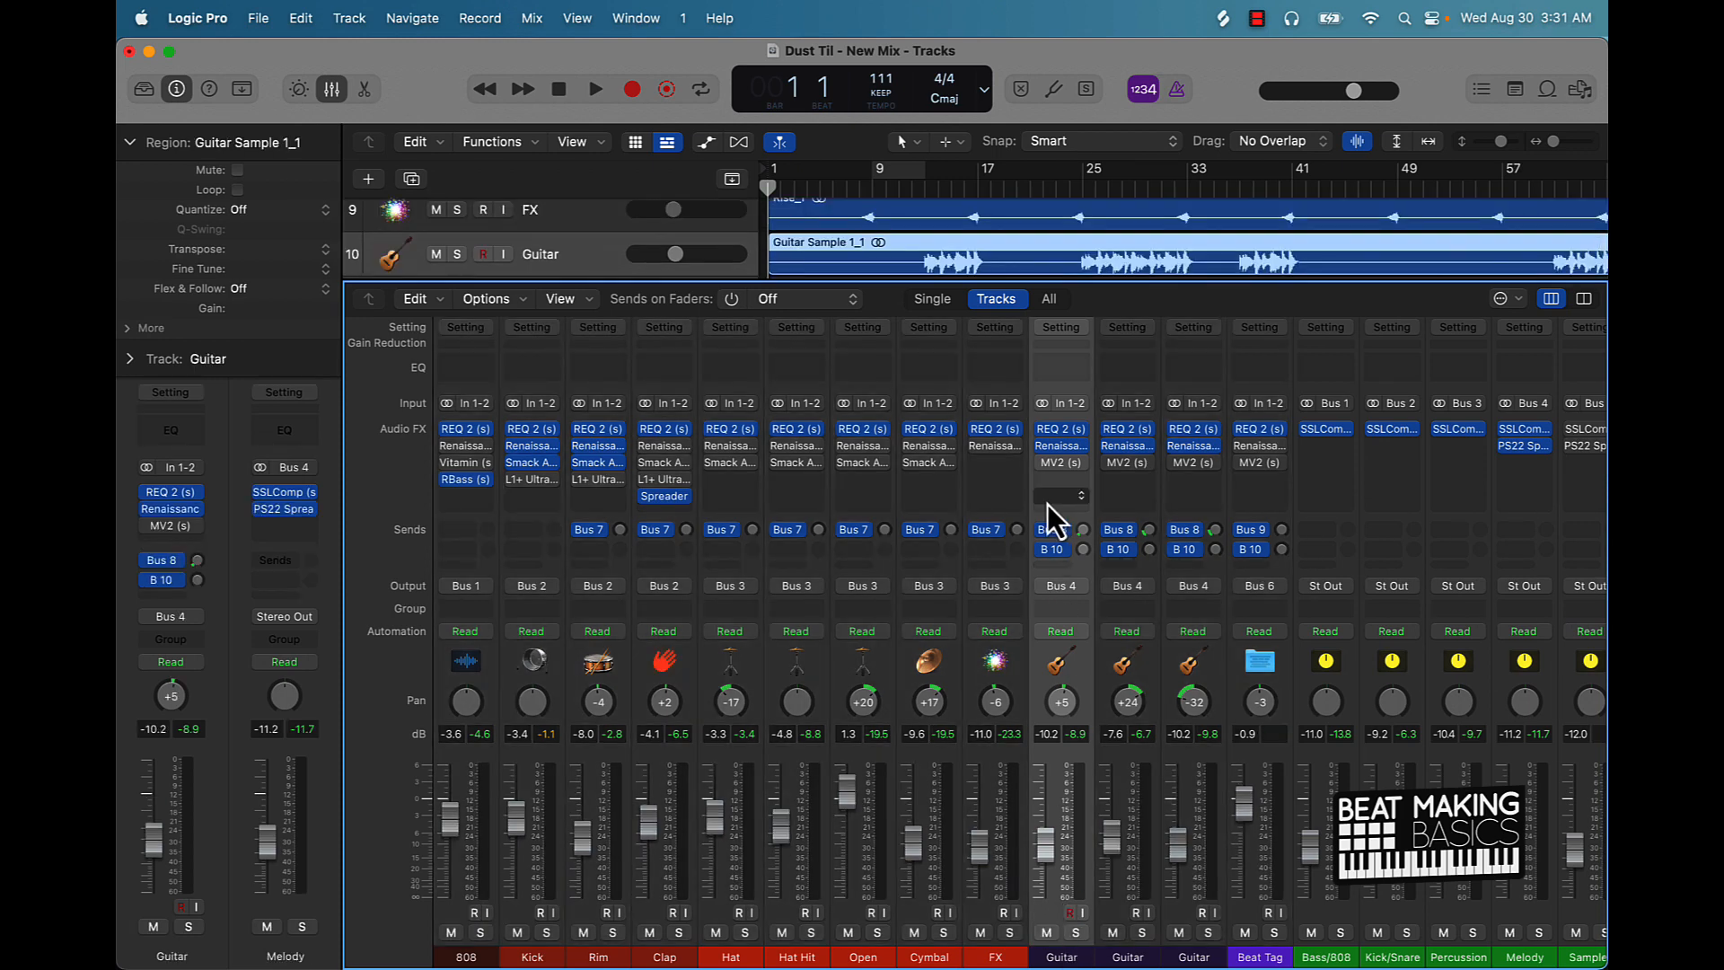
pyautogui.click(1058, 495)
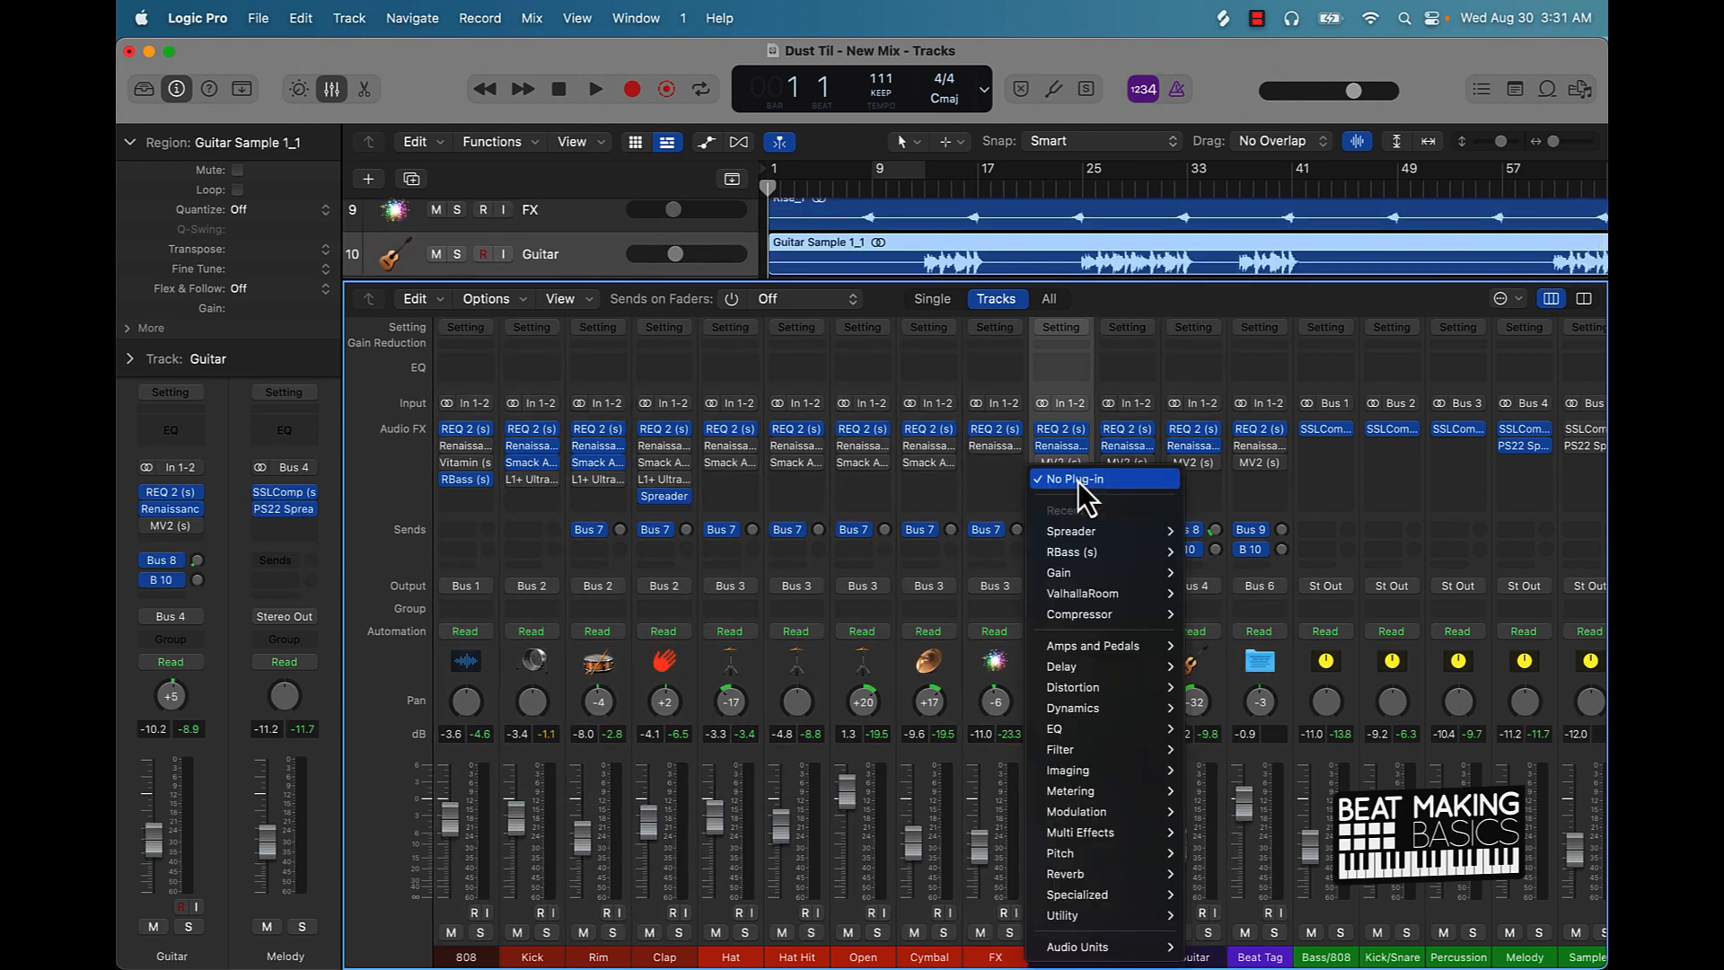
pyautogui.moveTo(968, 445)
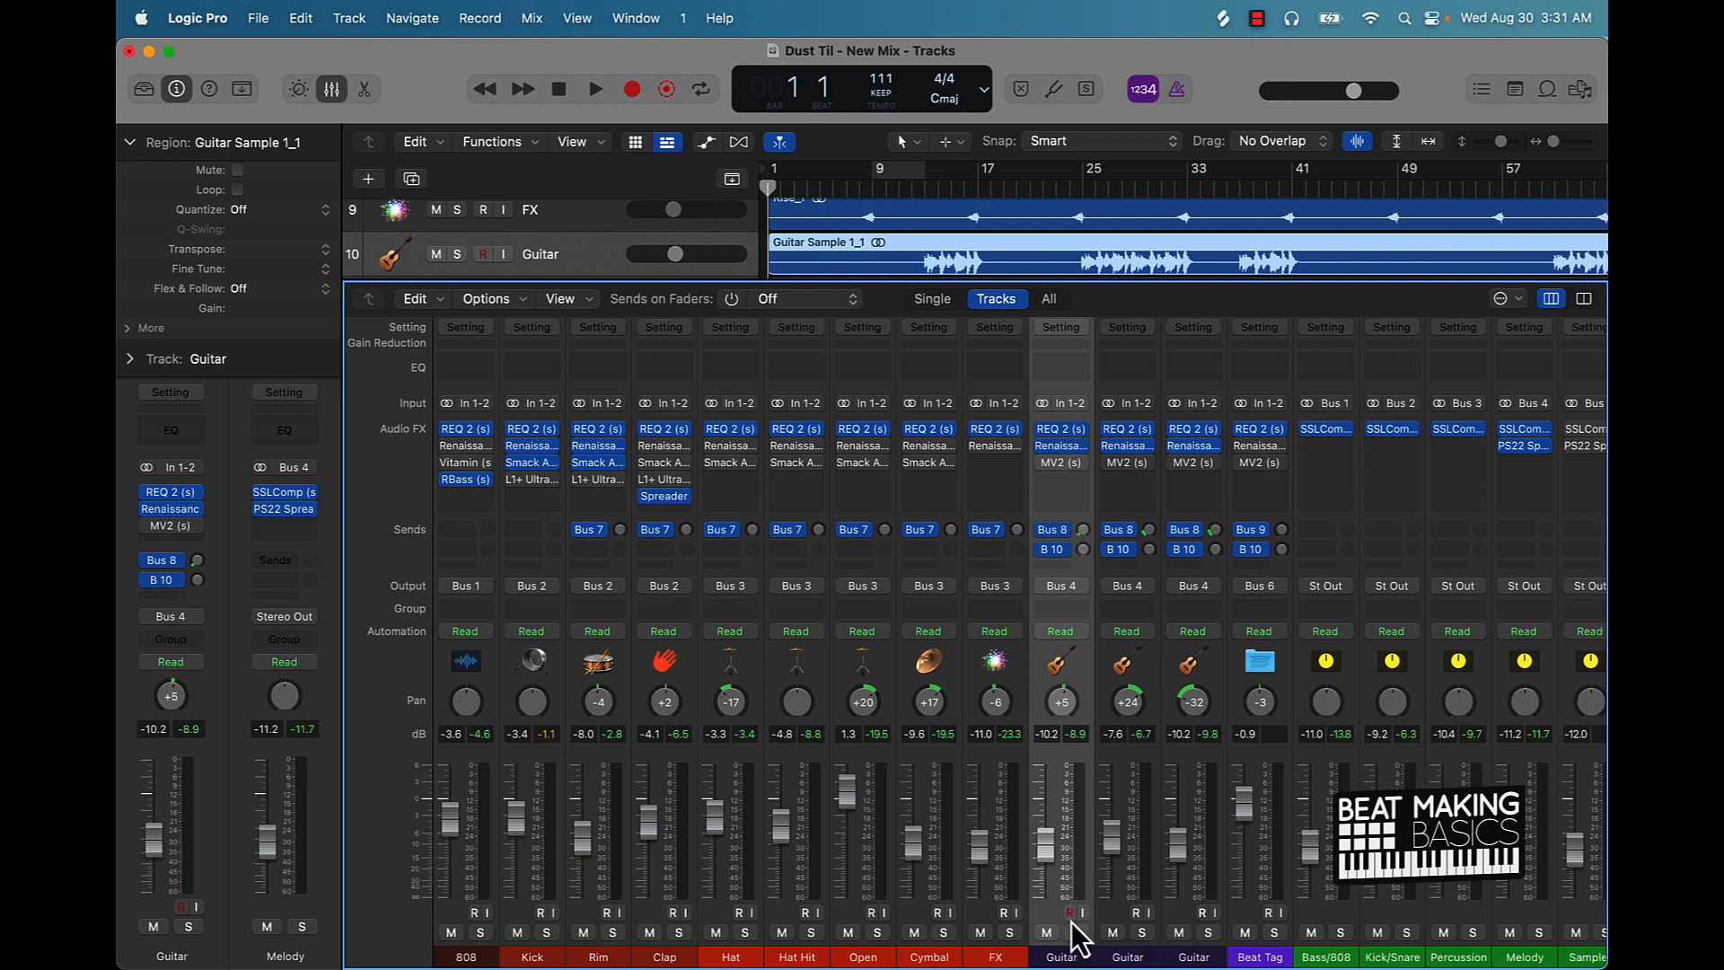
pyautogui.moveTo(1206, 698)
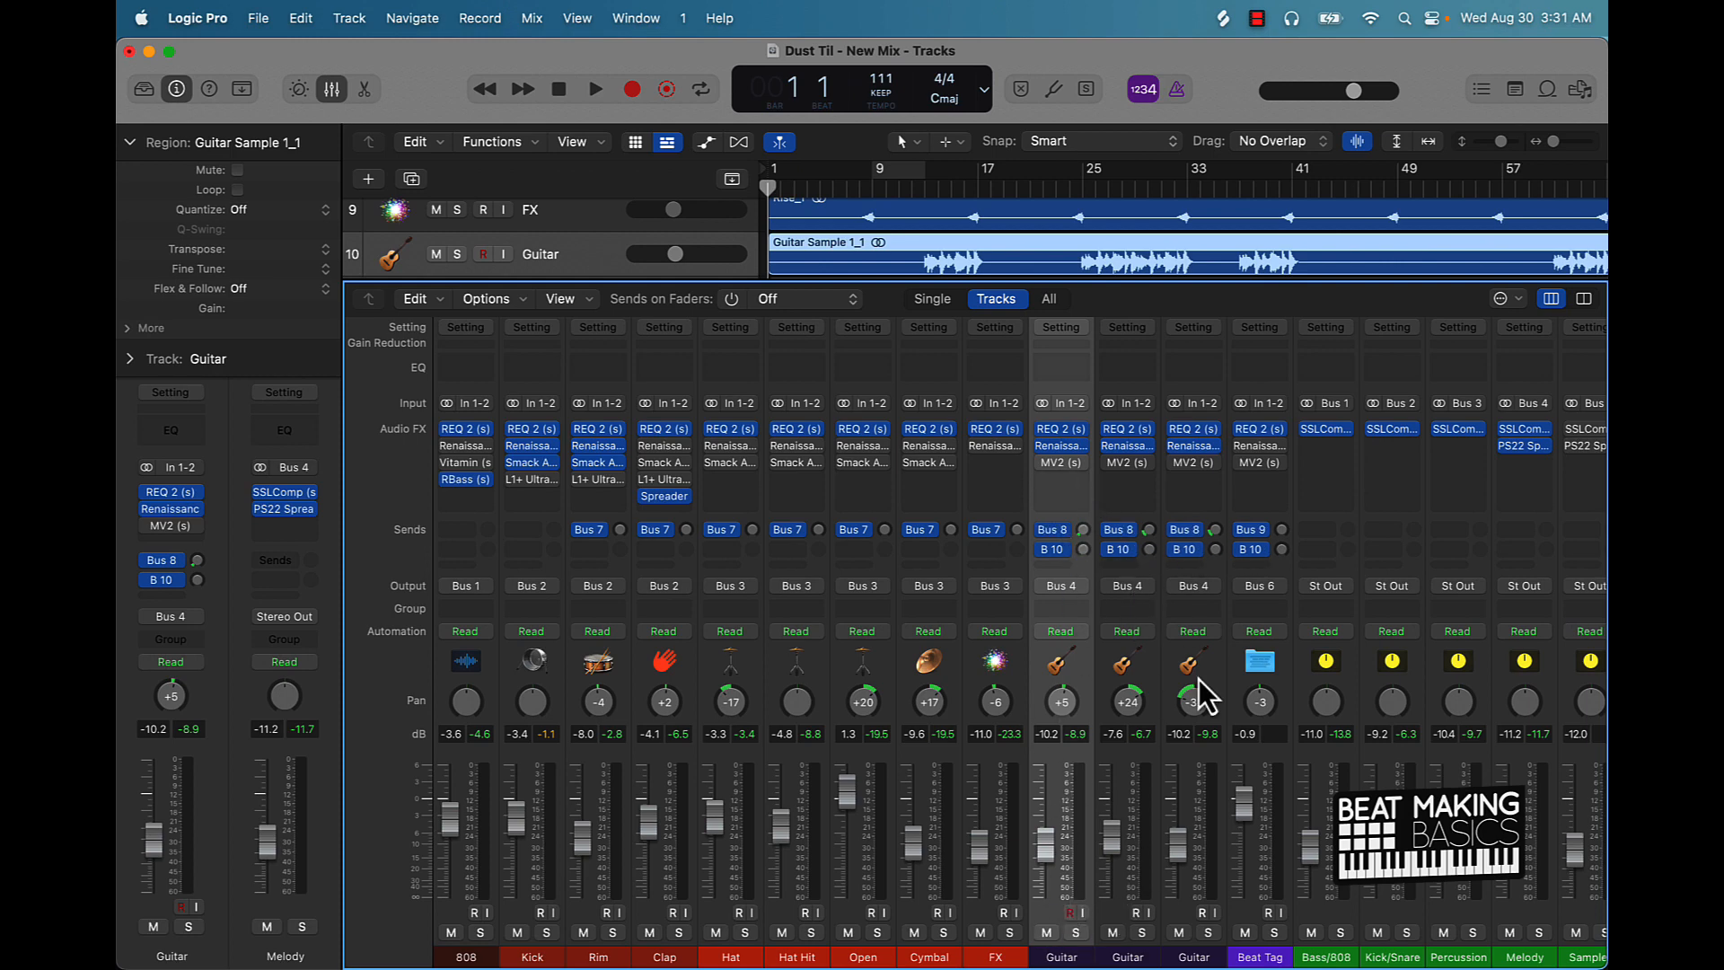
# Step: Scroll the Mixer right to show Reverb 1, Reverb 2, Delay, Flange and Master strips
pyautogui.hscroll(3)
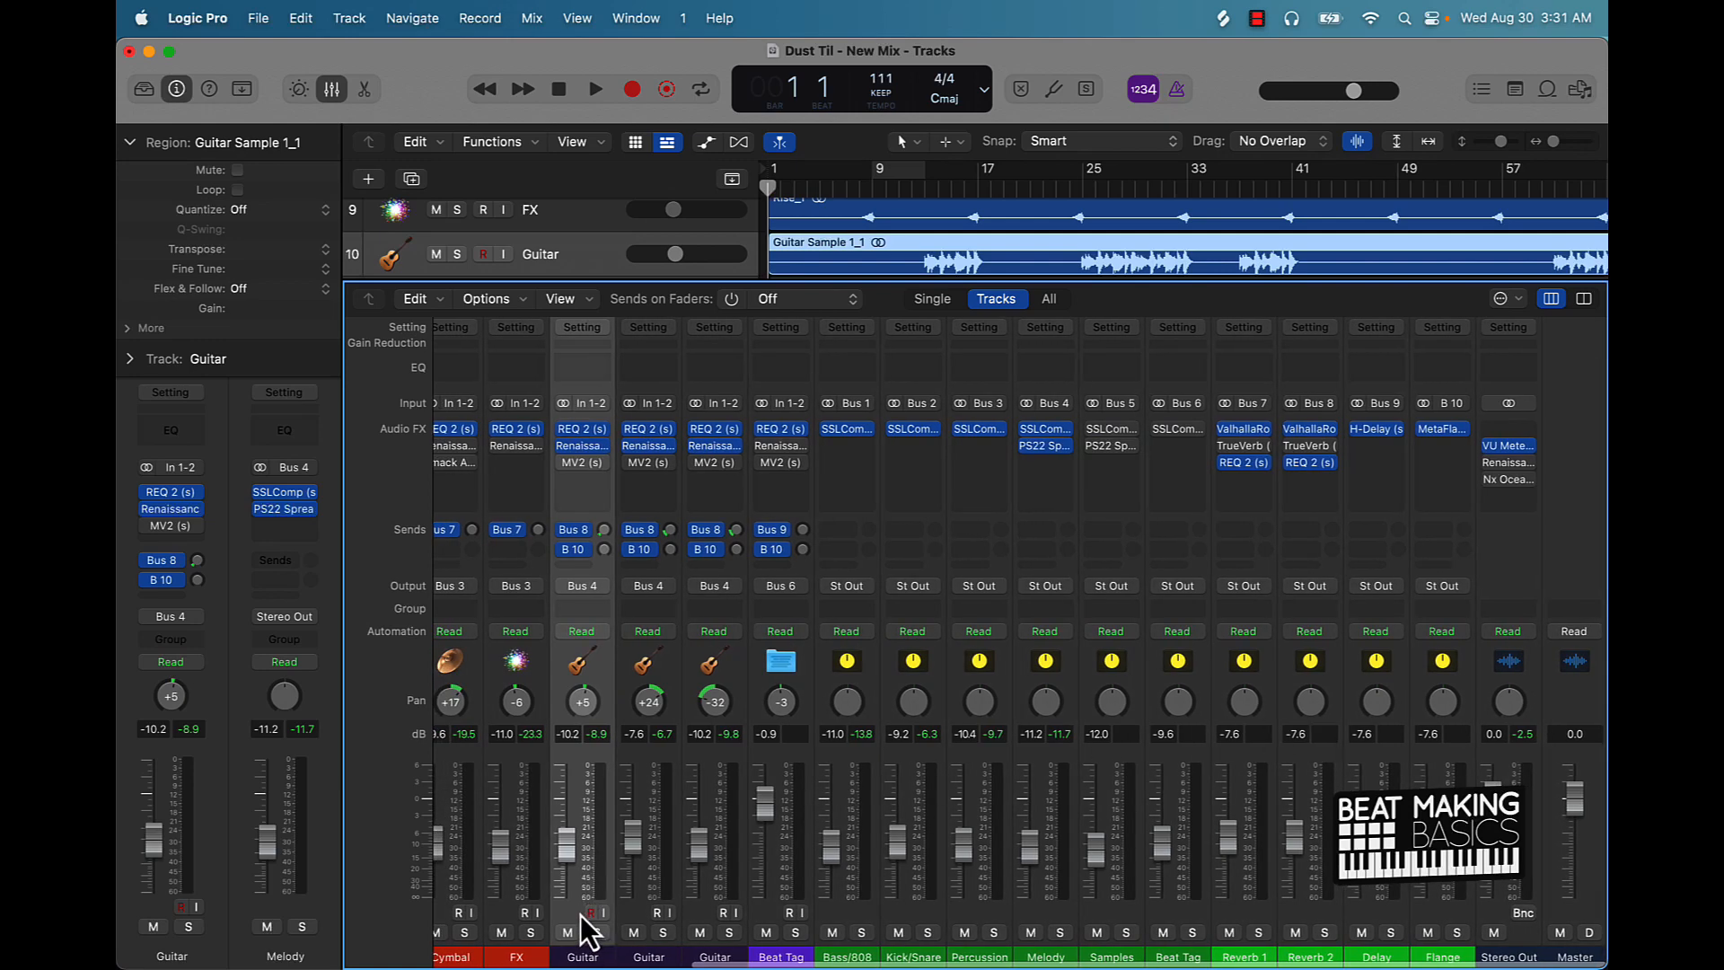
pyautogui.moveTo(579, 929)
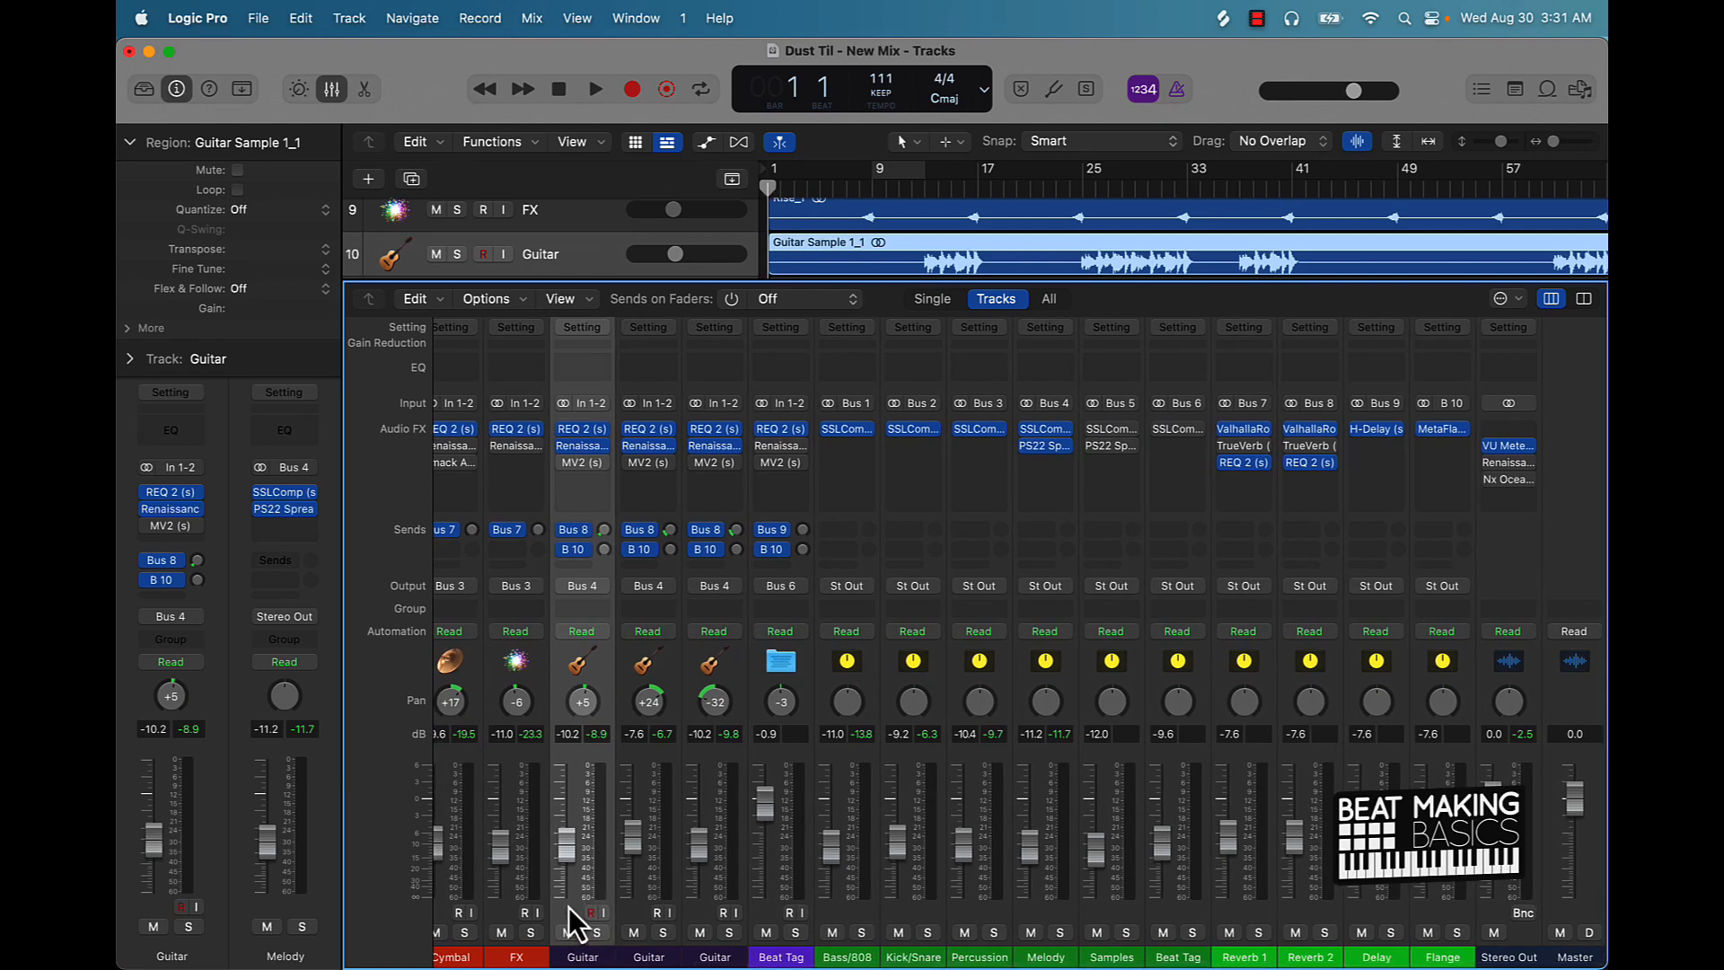
pyautogui.moveTo(407, 554)
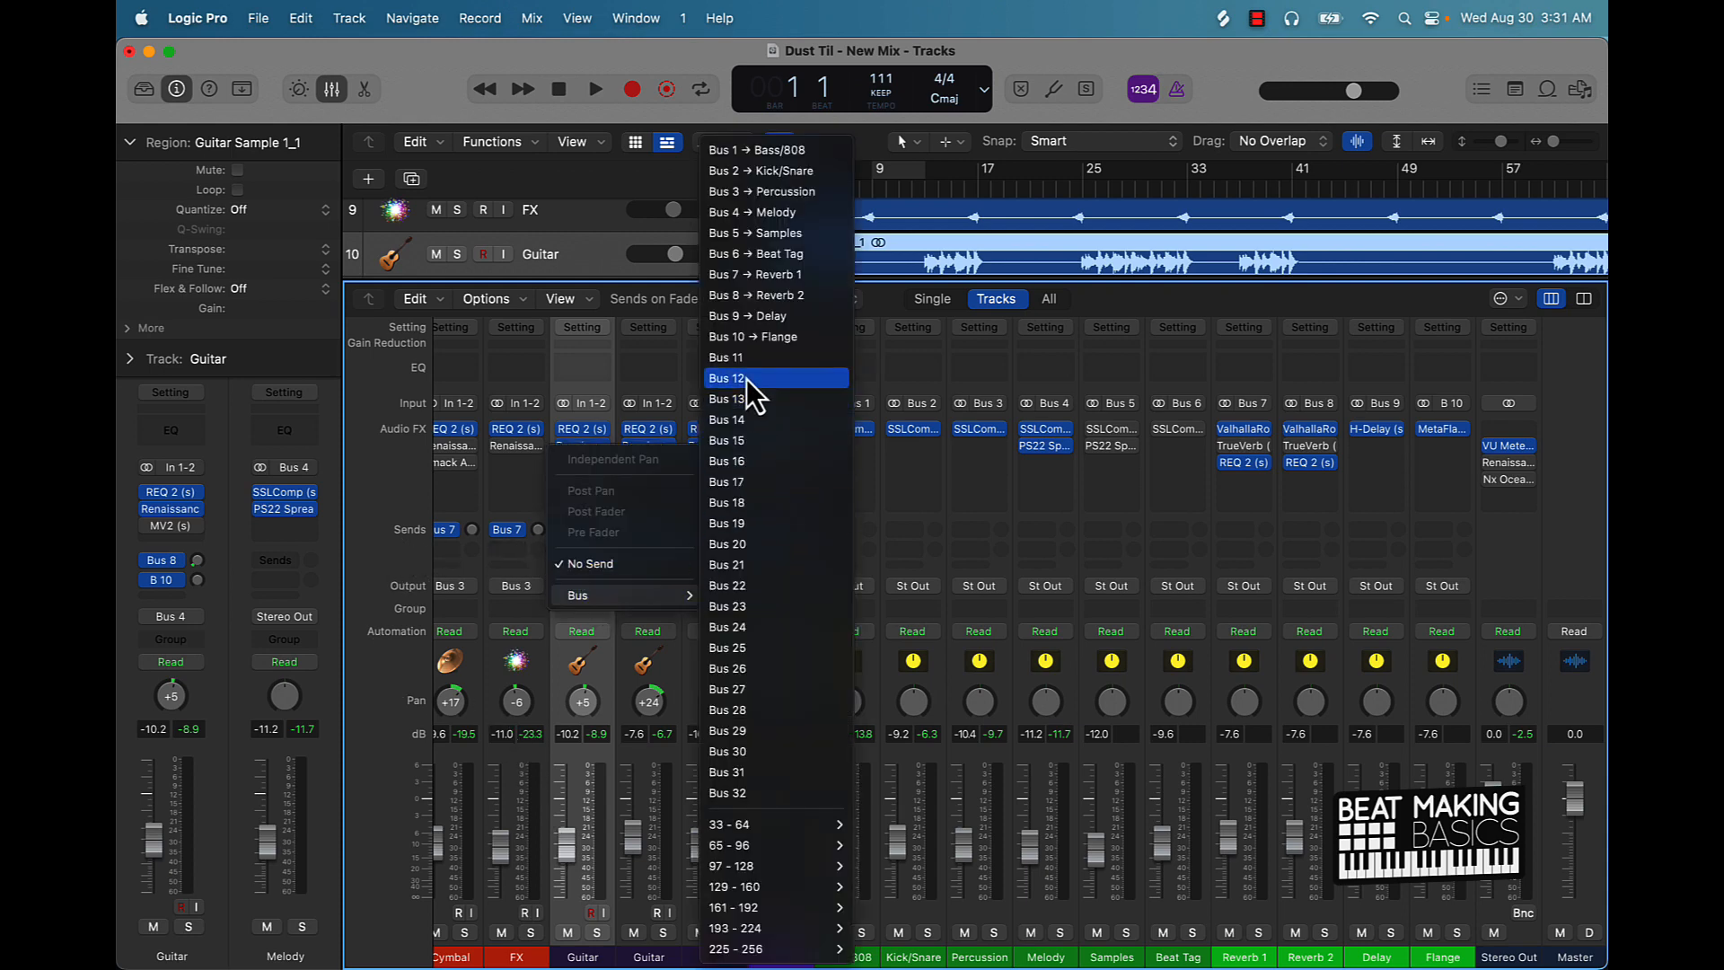
pyautogui.moveTo(1344, 903)
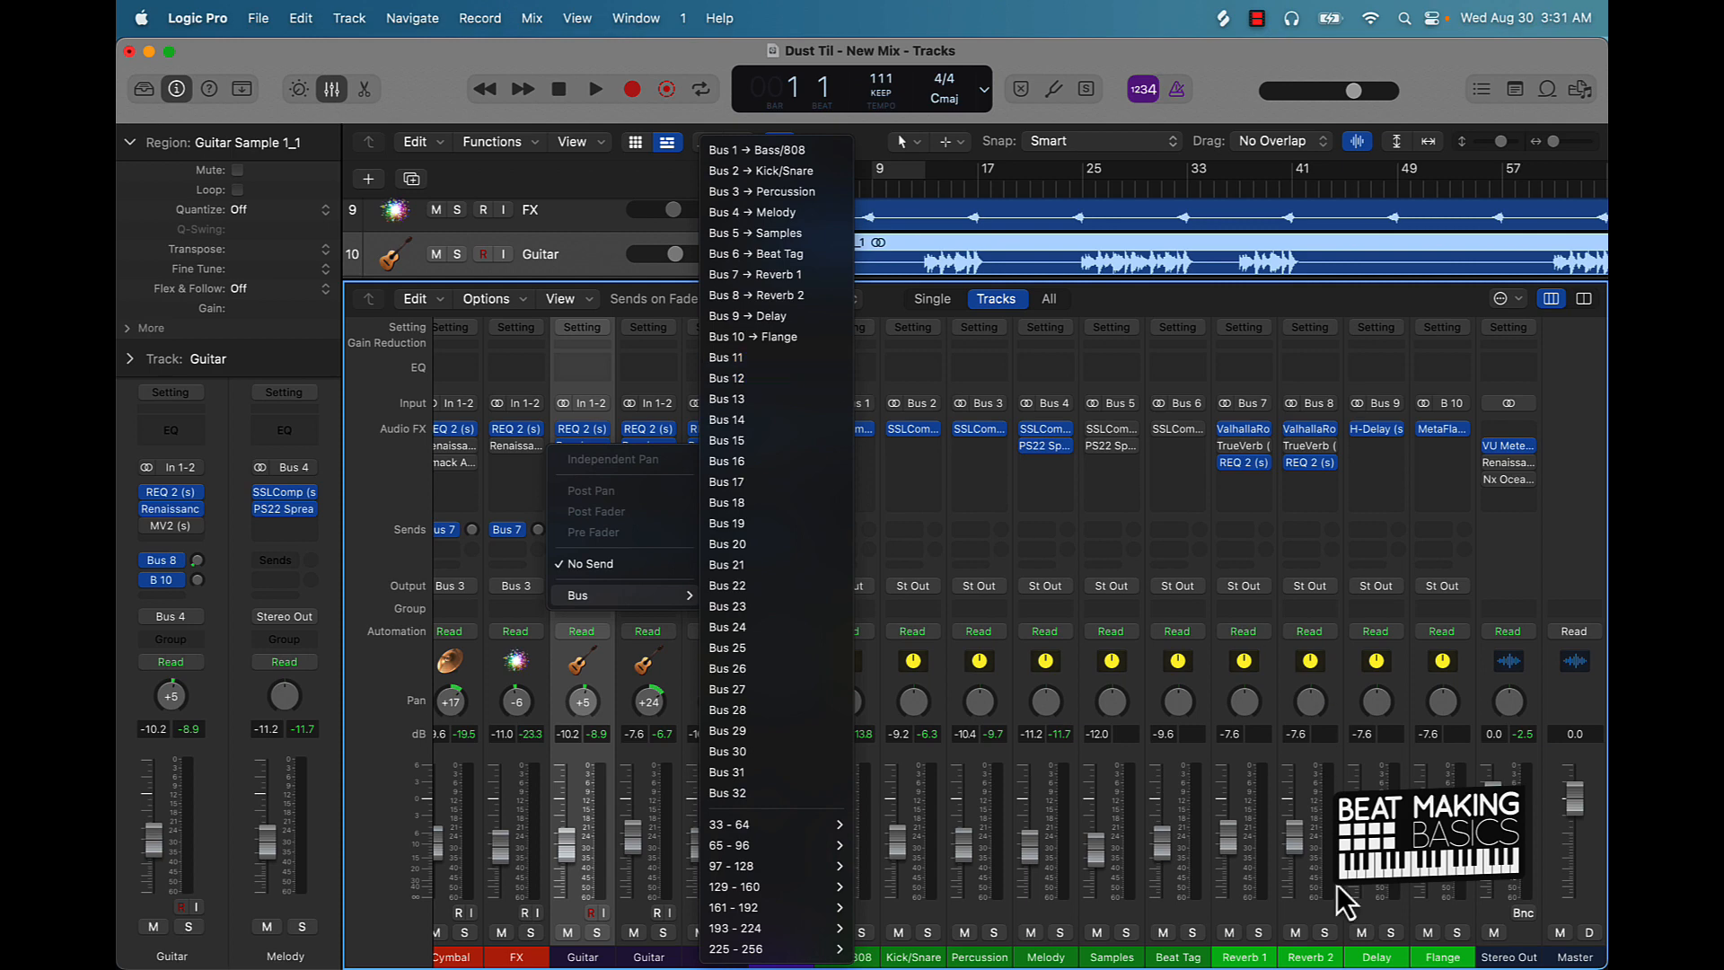
pyautogui.moveTo(1253, 917)
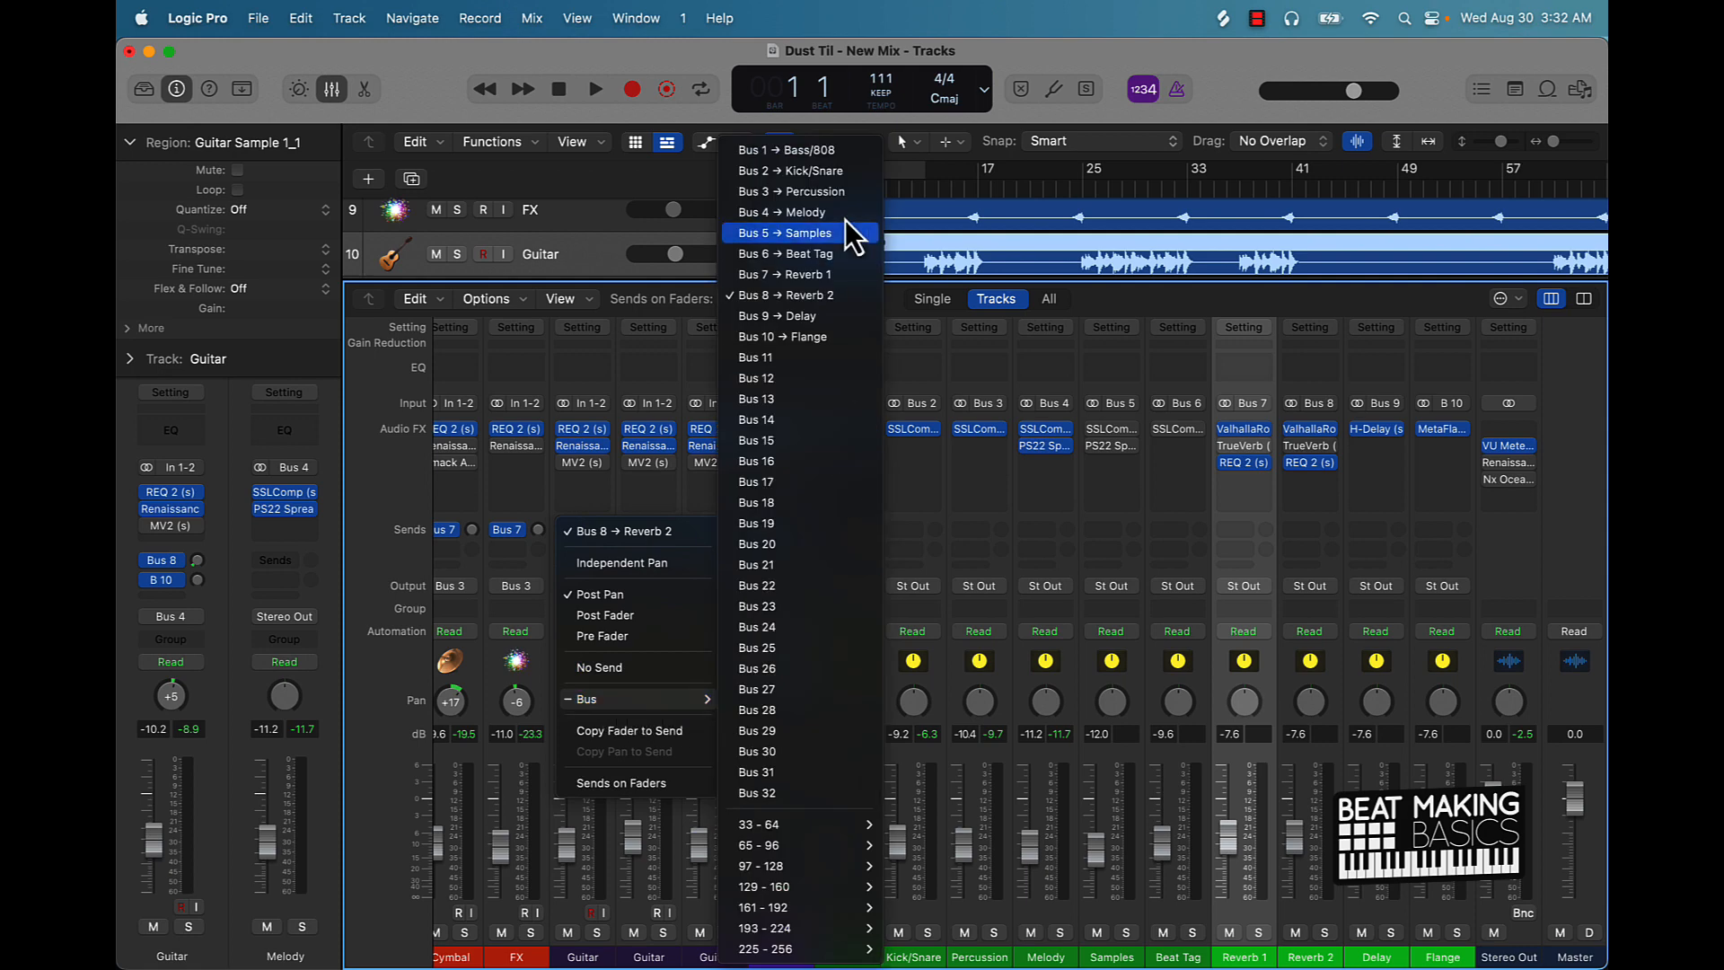
pyautogui.moveTo(800, 294)
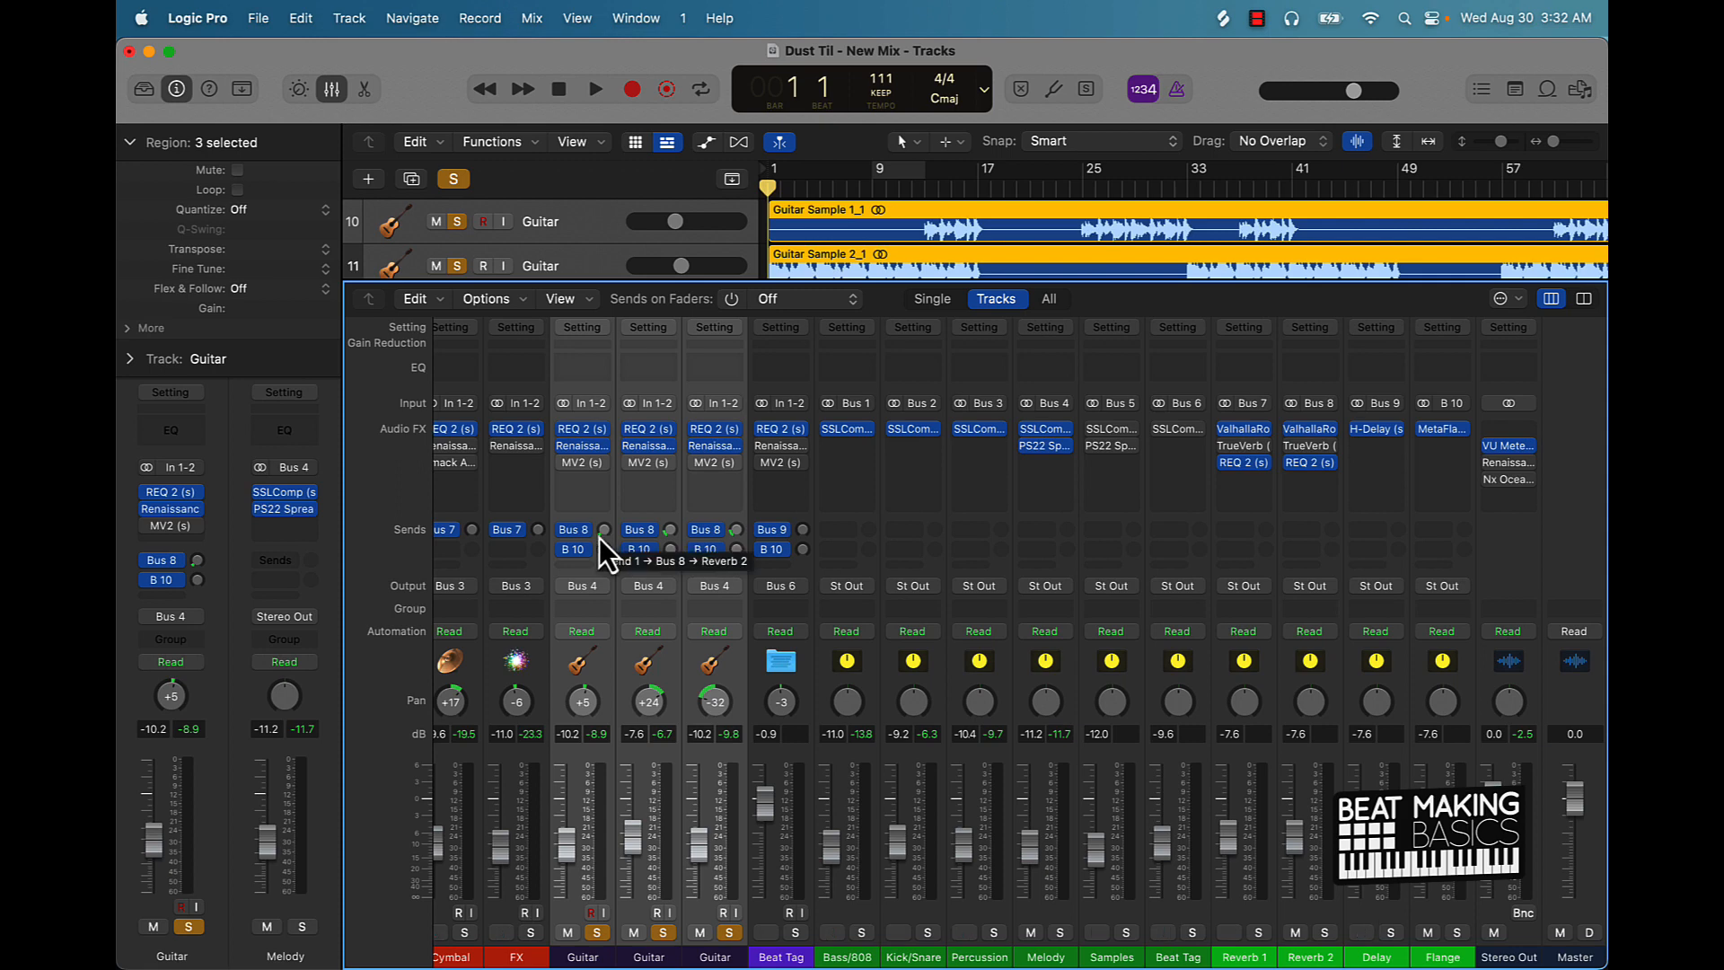
pyautogui.moveTo(674, 538)
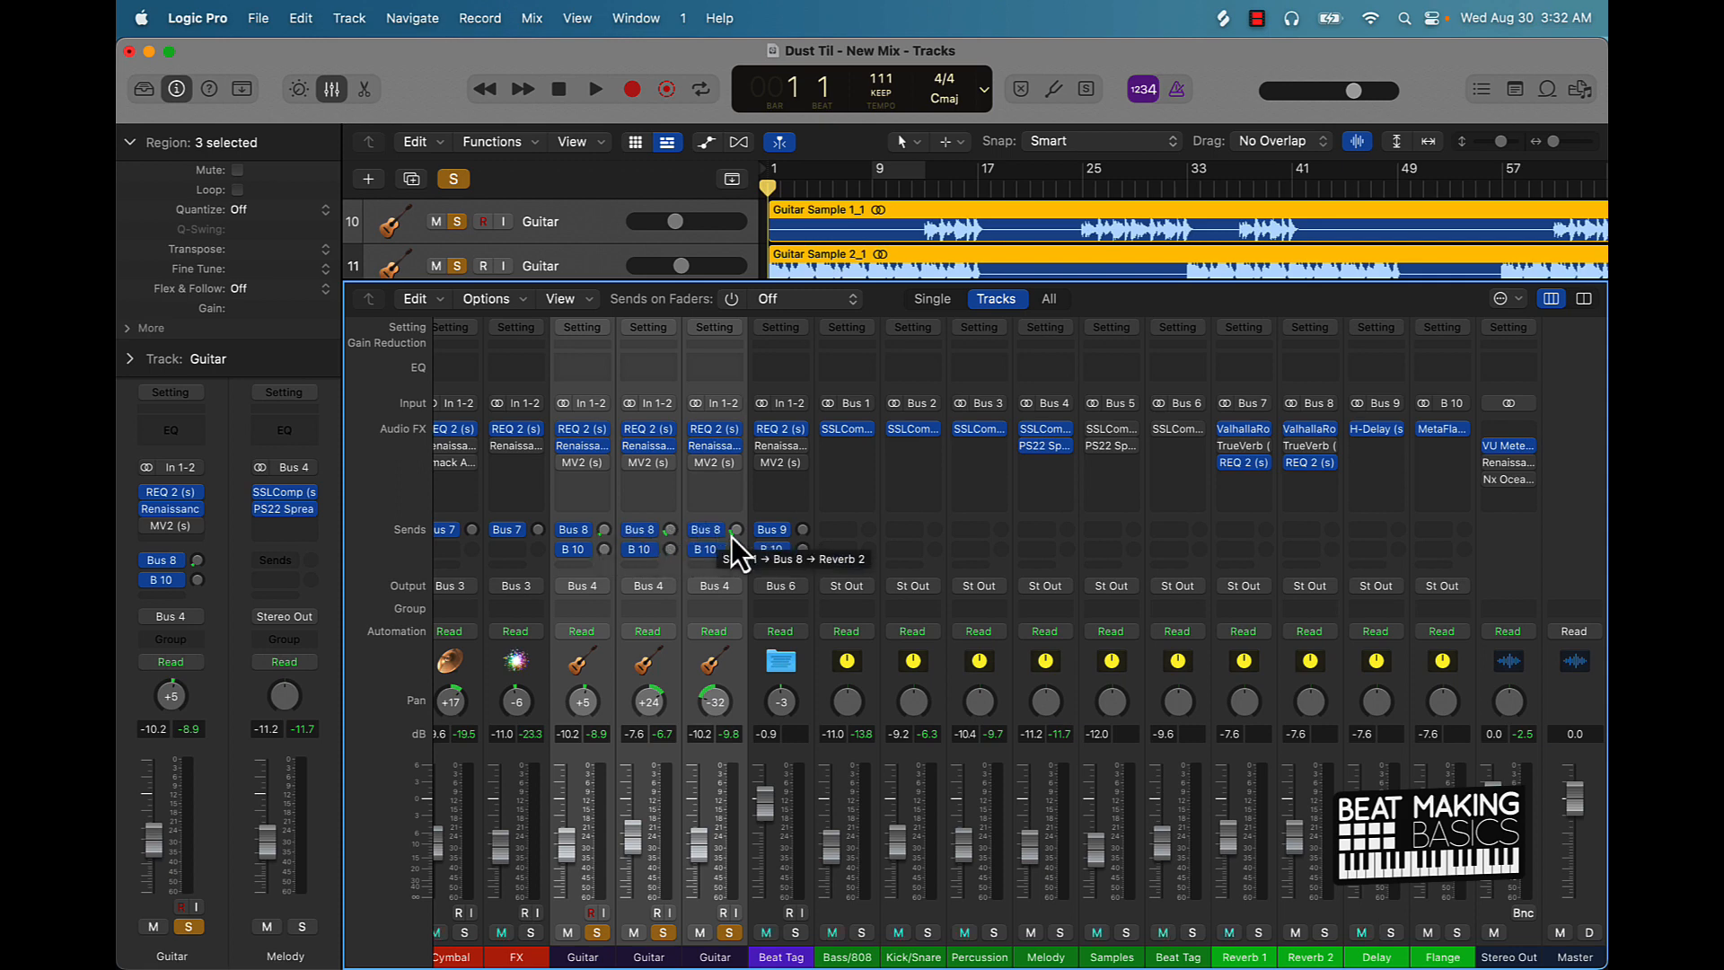
pyautogui.moveTo(701, 550)
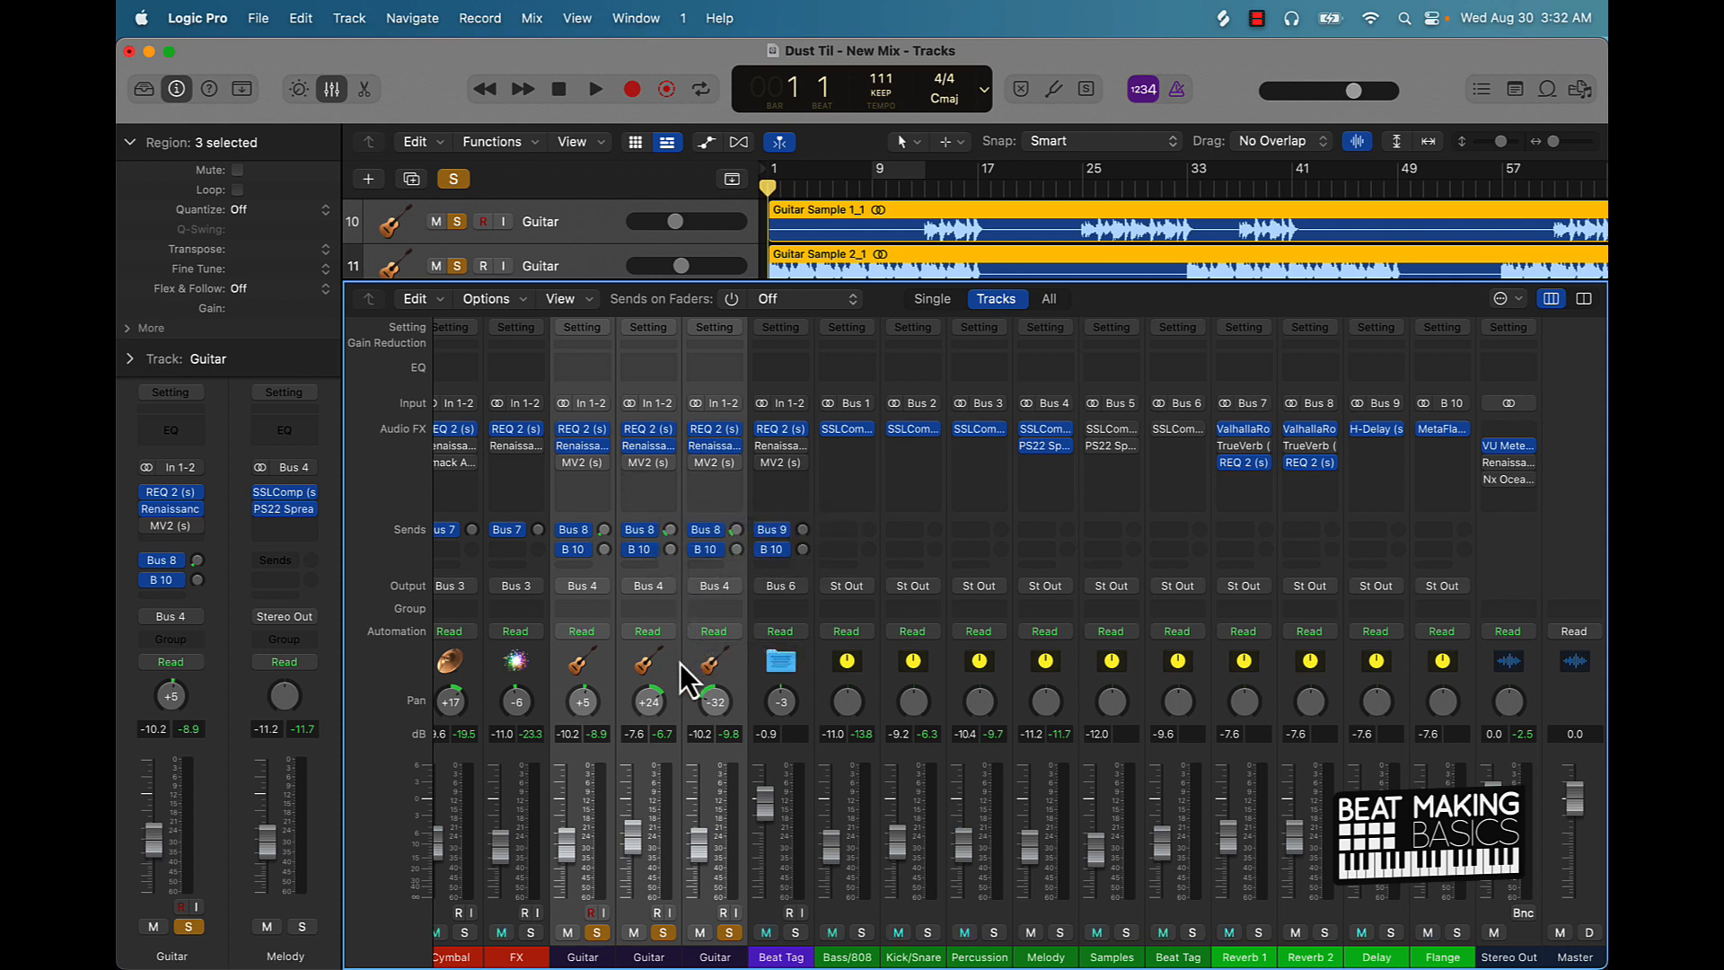
pyautogui.moveTo(907, 198)
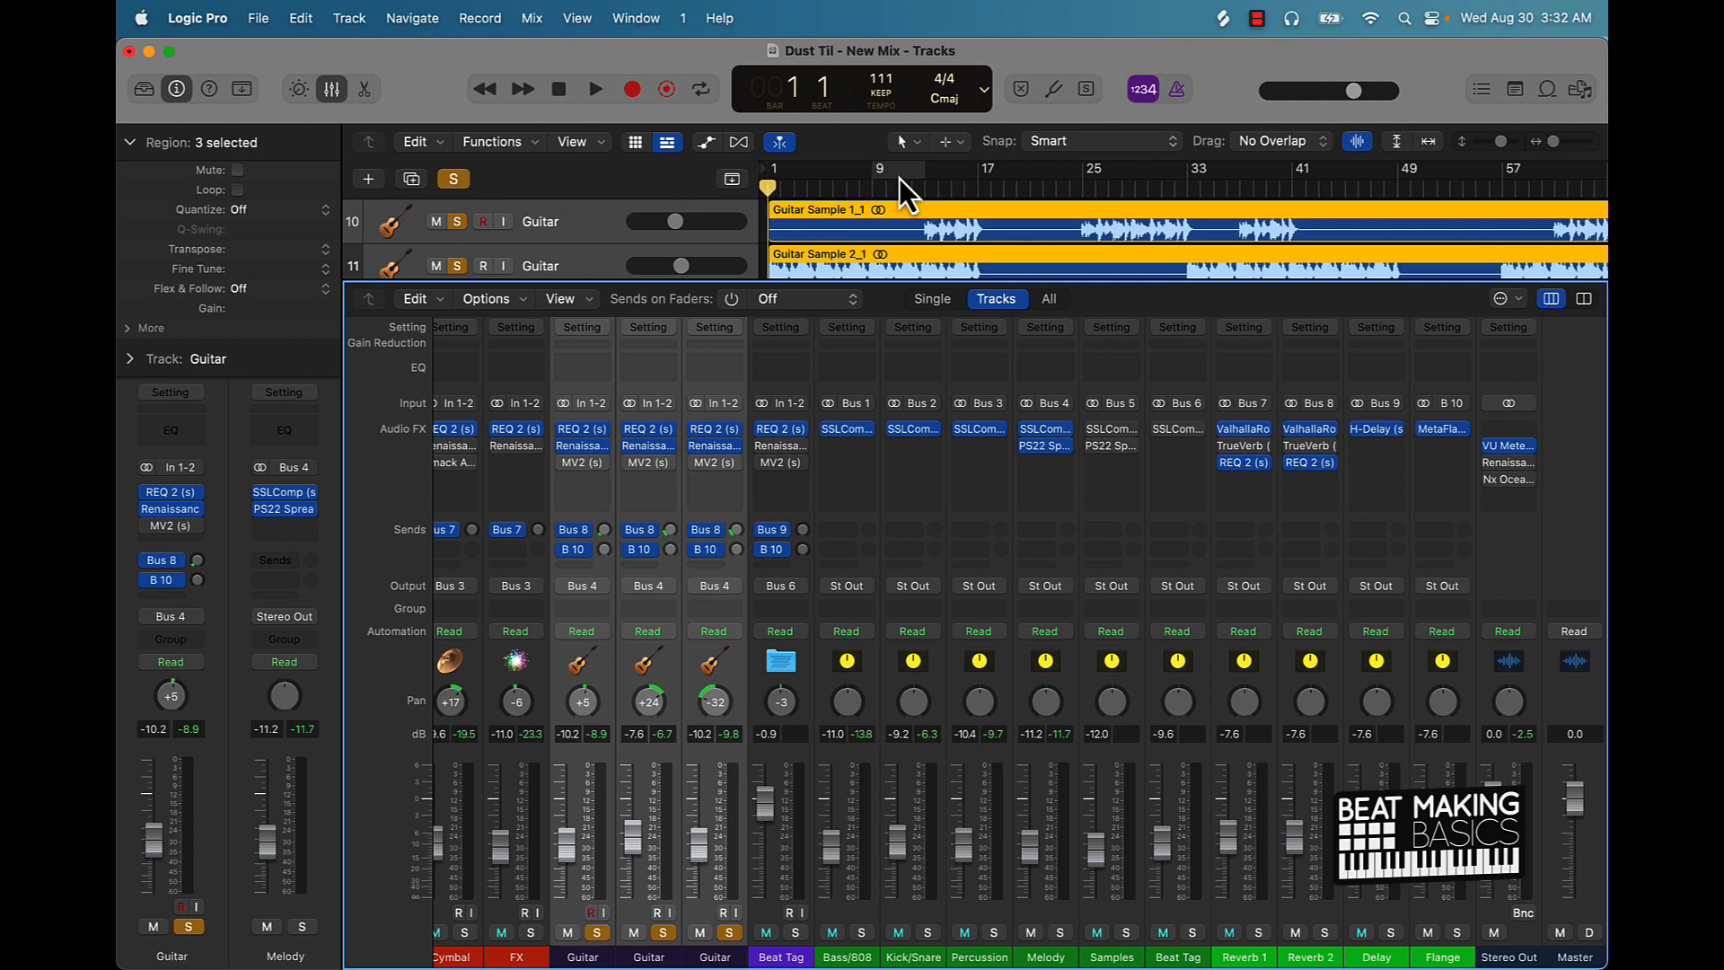
# Step: Set the cycle area to loop bar 9 in the ruler
pyautogui.click(593, 89)
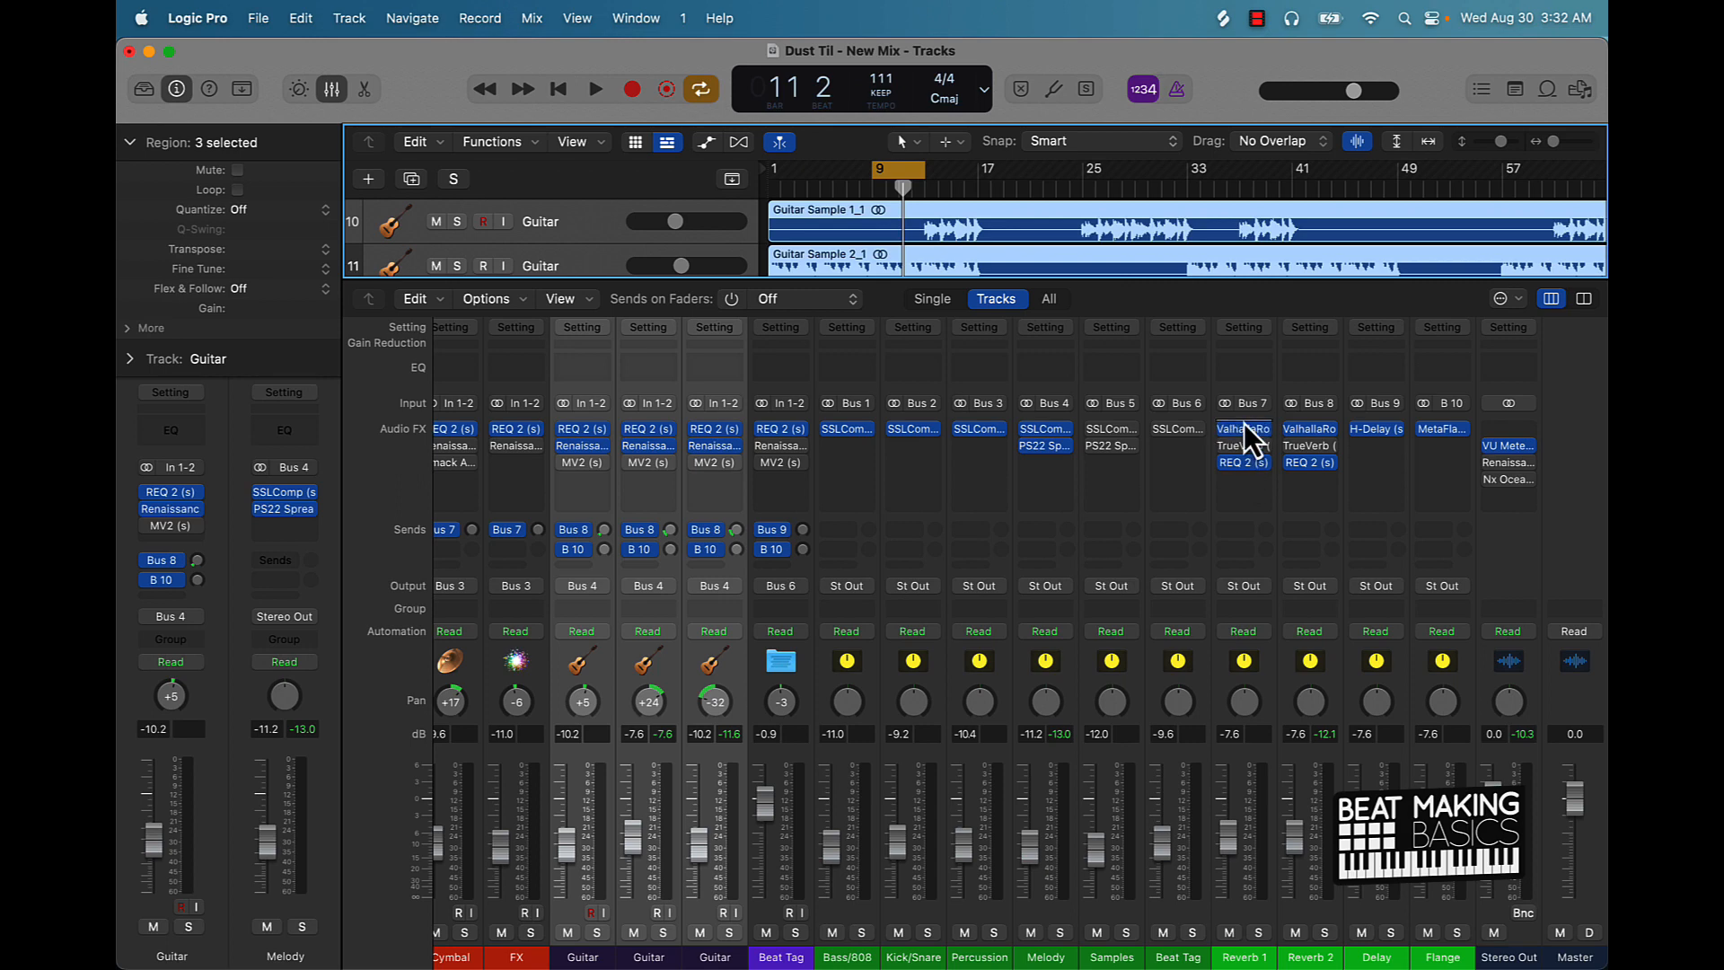
pyautogui.hscroll(-3)
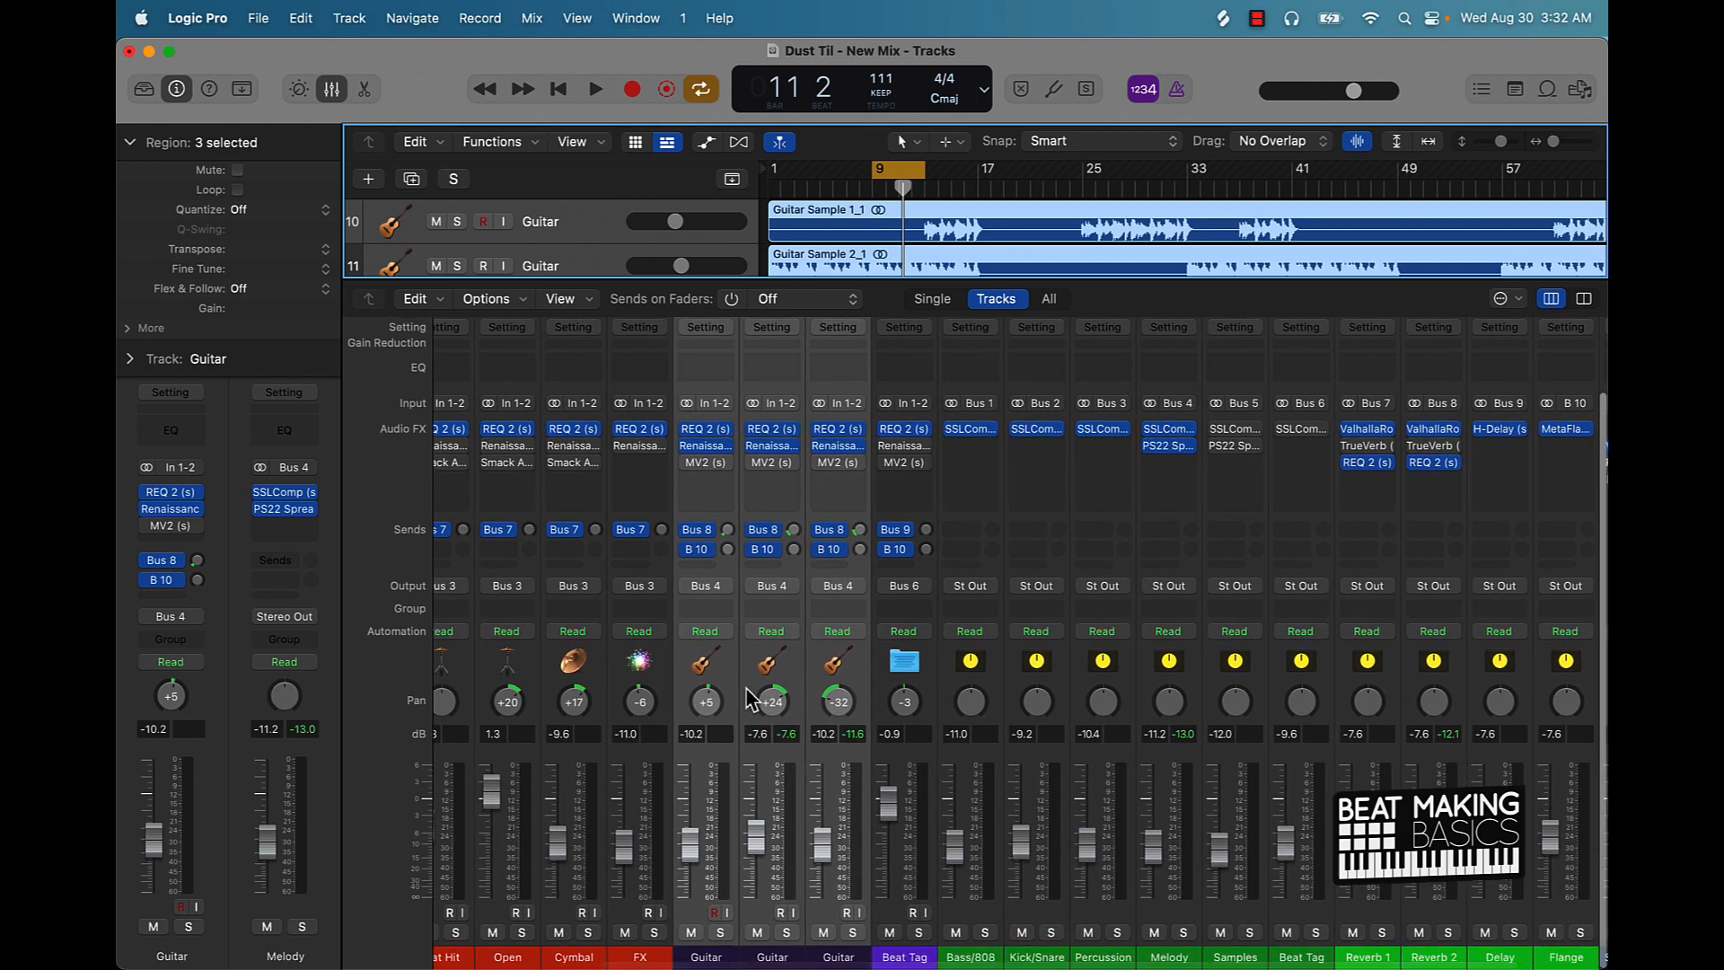
pyautogui.hscroll(-3)
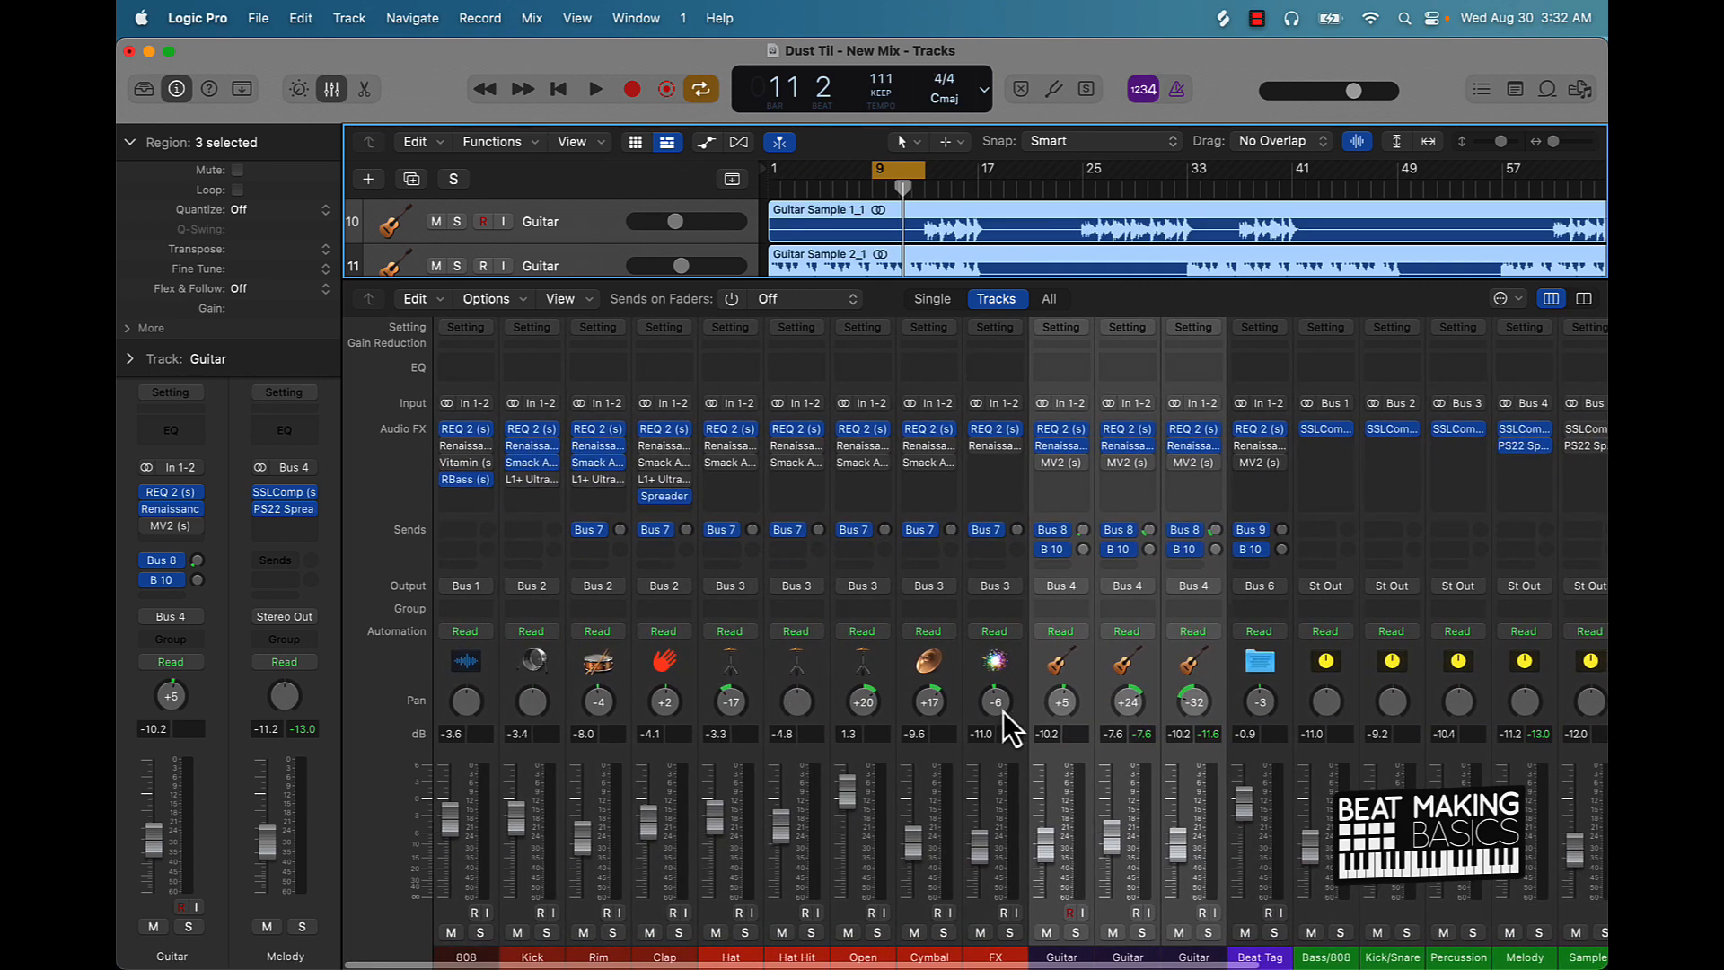
pyautogui.moveTo(1195, 935)
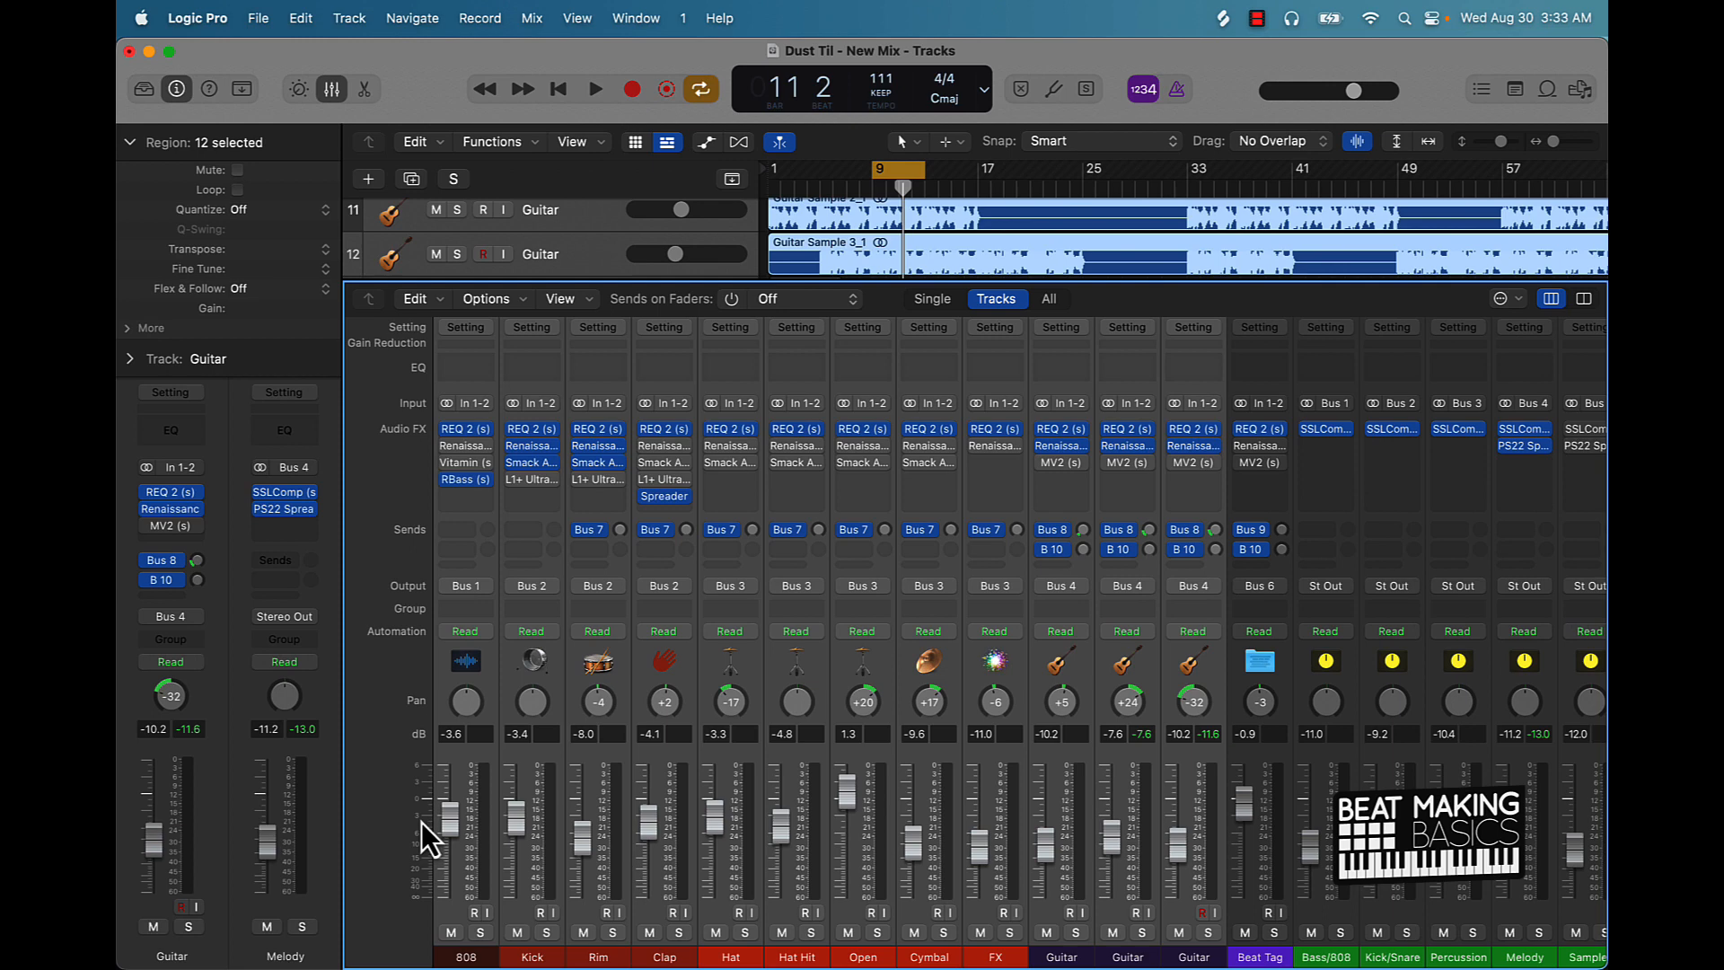
pyautogui.moveTo(641, 844)
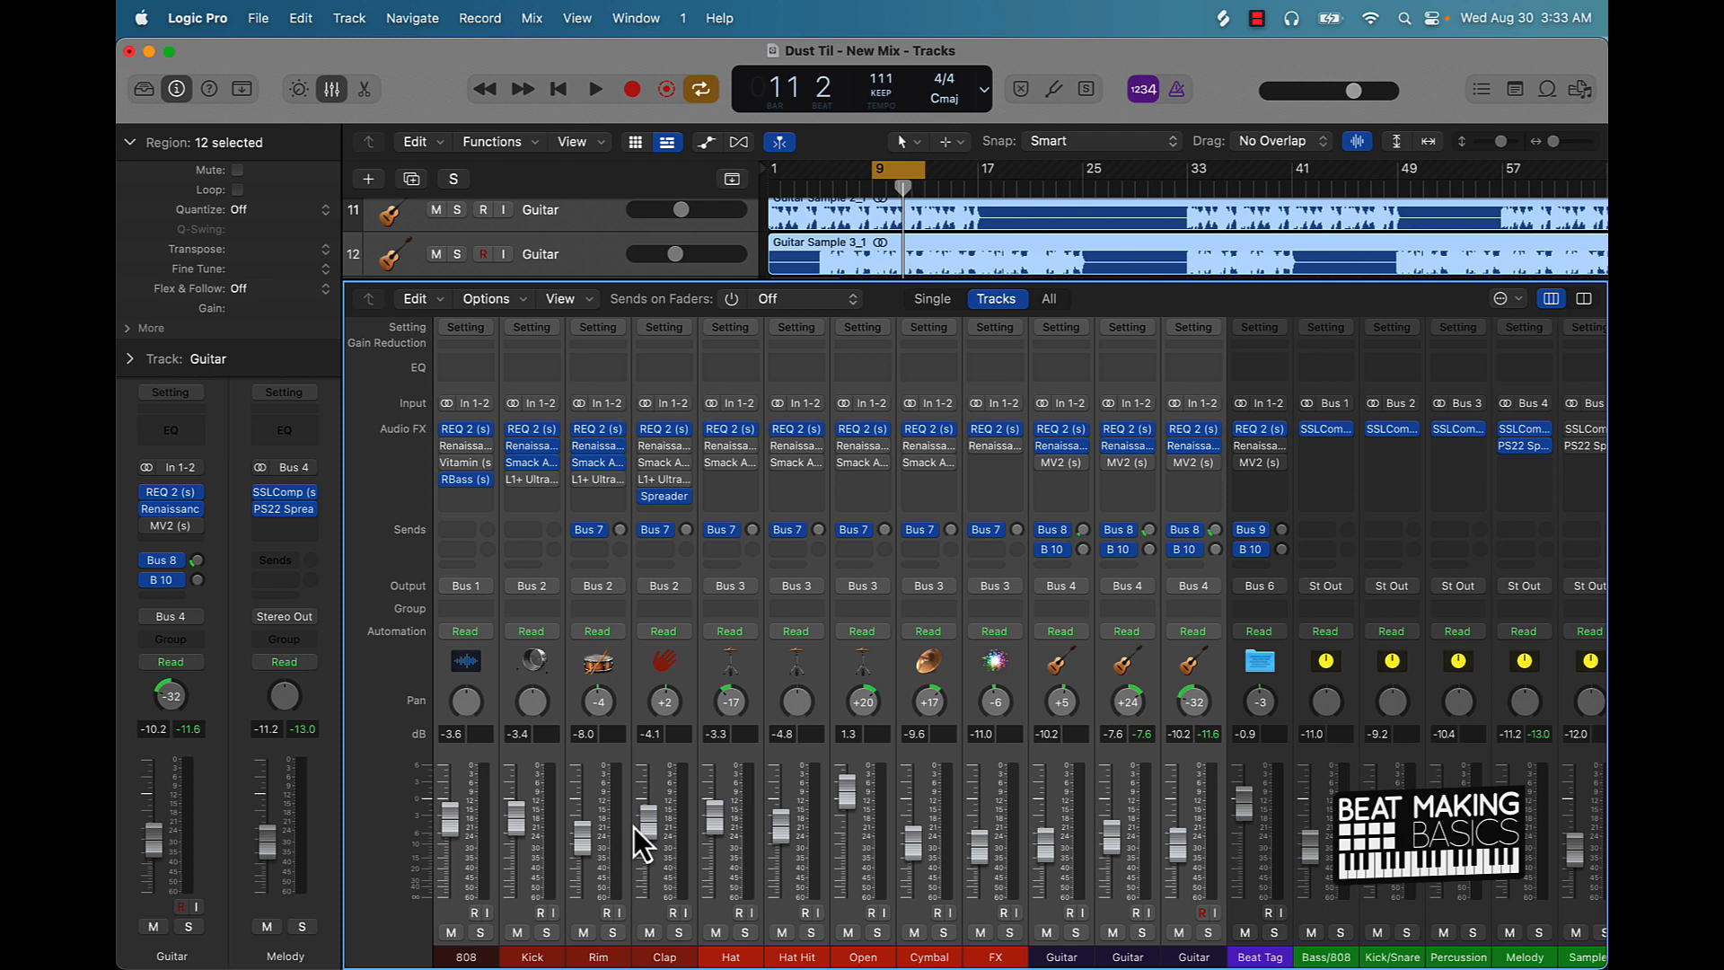
pyautogui.moveTo(679, 838)
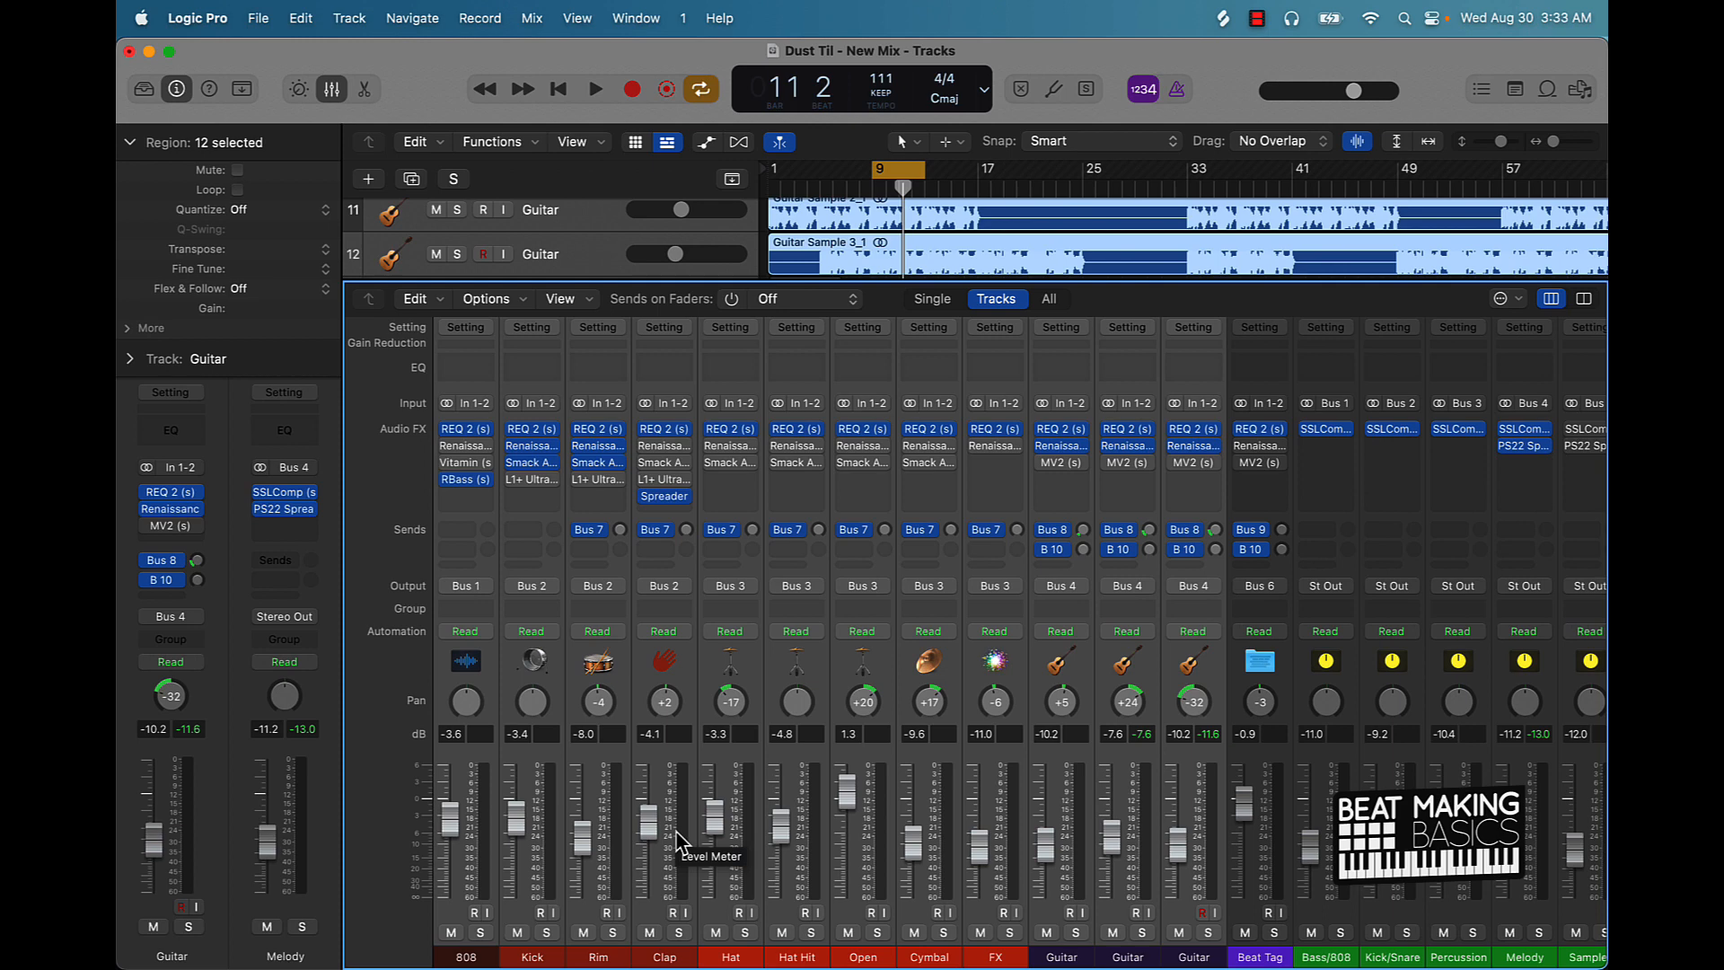
pyautogui.moveTo(627, 867)
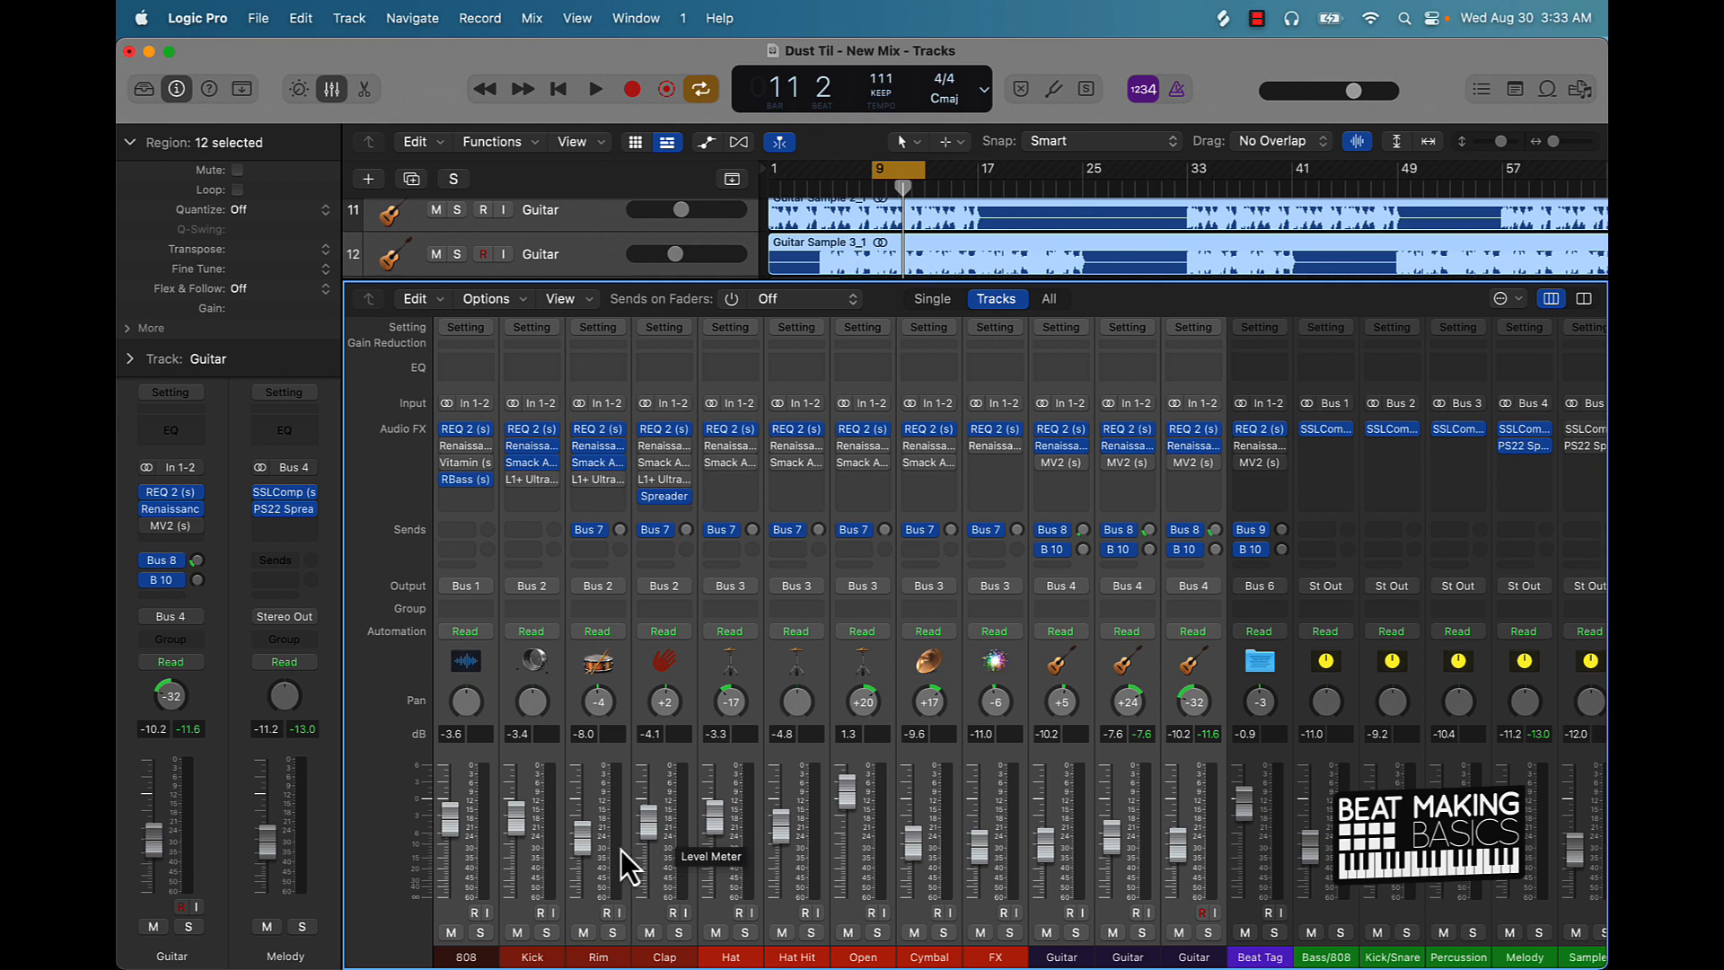
pyautogui.moveTo(396, 827)
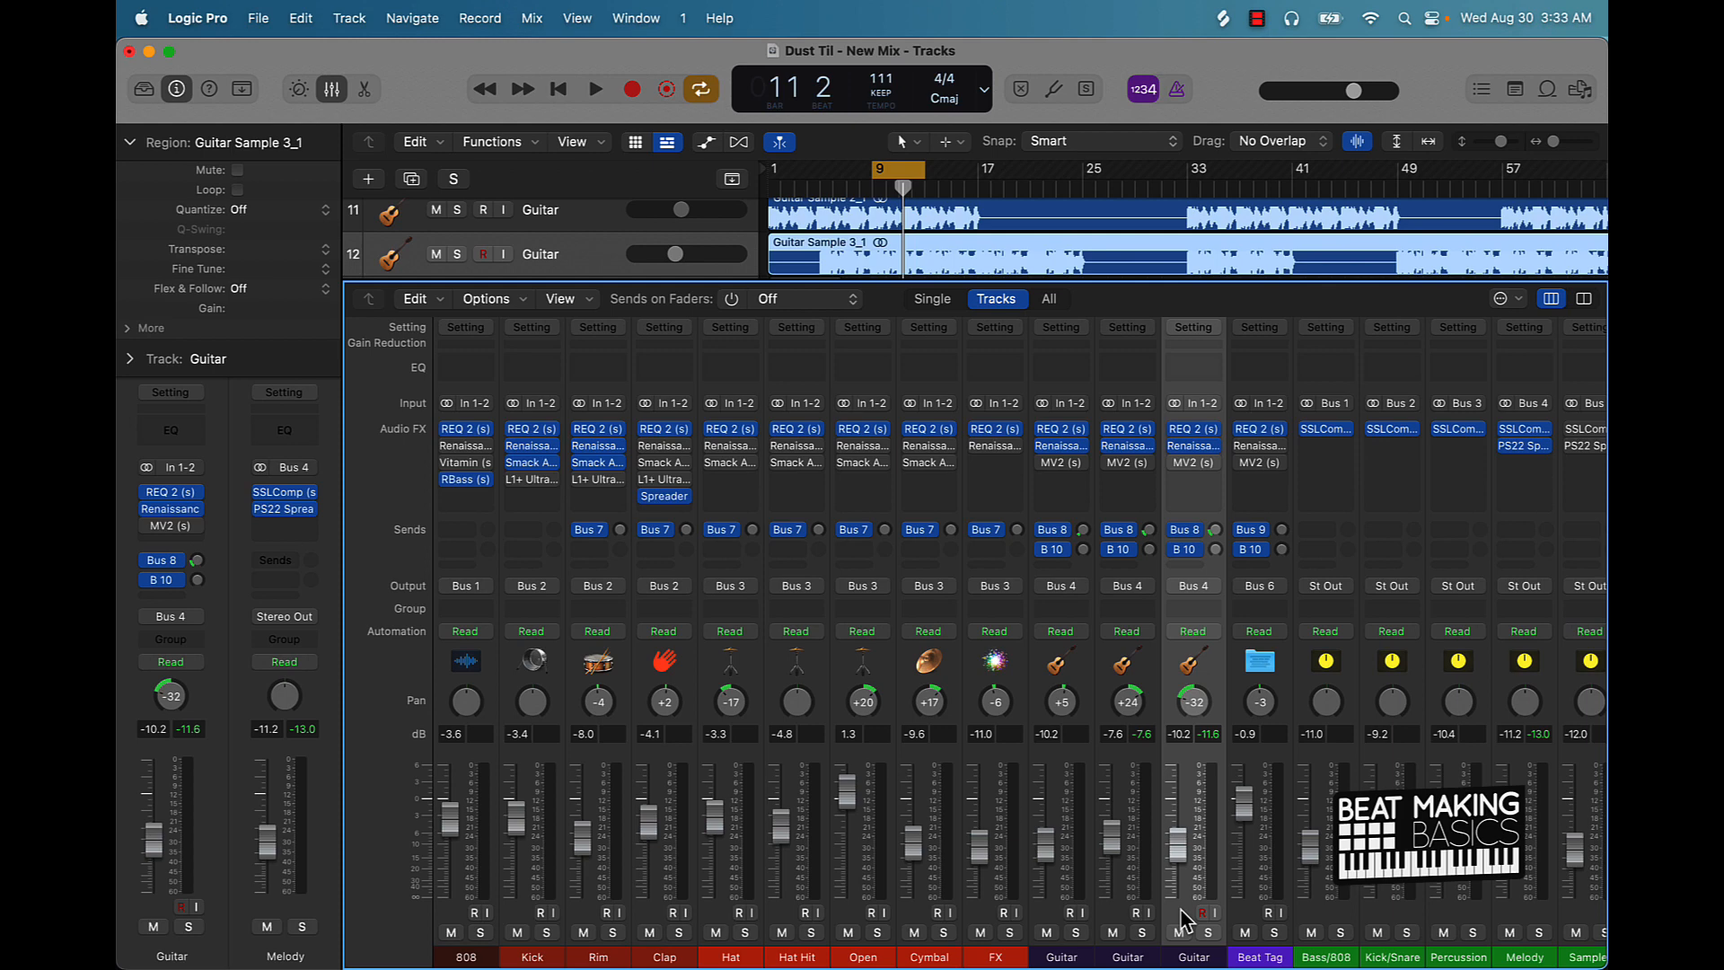
pyautogui.moveTo(1190, 921)
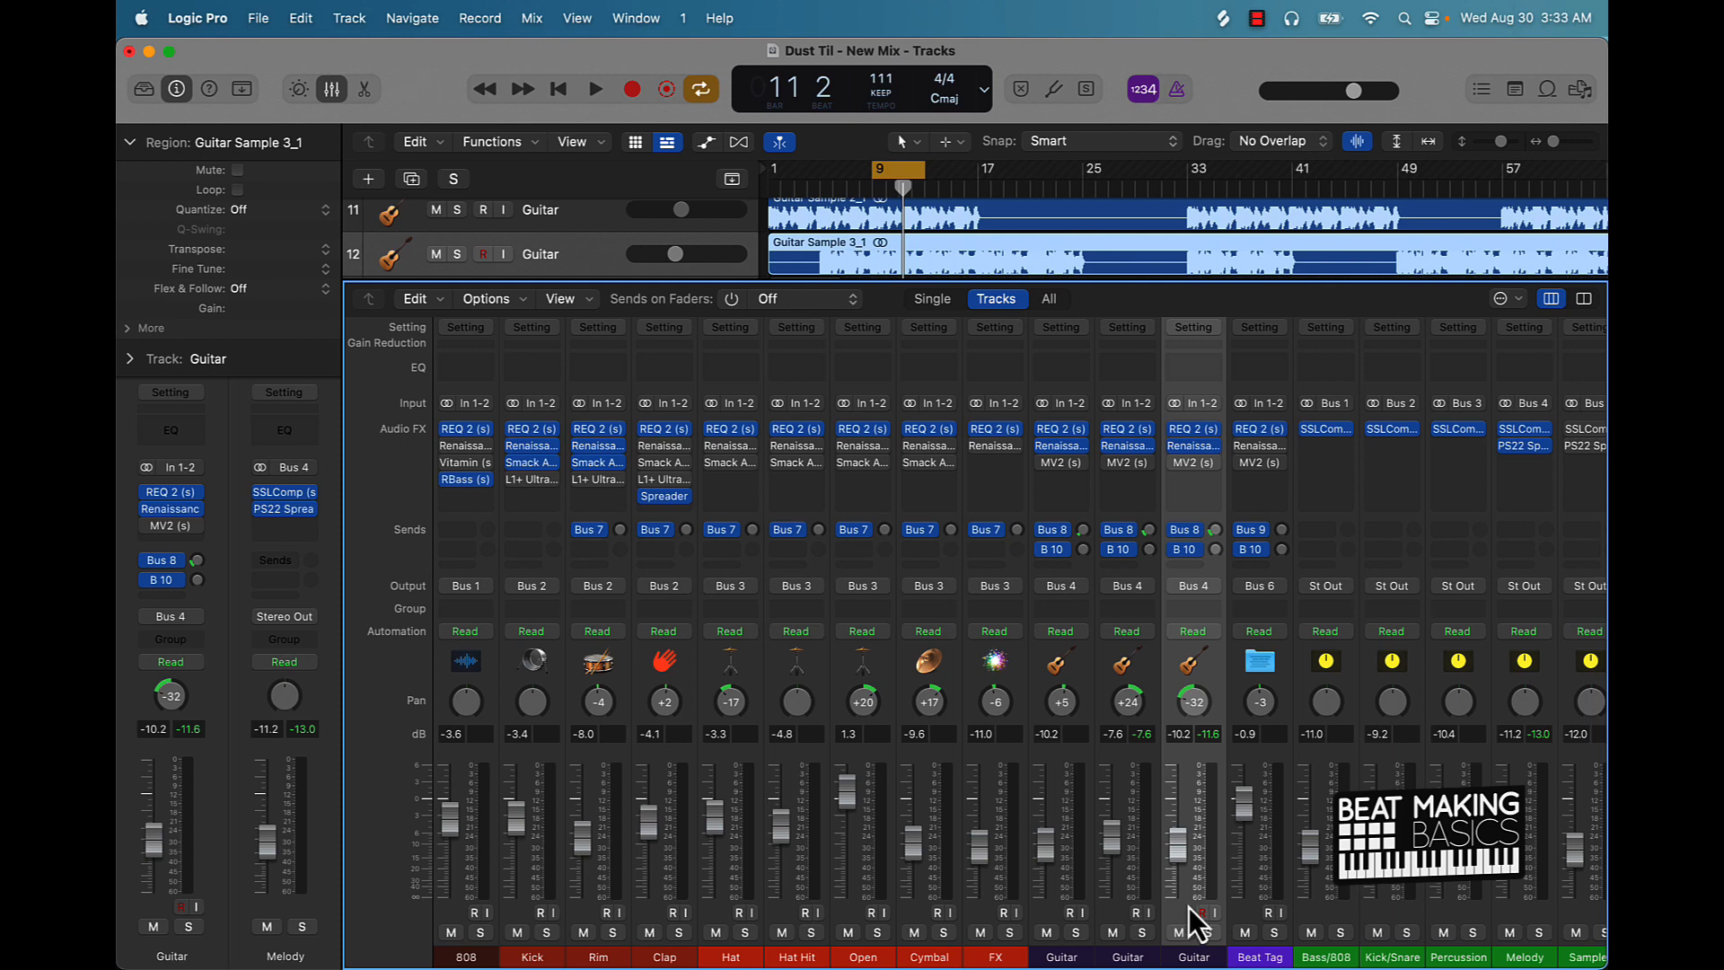
pyautogui.moveTo(1197, 915)
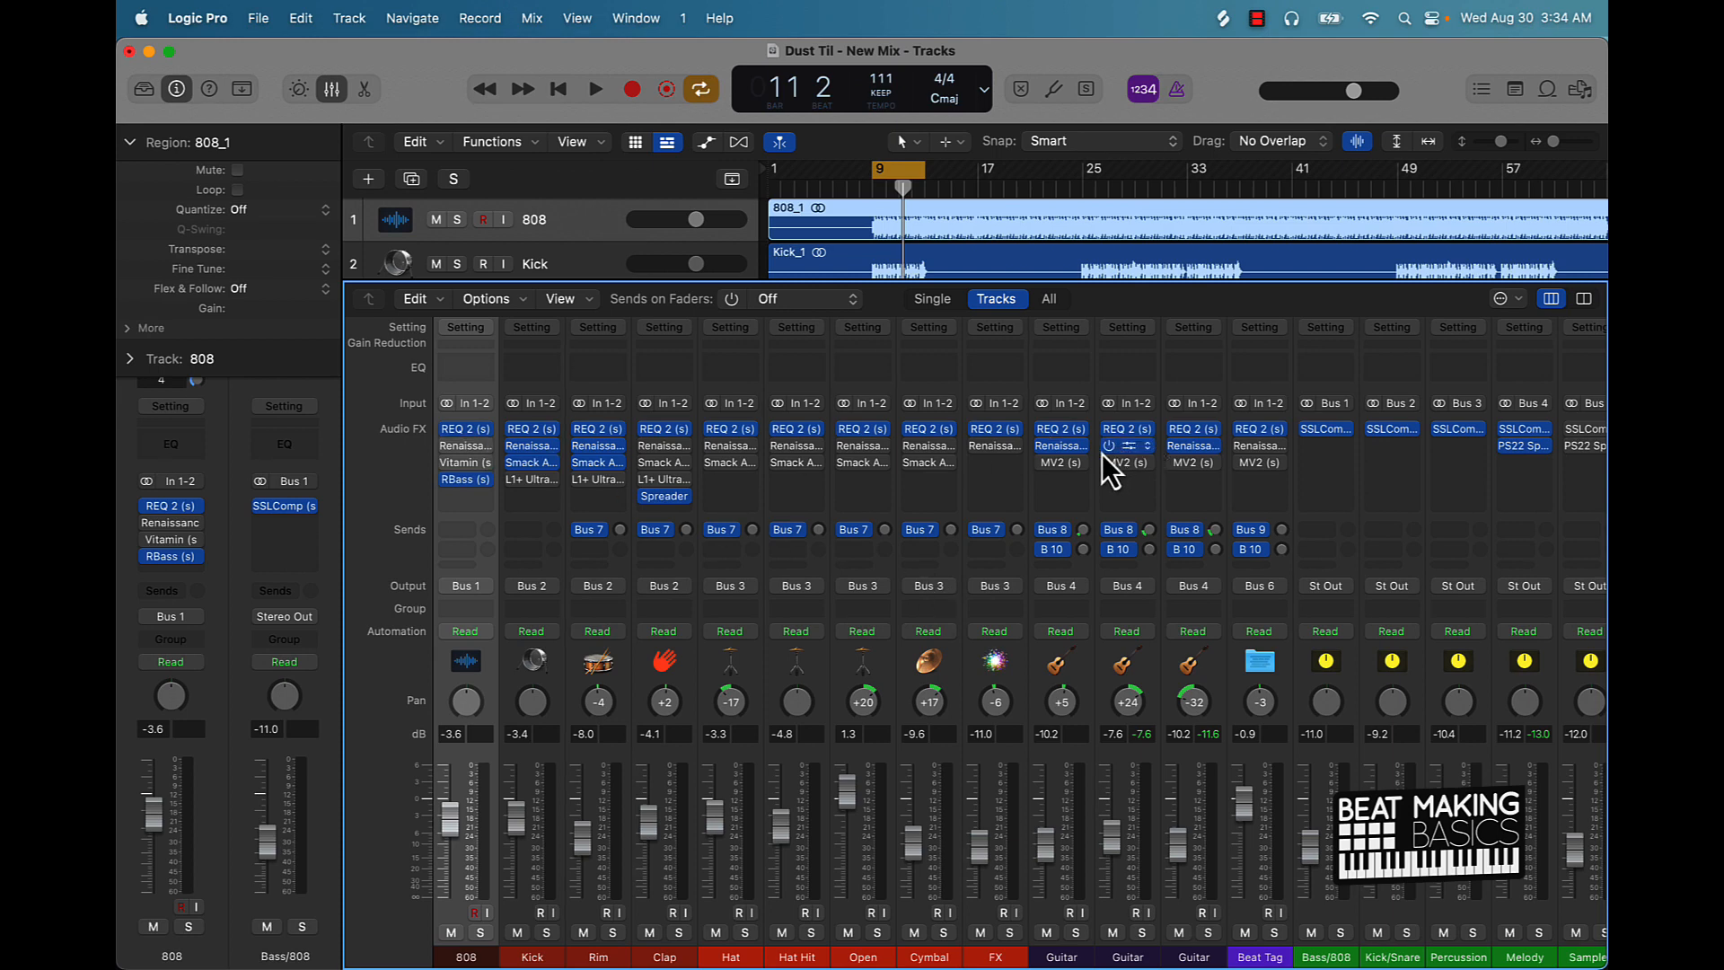
pyautogui.moveTo(1110, 461)
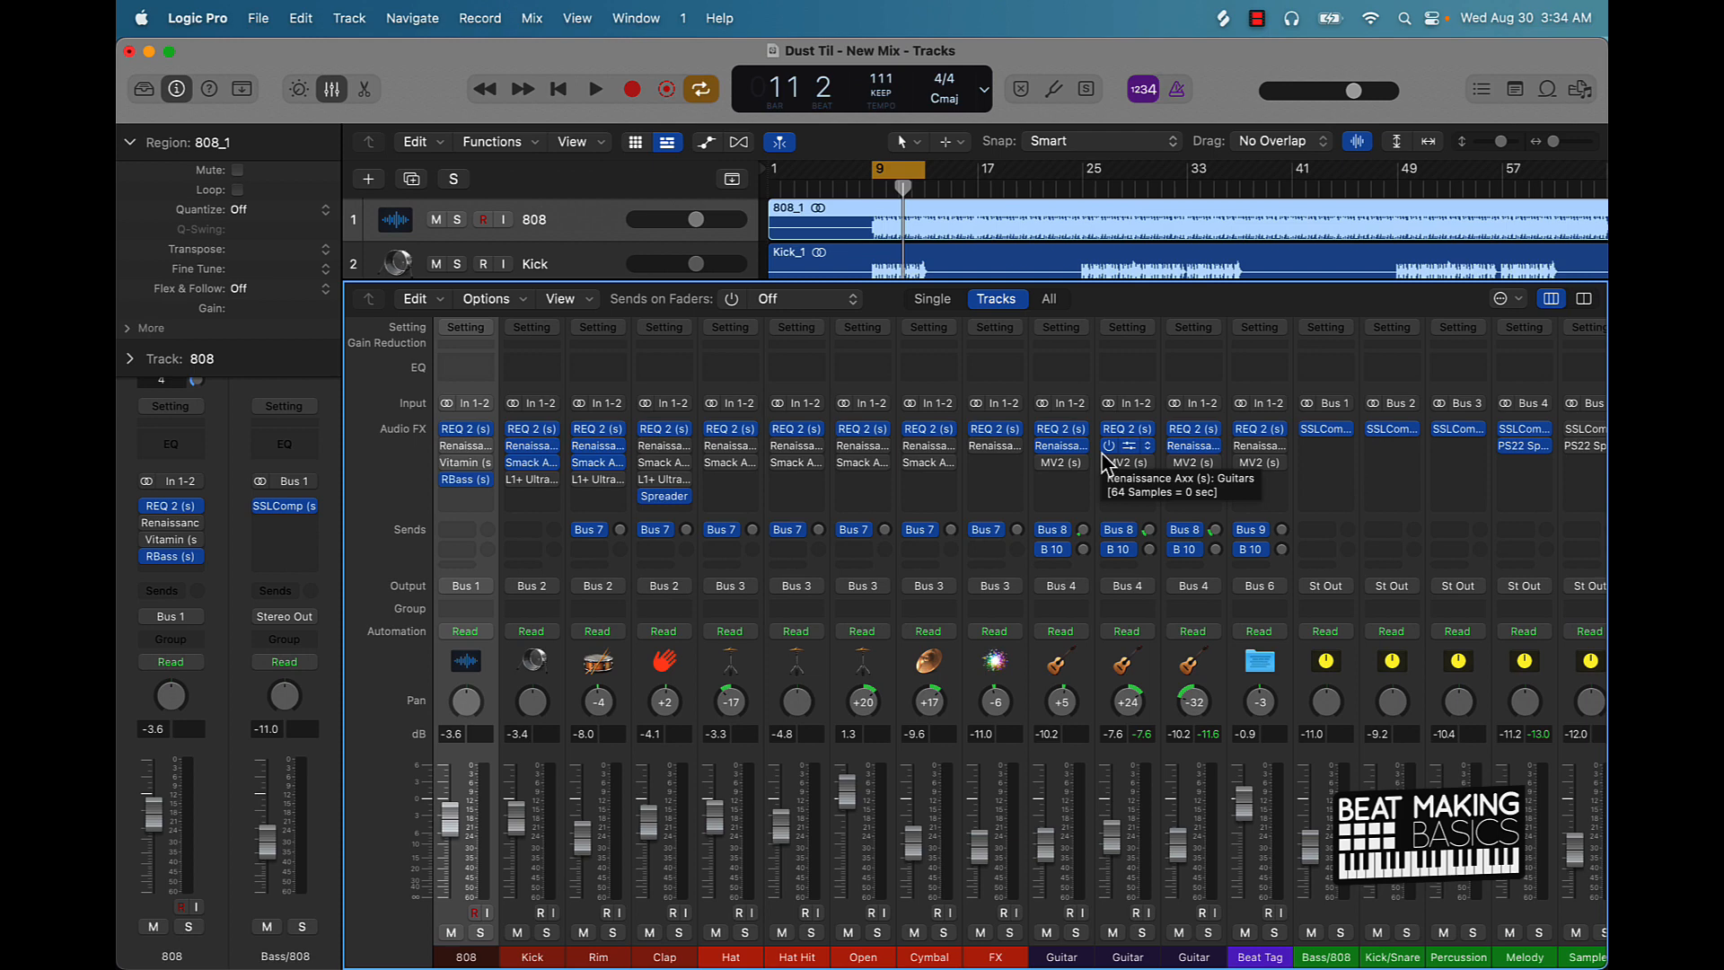
pyautogui.moveTo(613, 445)
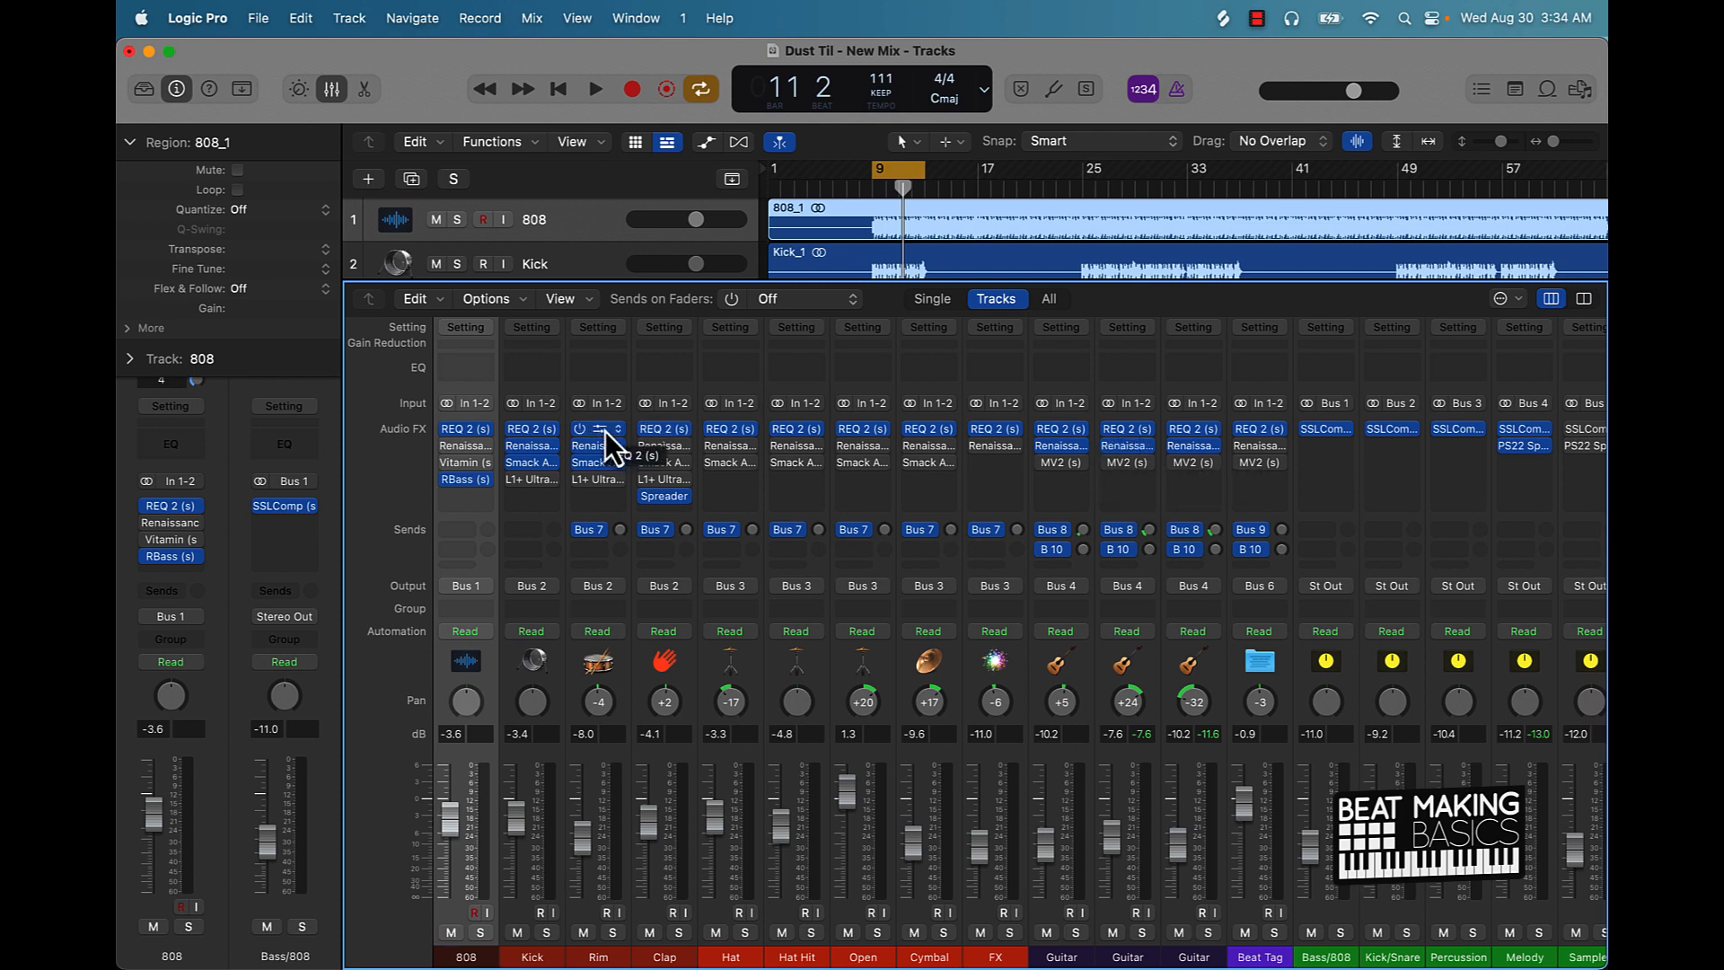
pyautogui.doubleClick(465, 427)
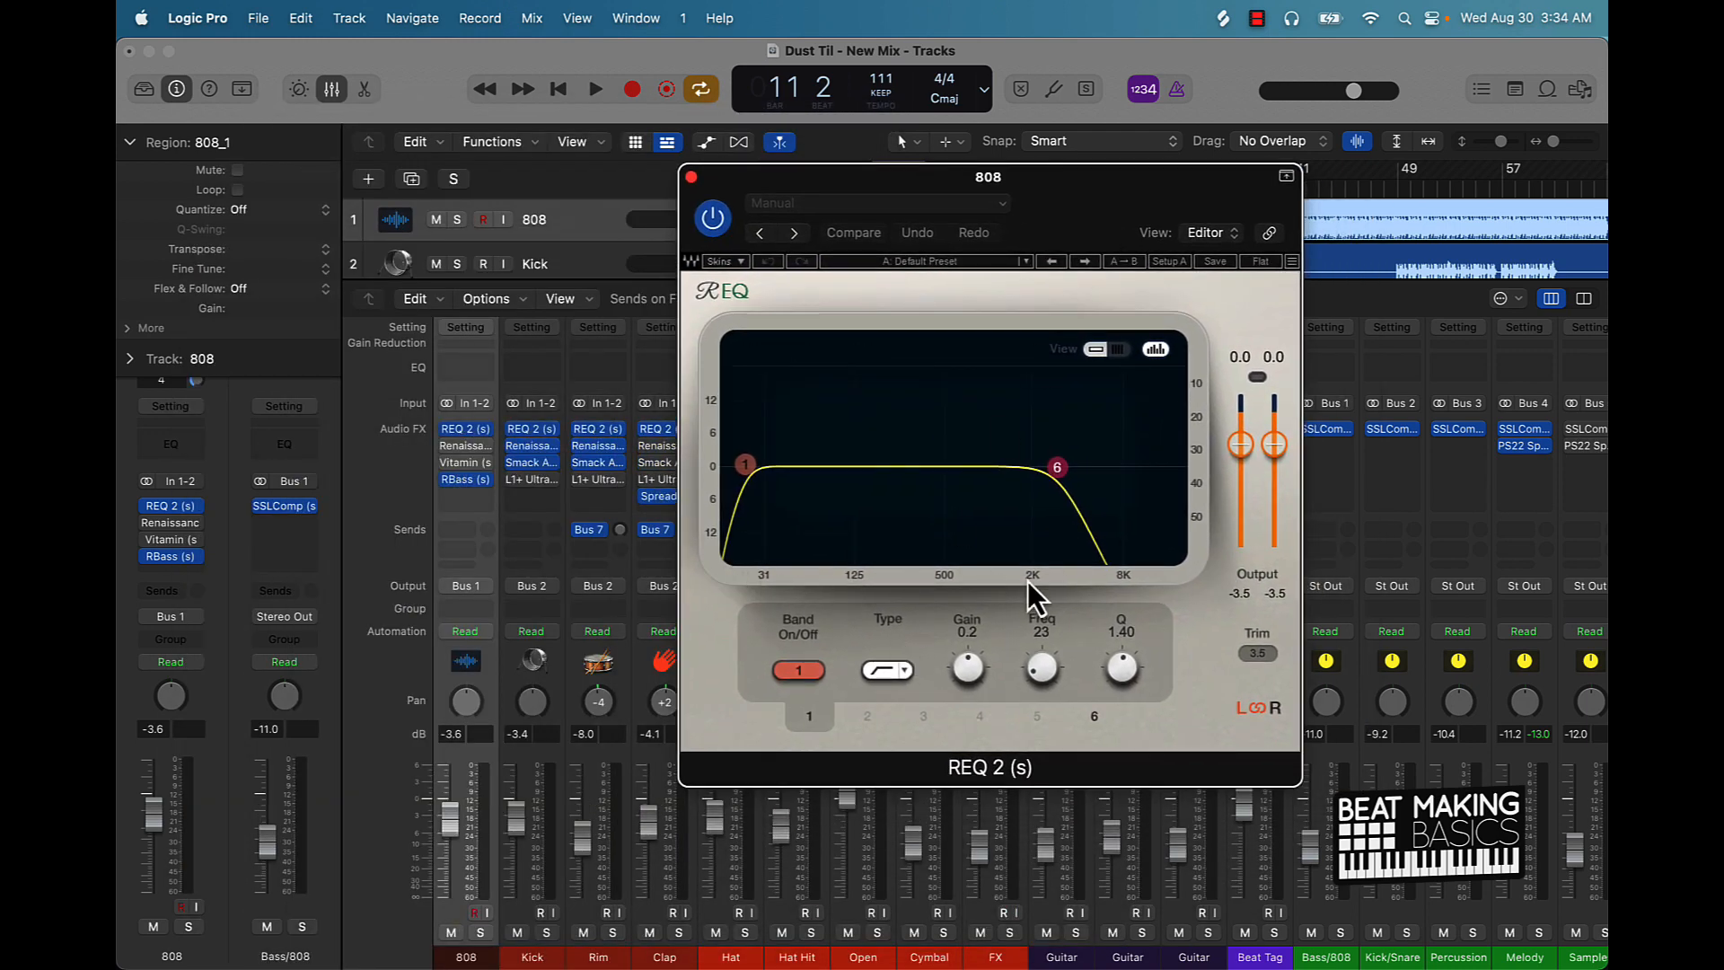
pyautogui.moveTo(775, 588)
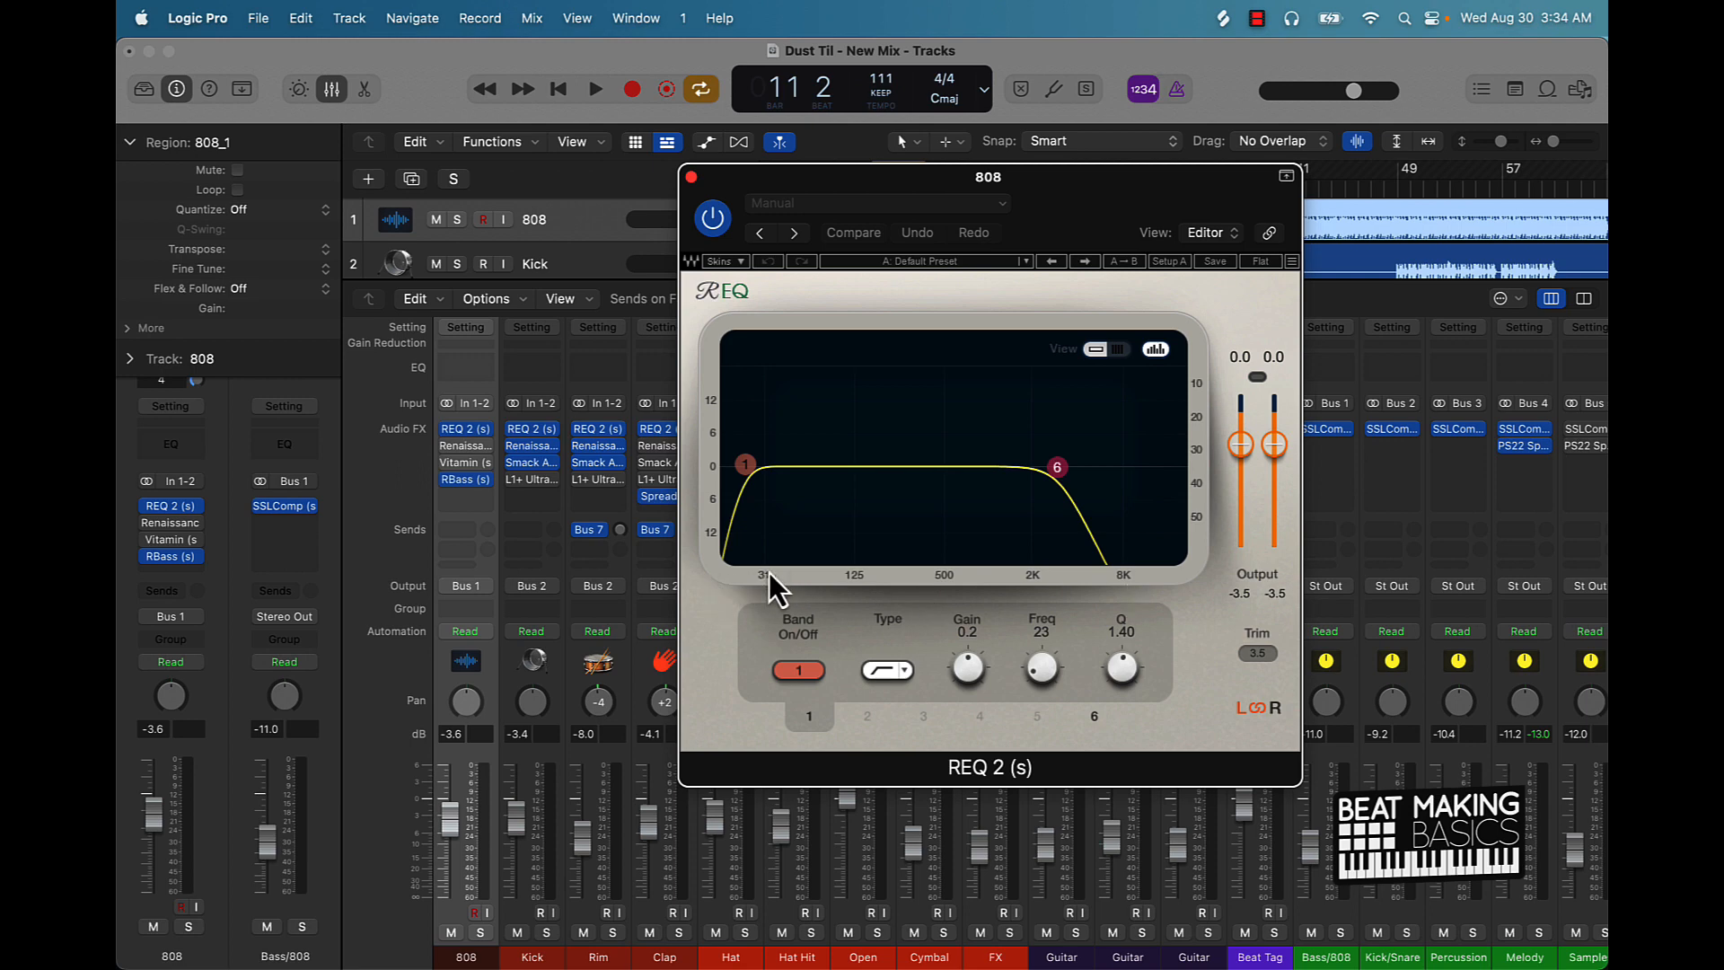
pyautogui.moveTo(1028, 599)
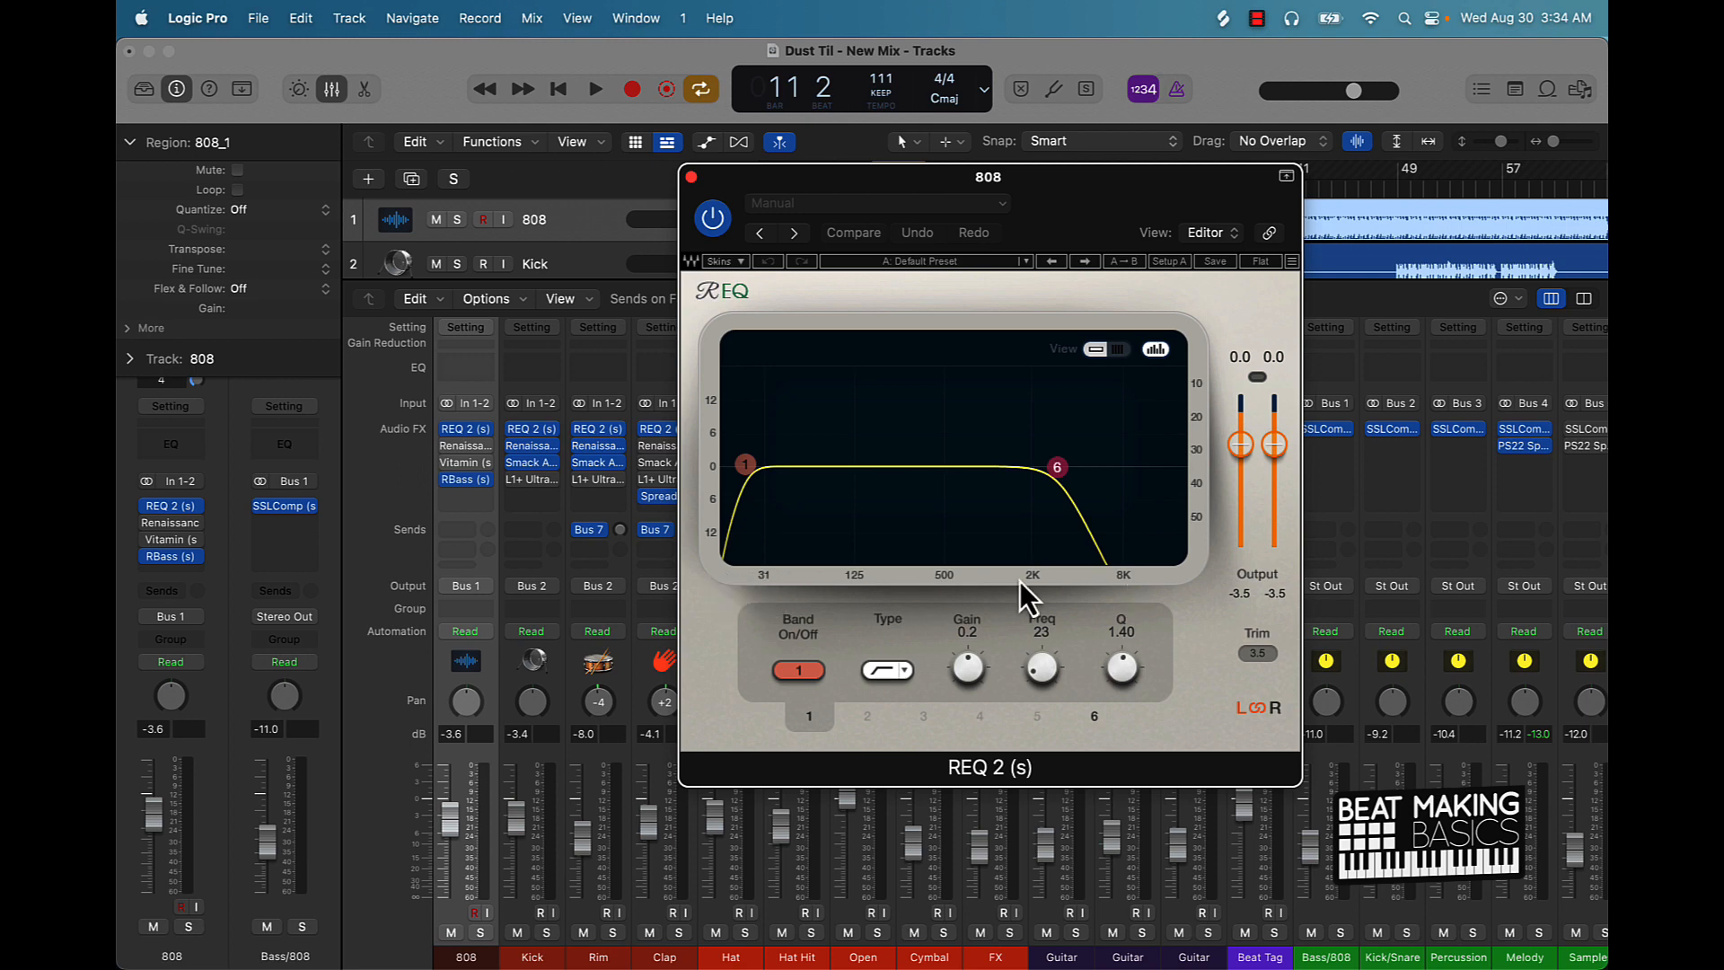
pyautogui.moveTo(896, 599)
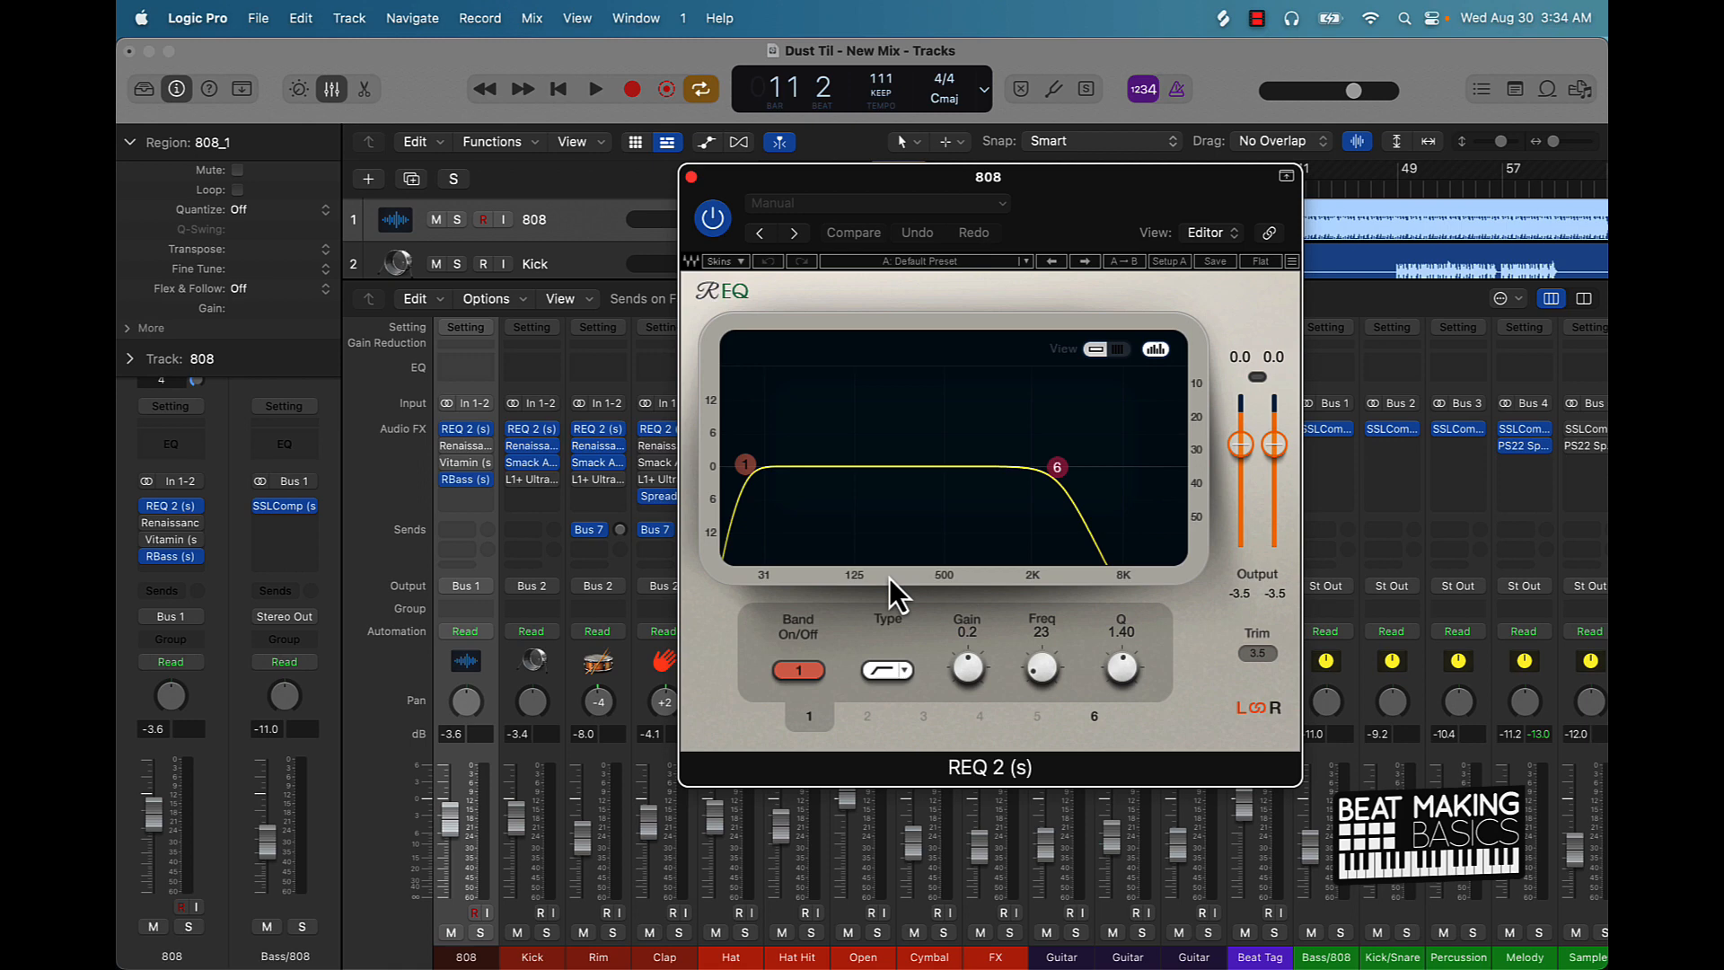
pyautogui.moveTo(1028, 588)
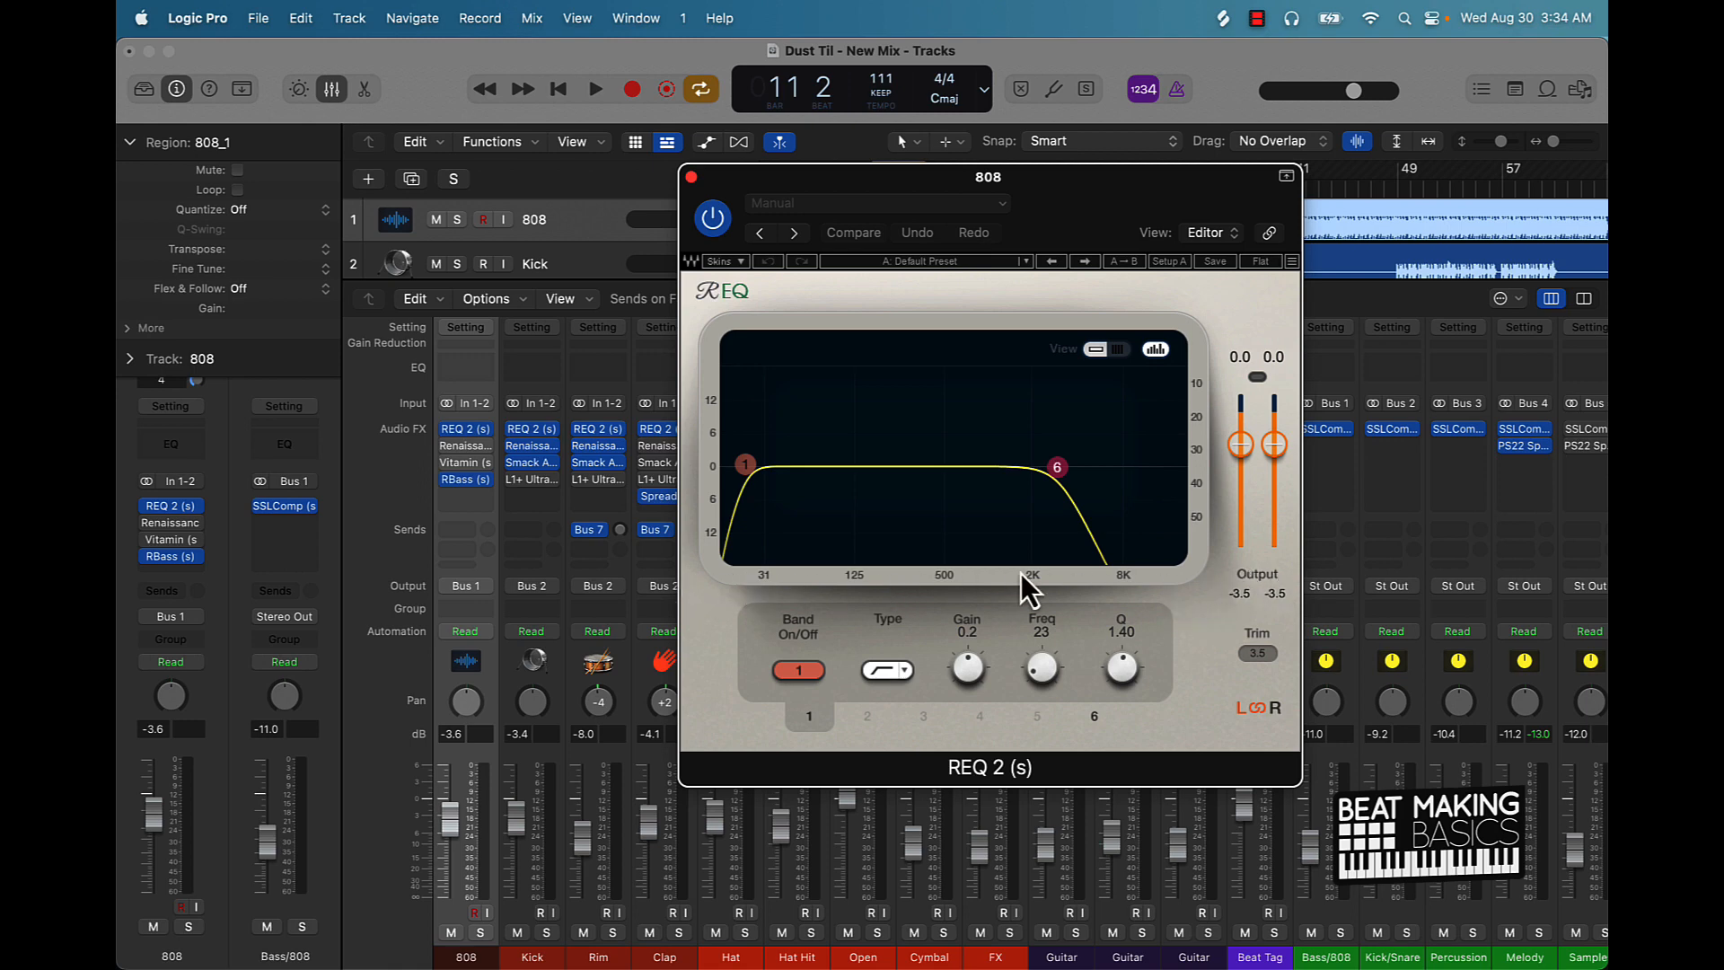
pyautogui.moveTo(1028, 588)
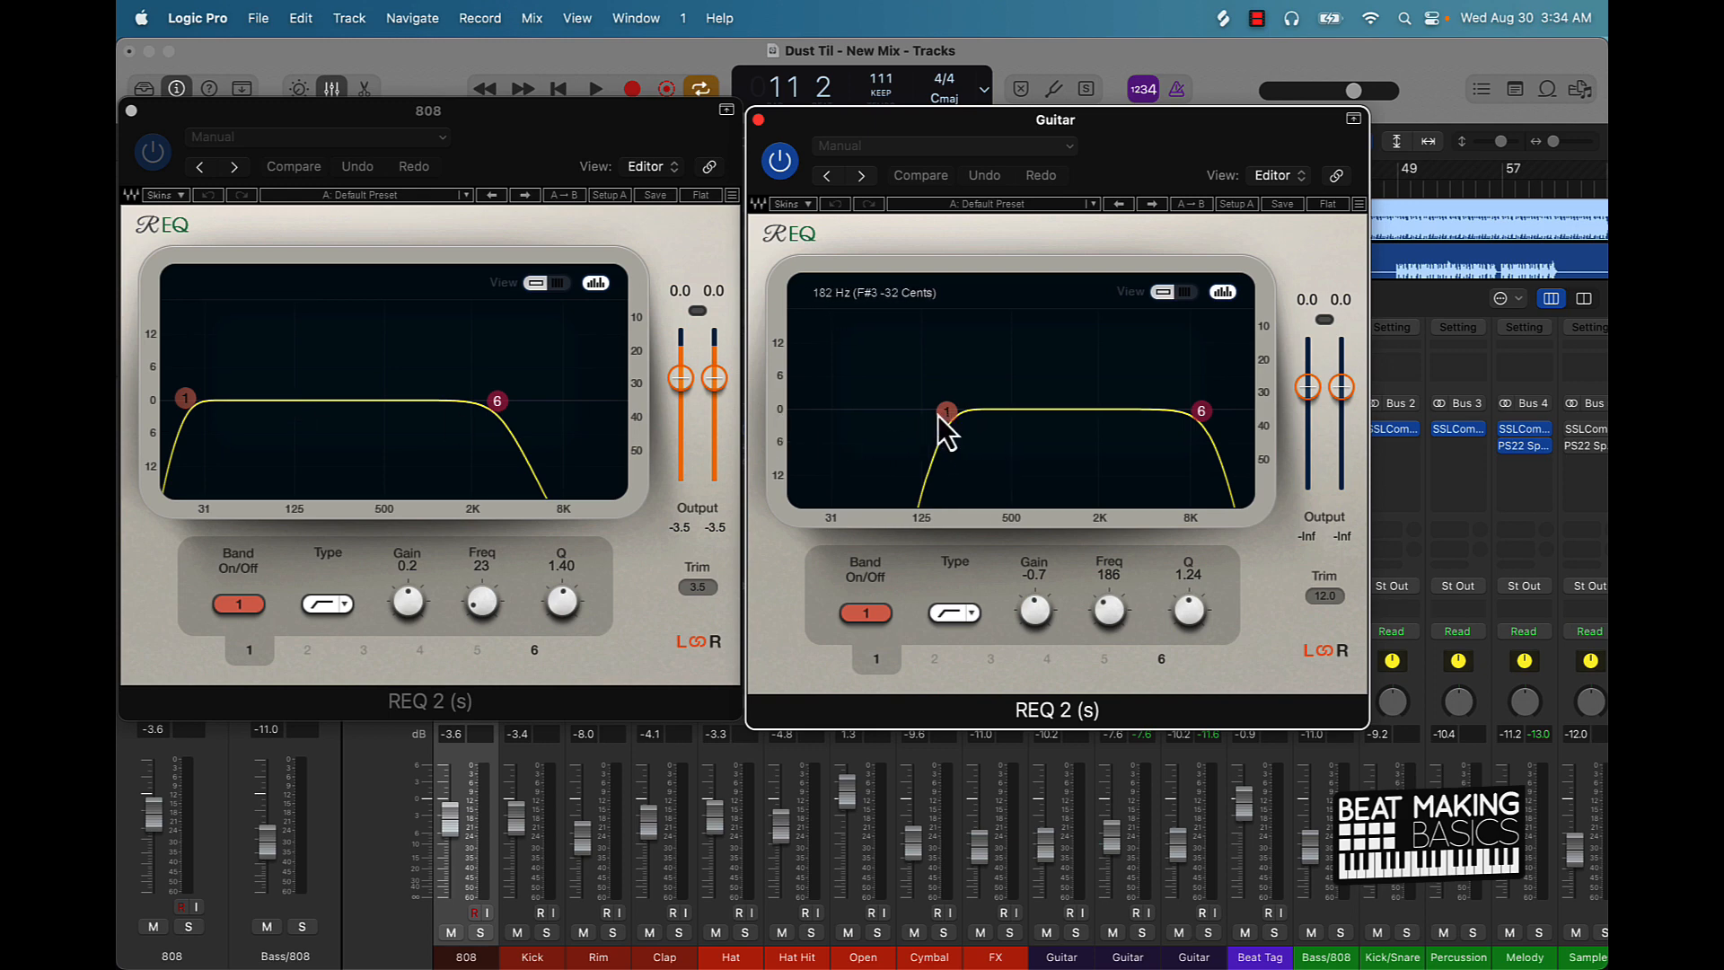
pyautogui.moveTo(329, 427)
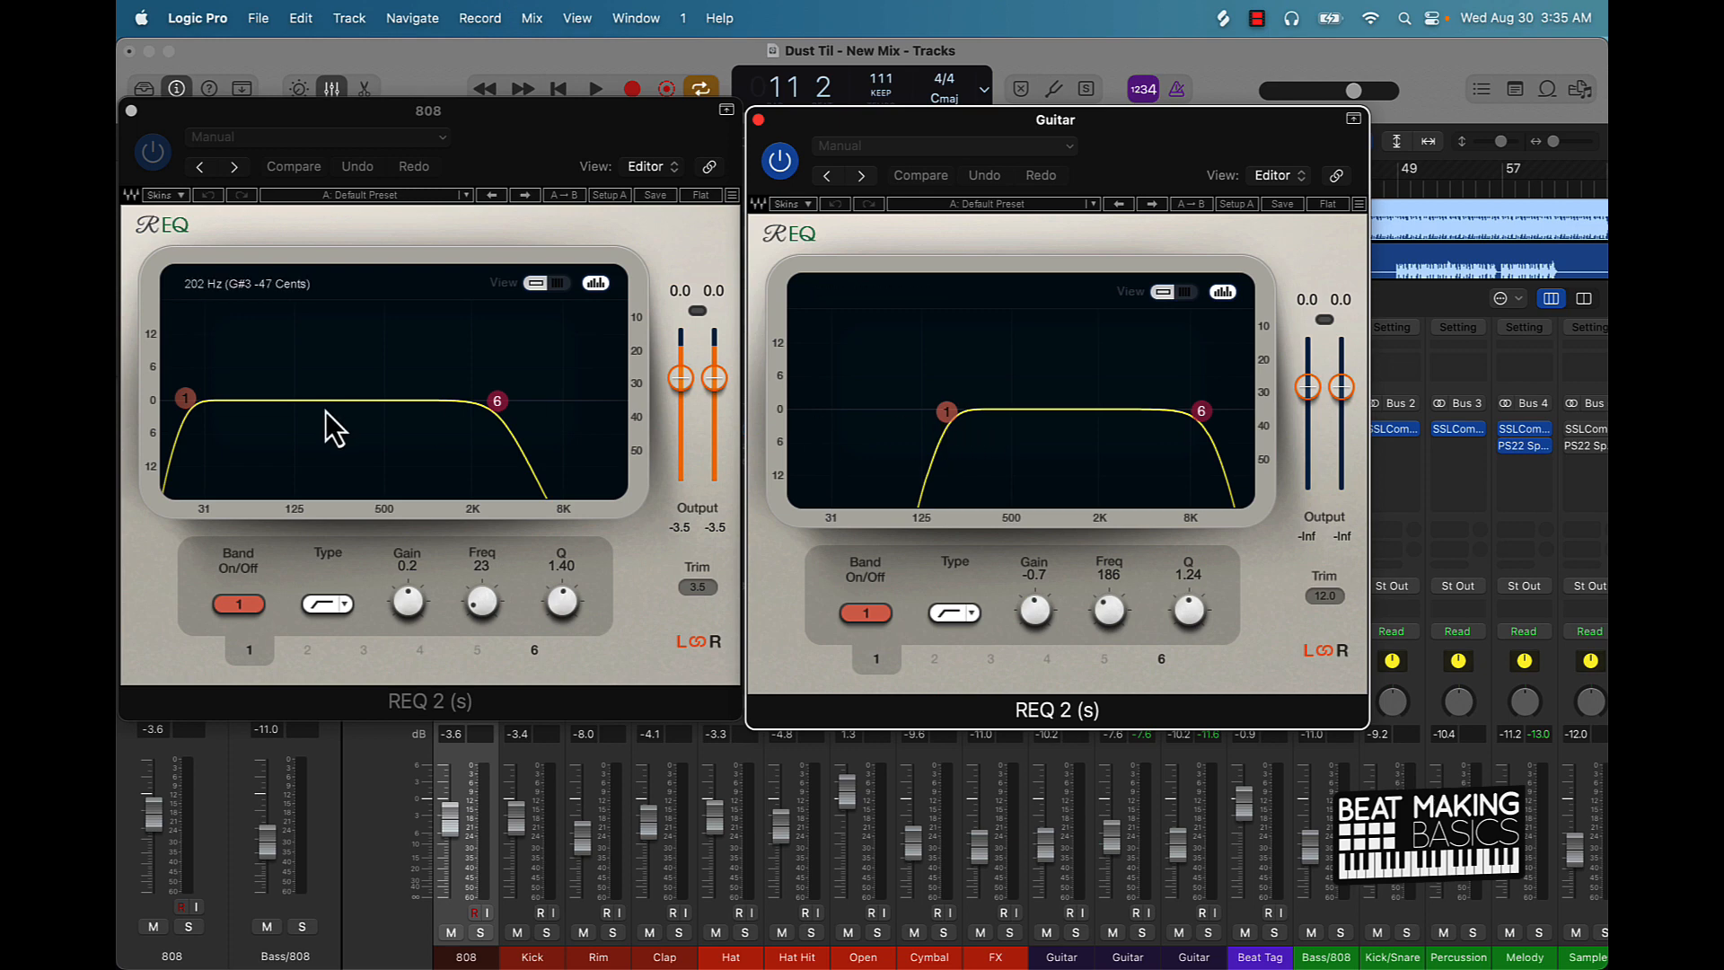
pyautogui.moveTo(444, 613)
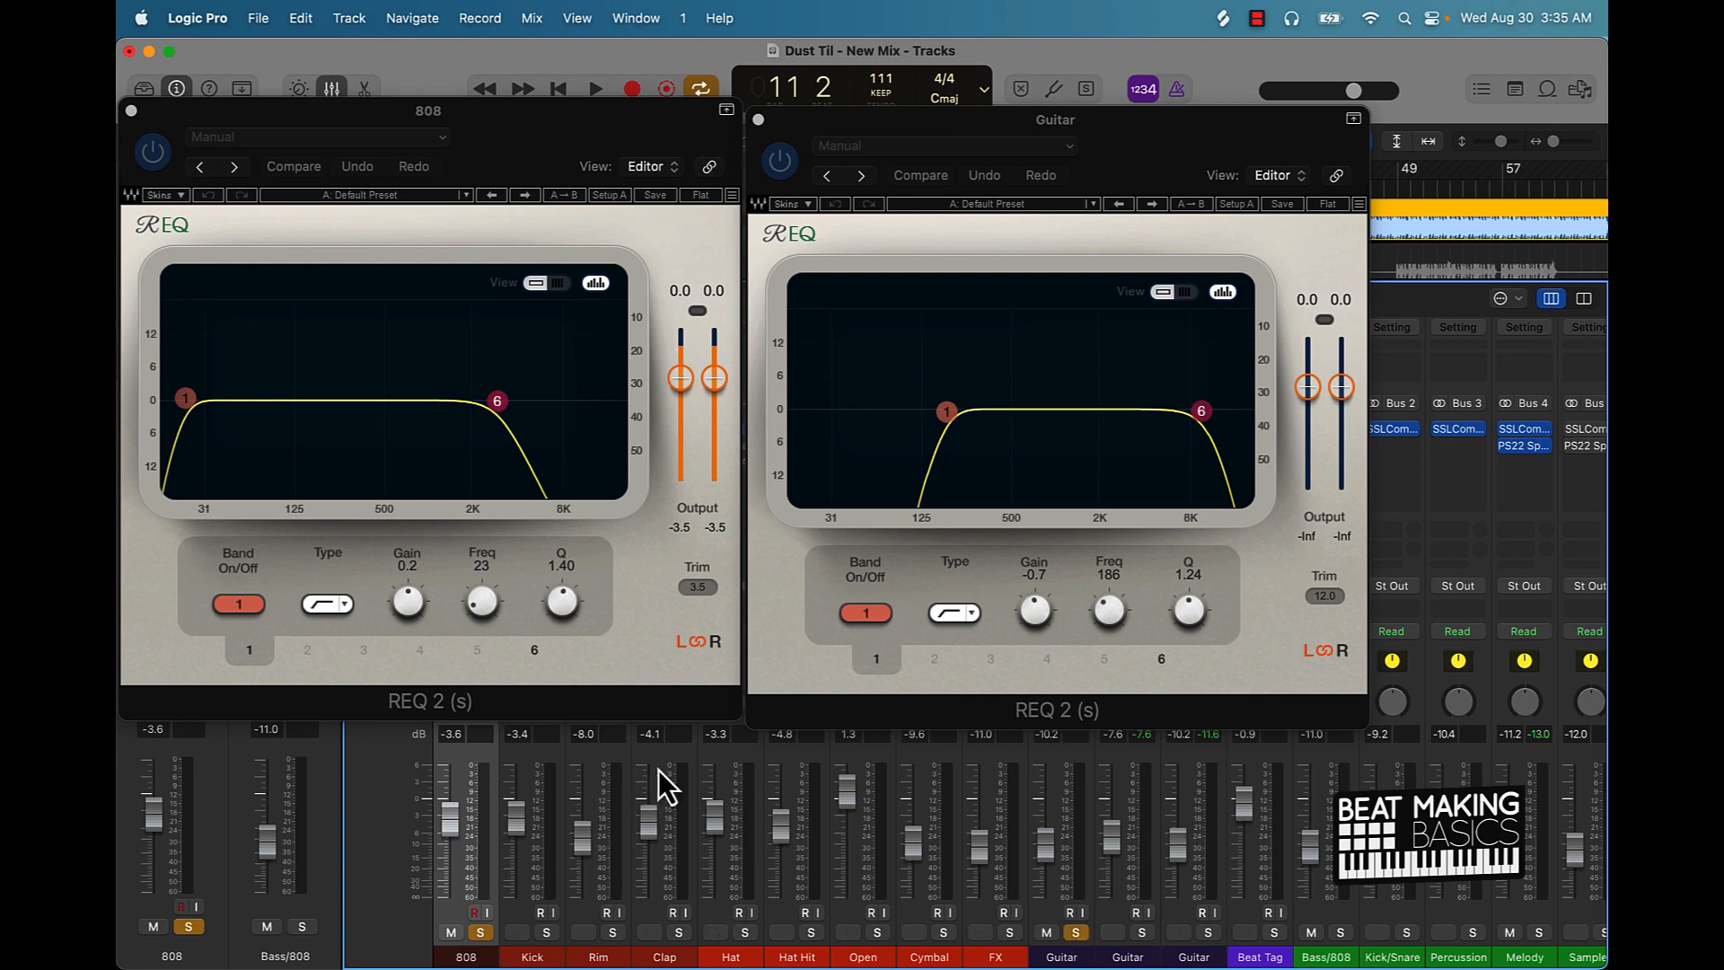
pyautogui.moveTo(979, 519)
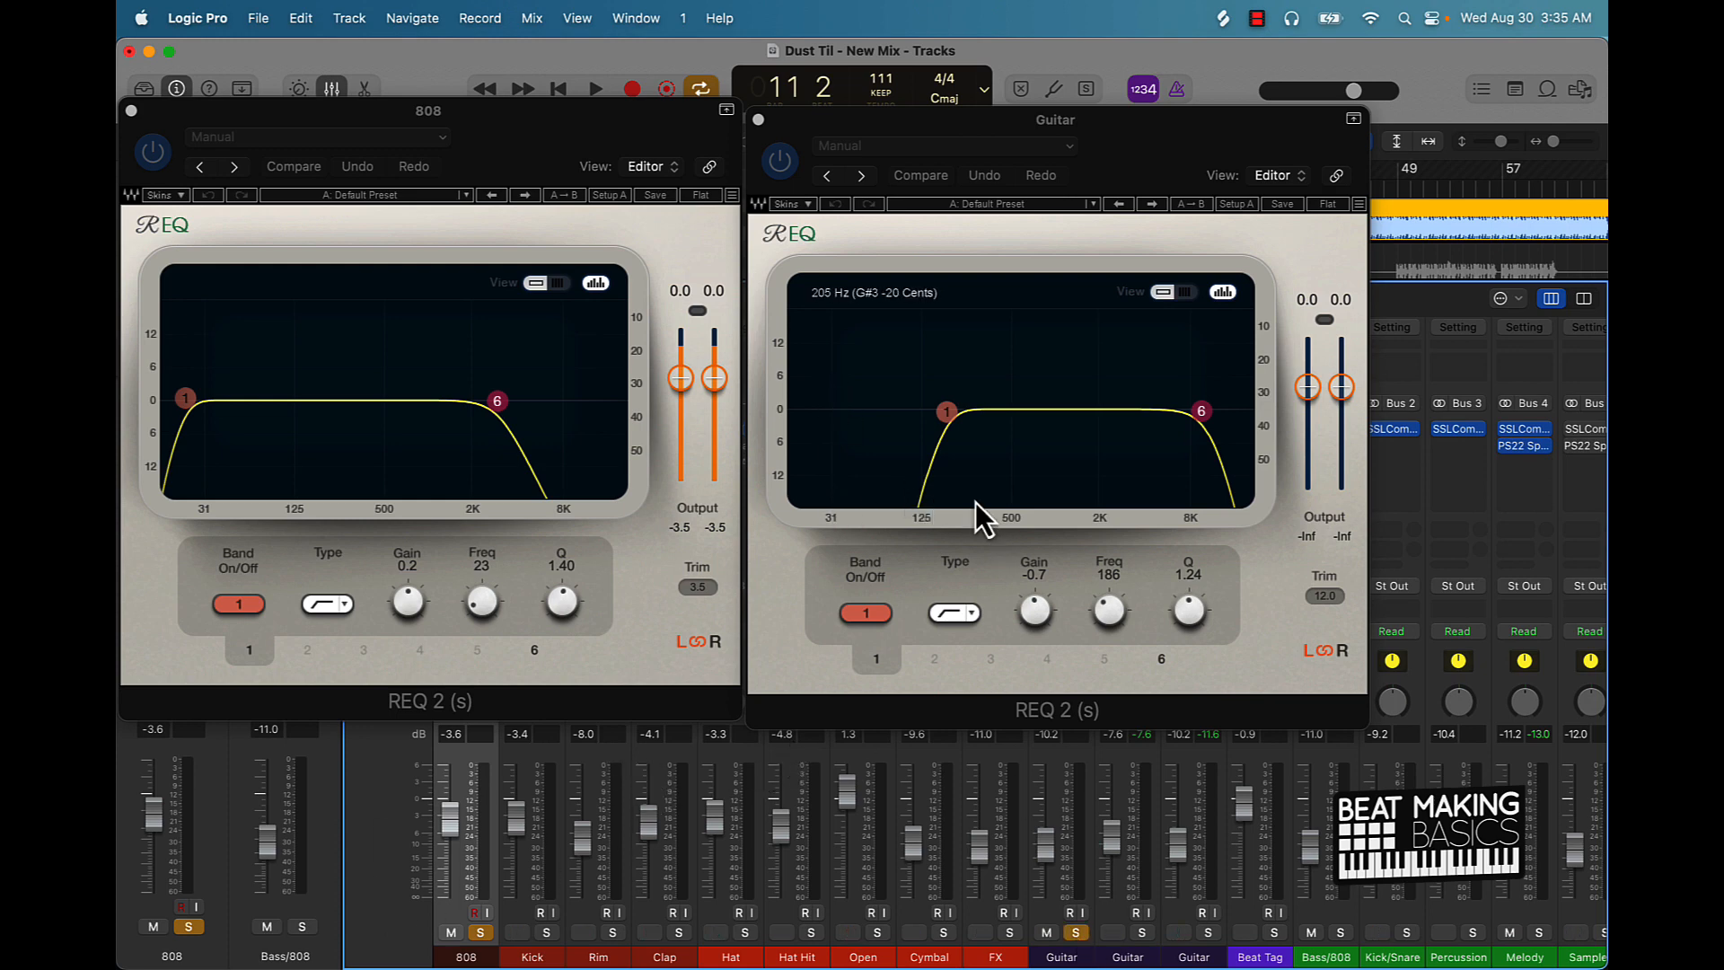
pyautogui.moveTo(1022, 430)
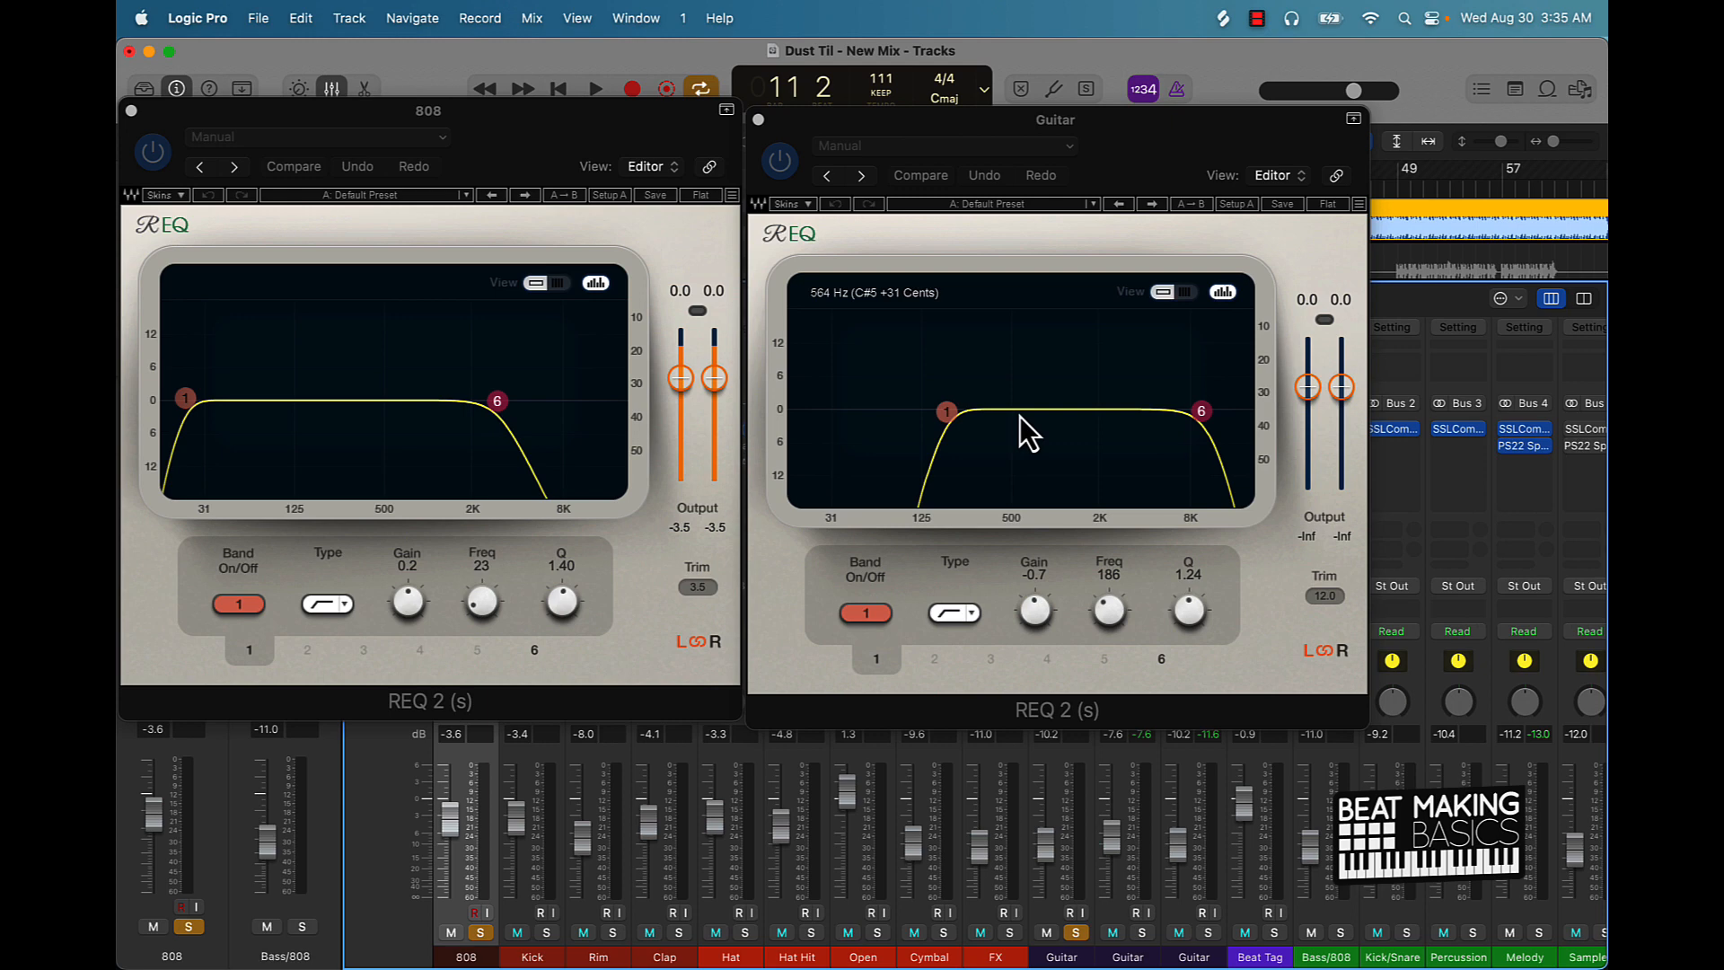
# Step: Click the ruler at bar 9 while comparing the Guitar REQ 2 with the 808's EQ
pyautogui.click(593, 88)
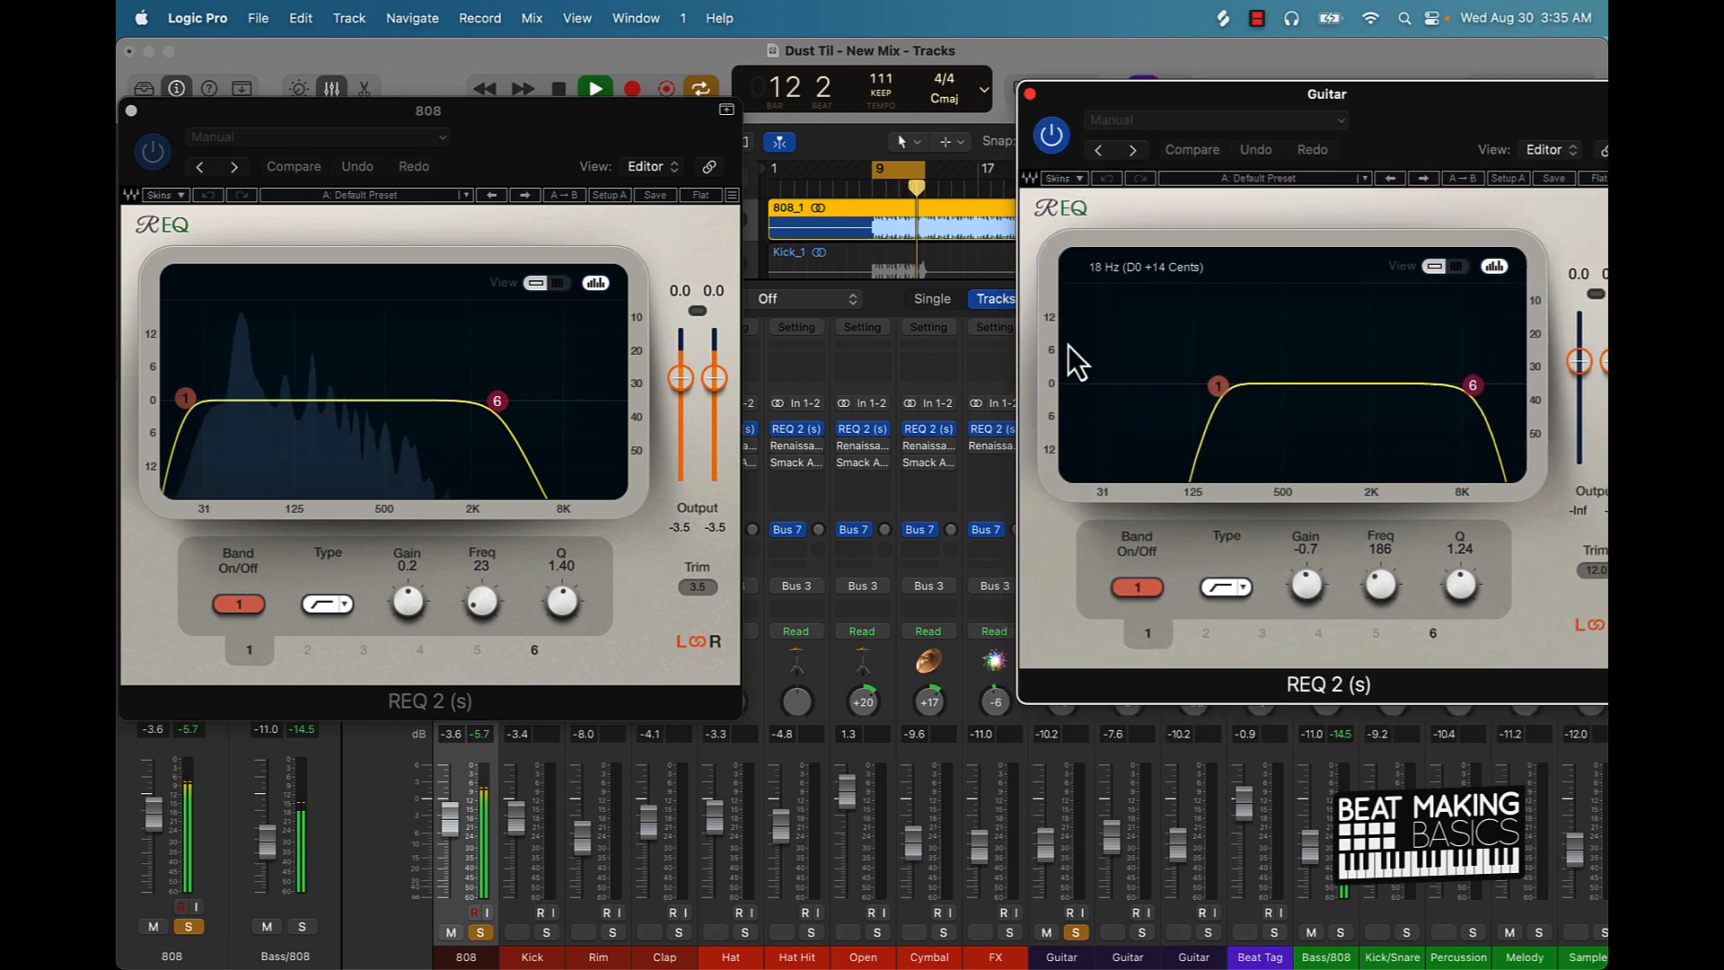
# Step: Close the first guitar's REQ and solo the second Guitar track alongside the 808
pyautogui.click(1029, 94)
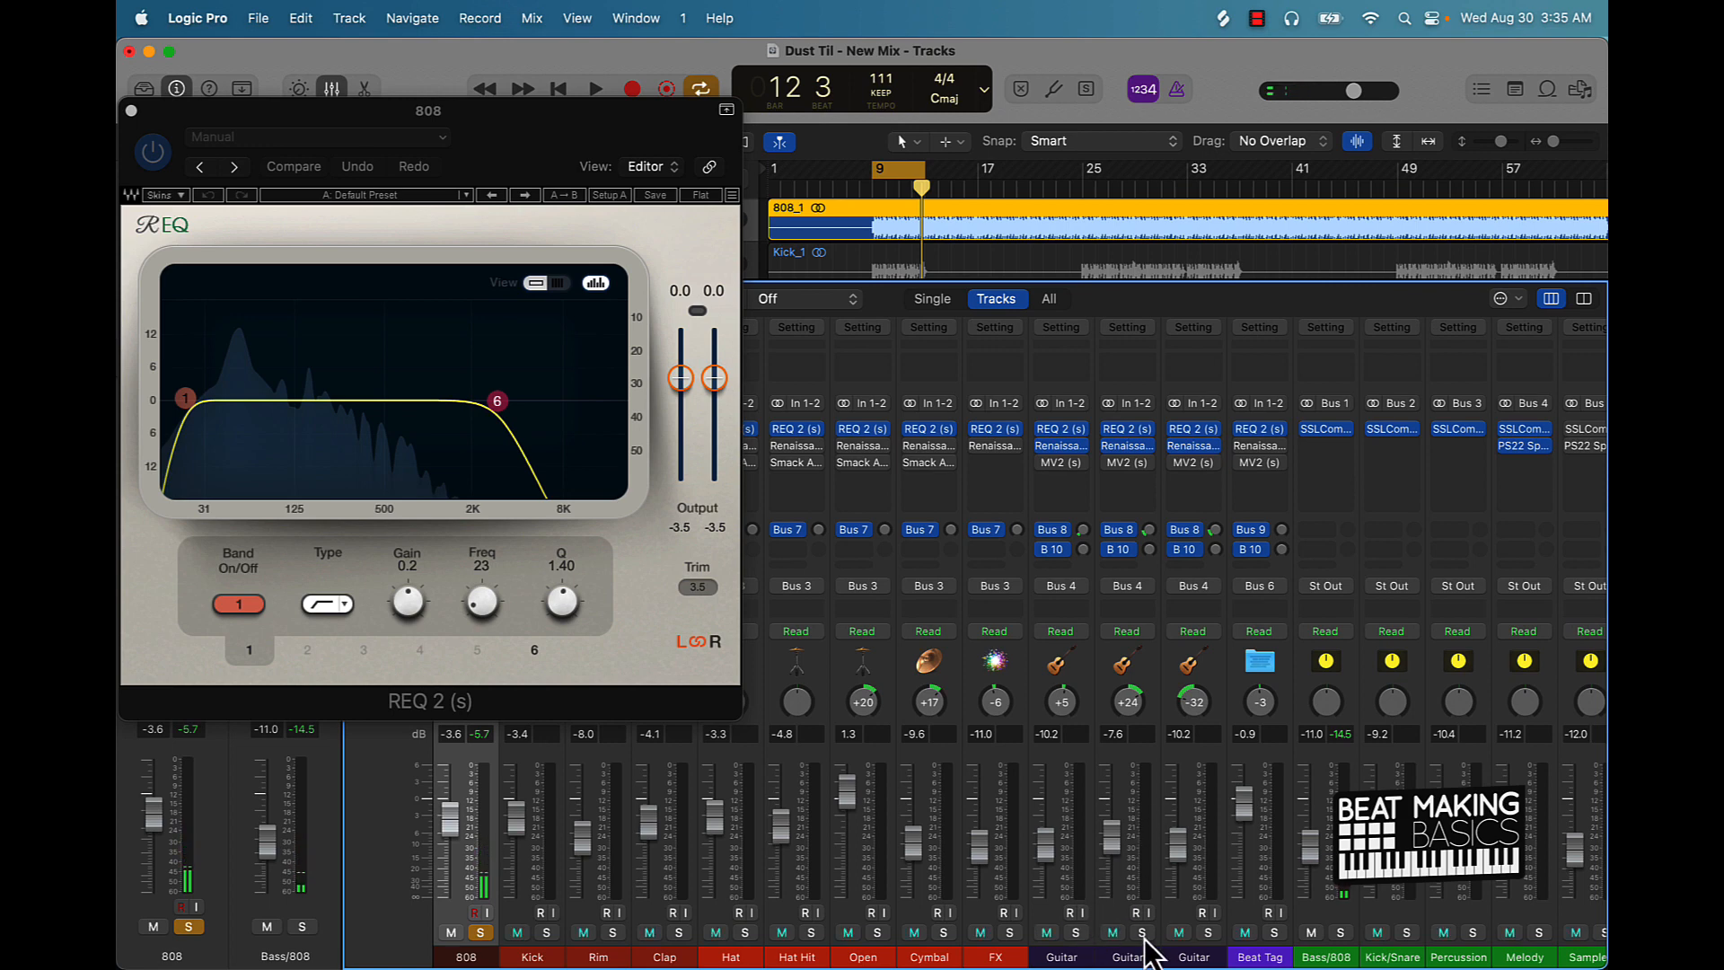
pyautogui.click(1127, 429)
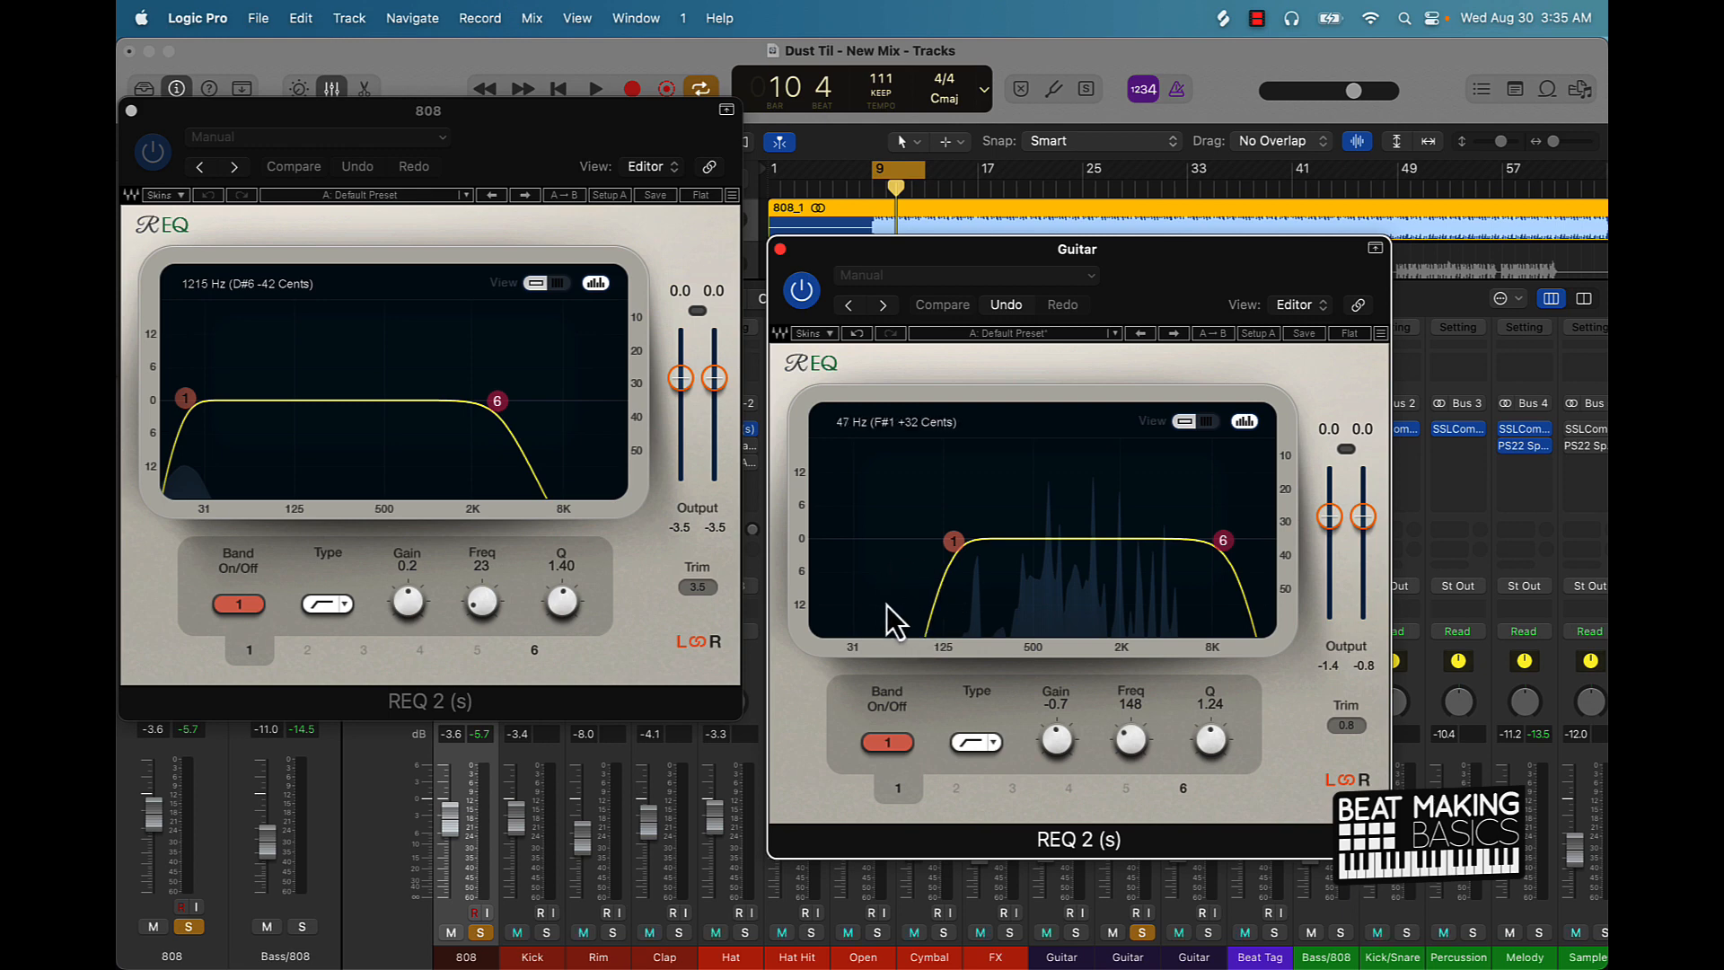
pyautogui.moveTo(273, 478)
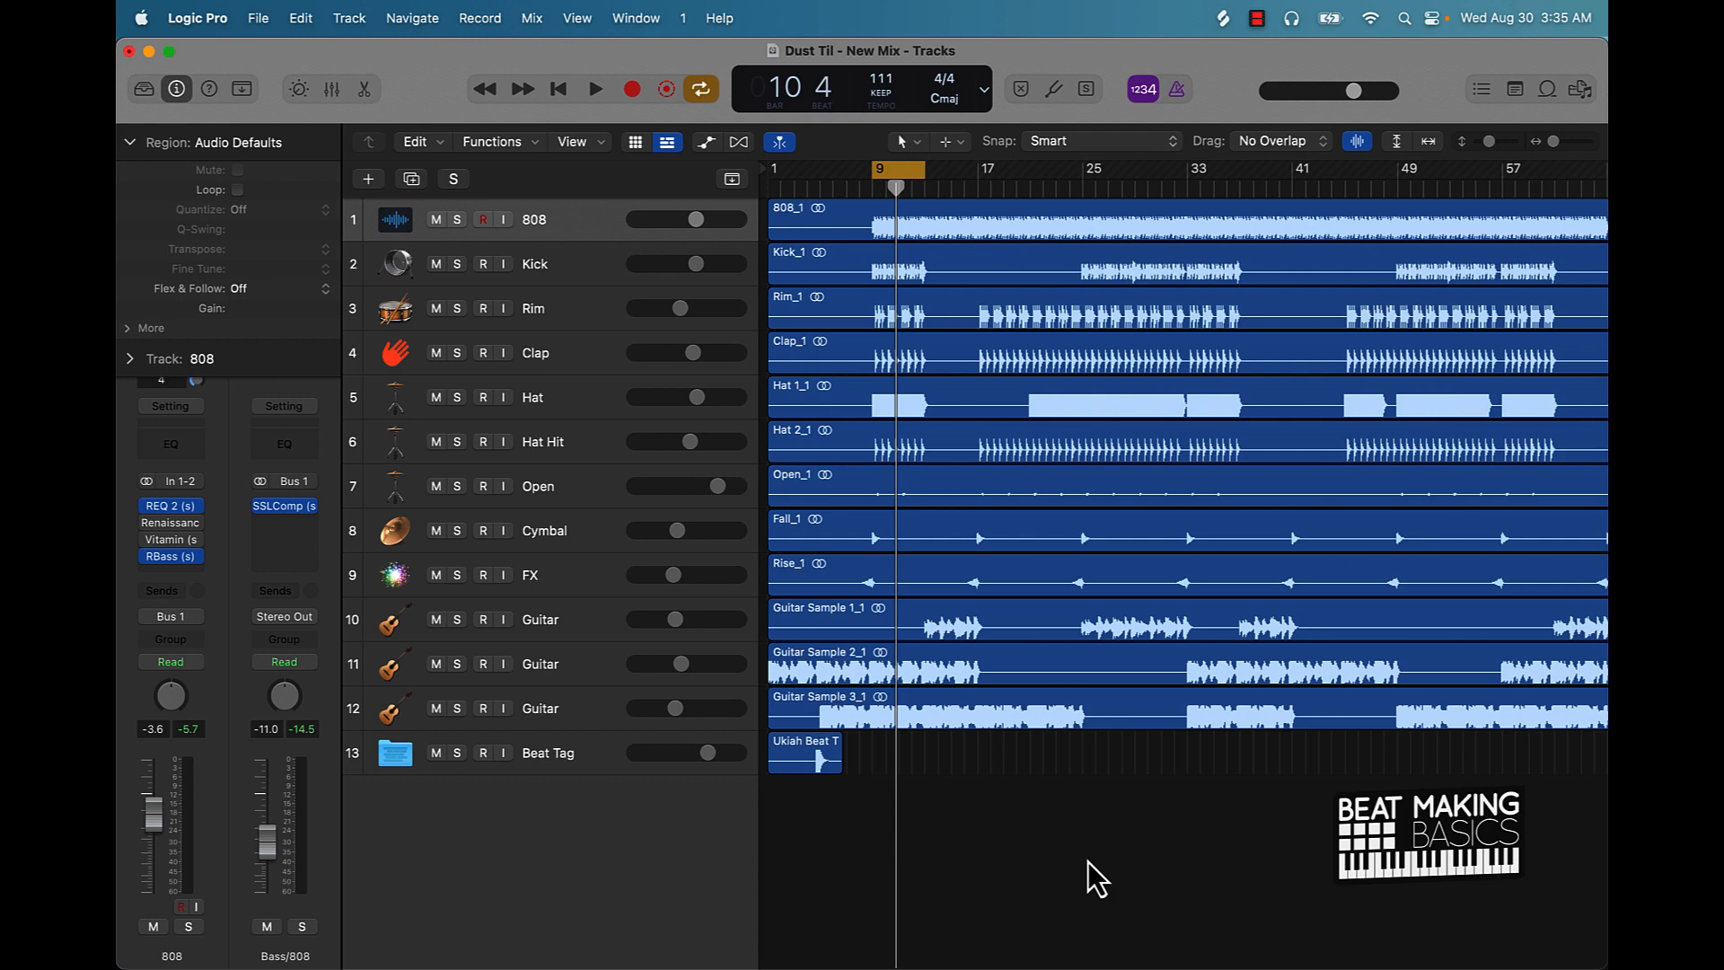
pyautogui.moveTo(1093, 871)
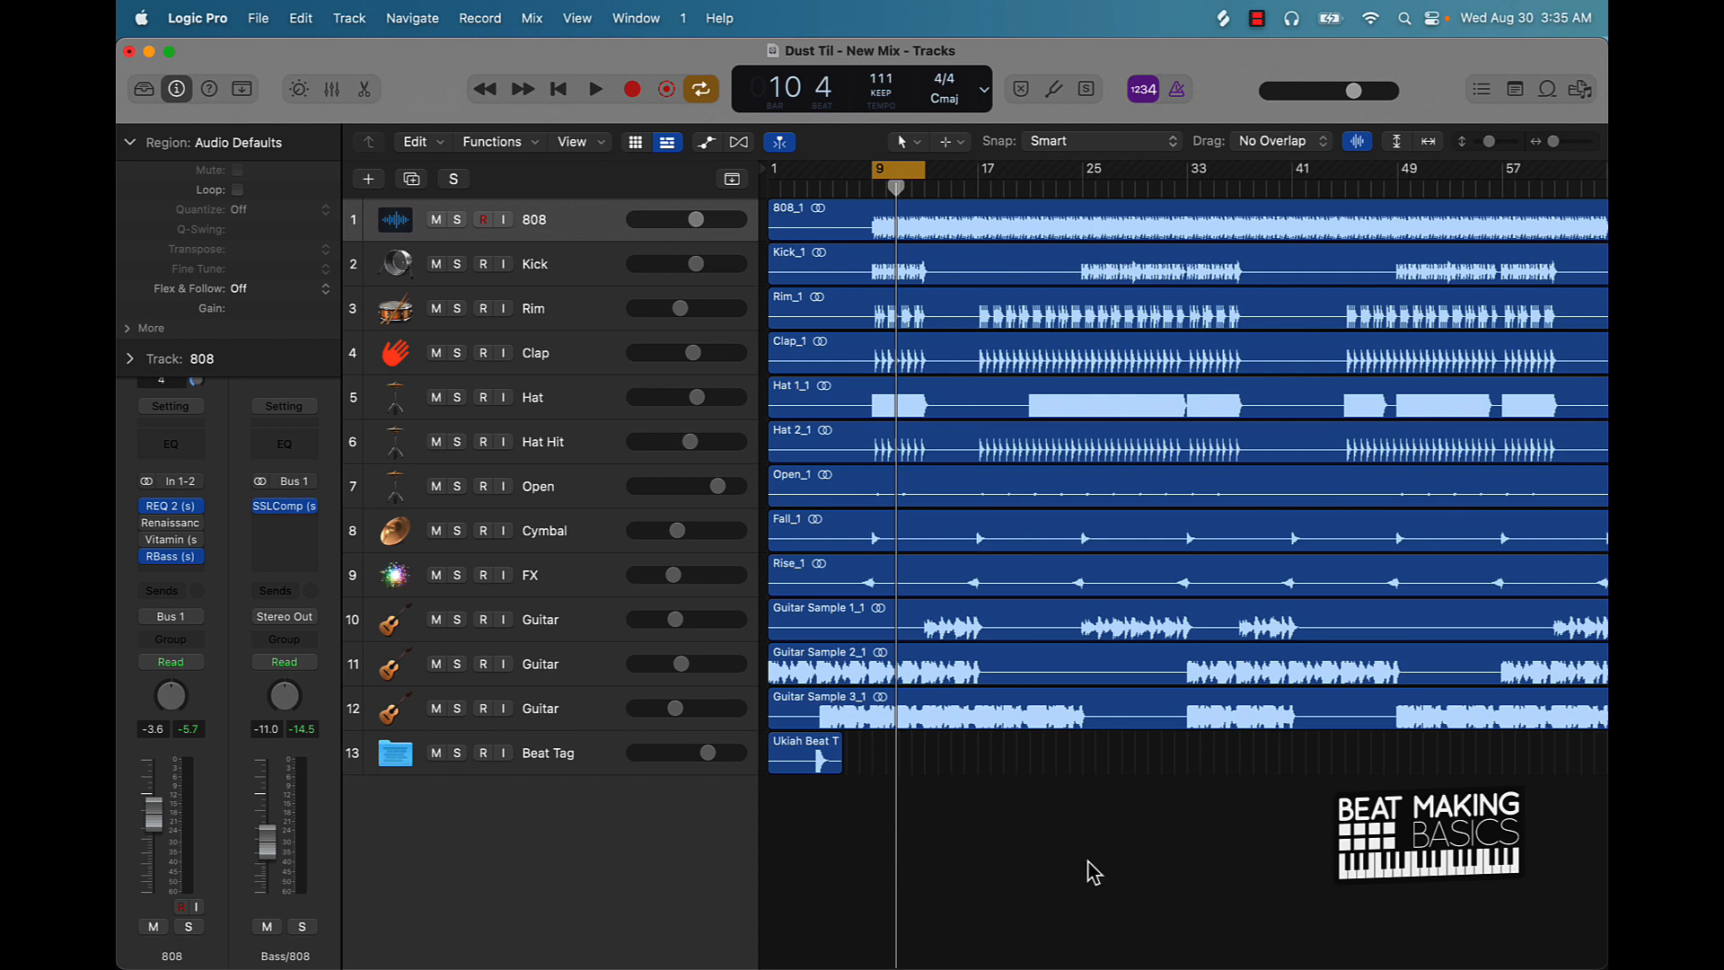